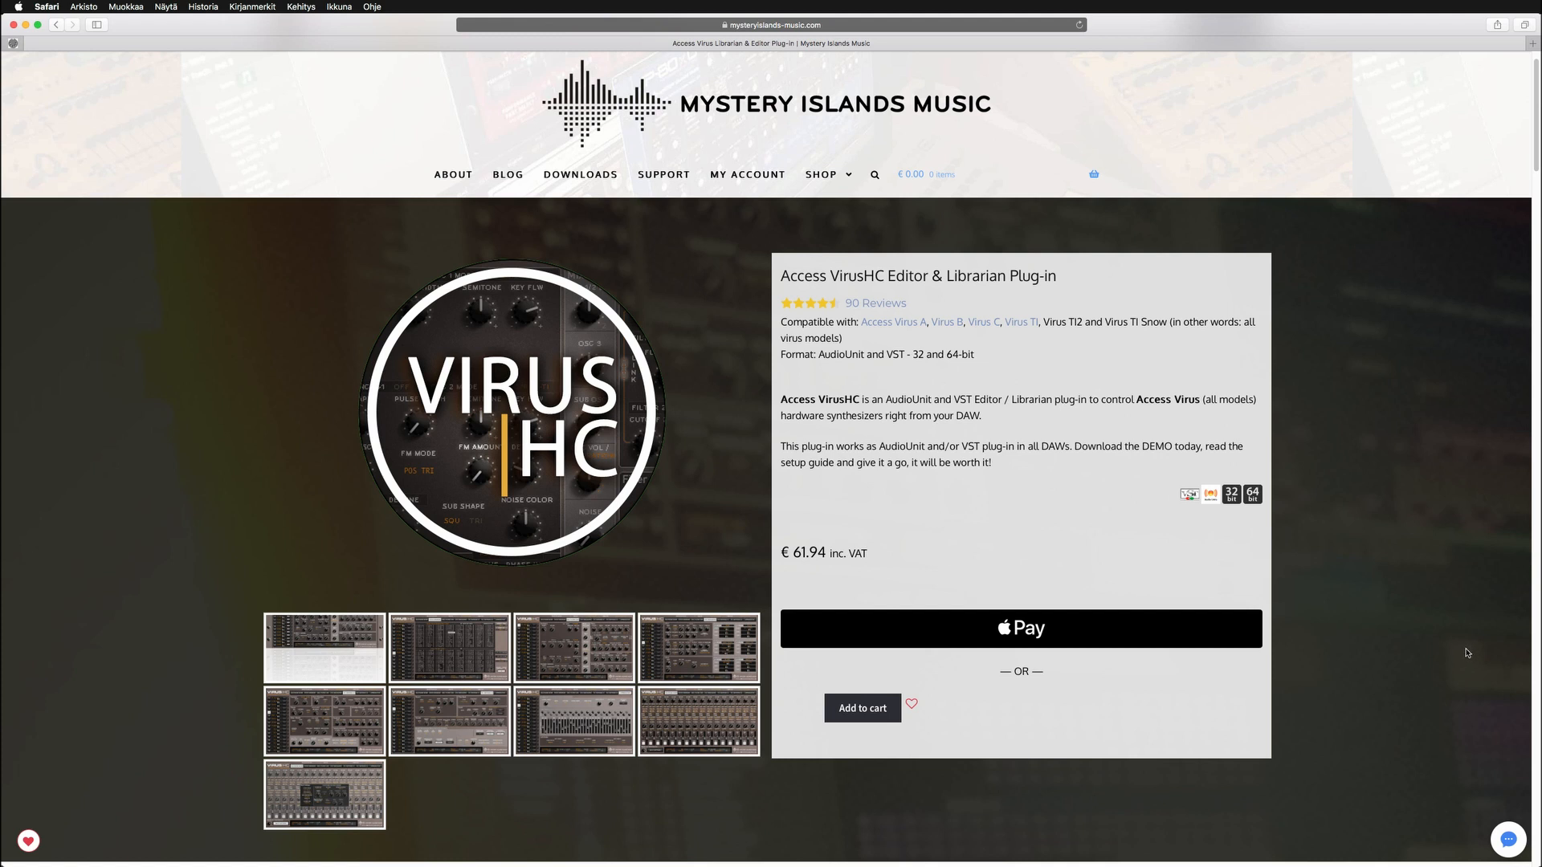
mouse_move(816, 412)
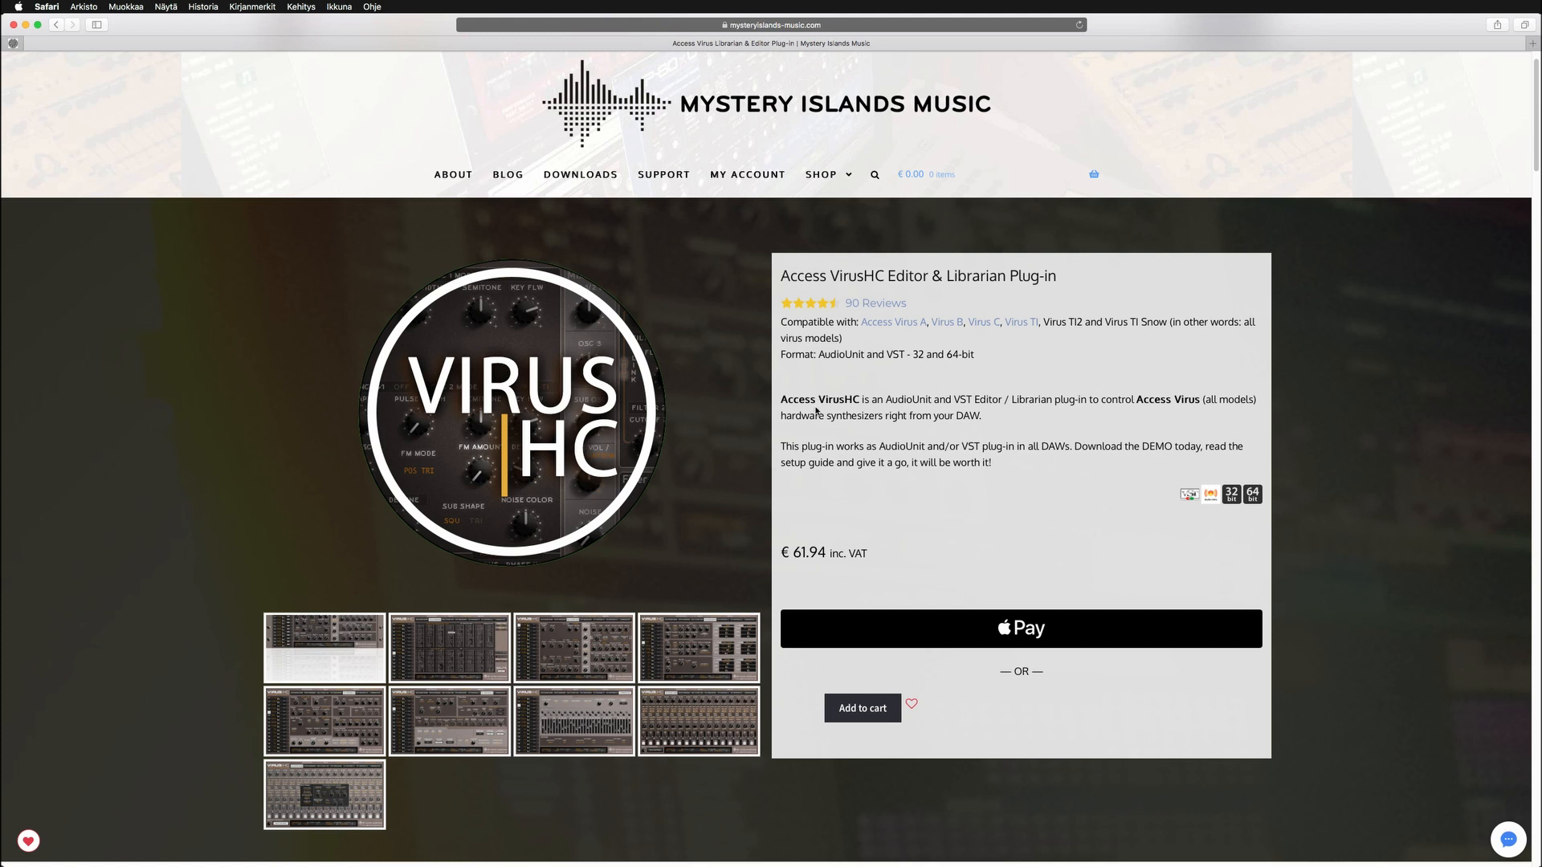
mouse_move(612, 414)
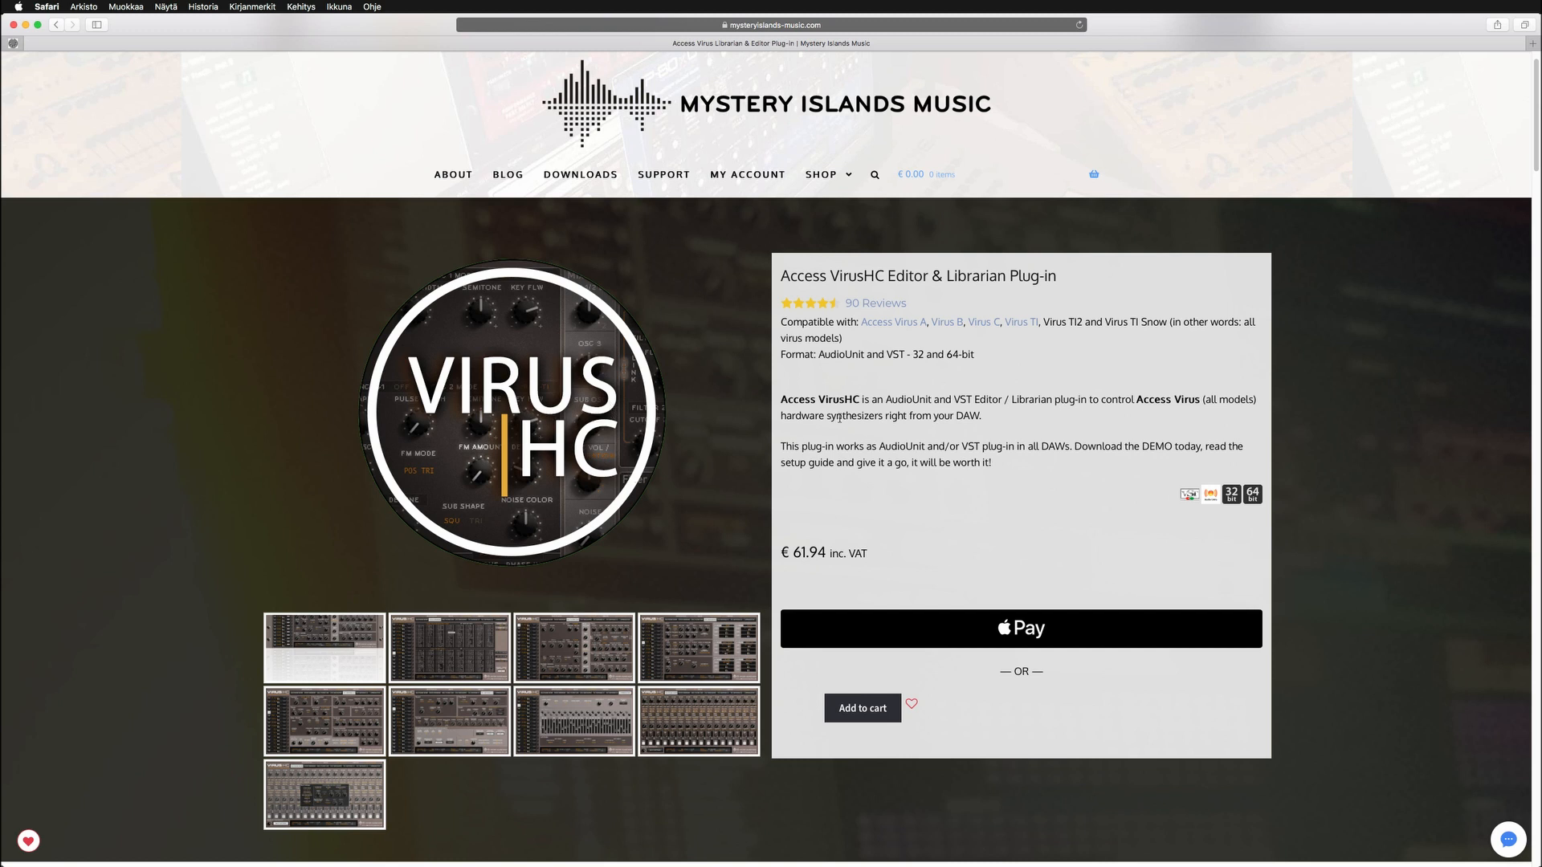
mouse_move(810, 495)
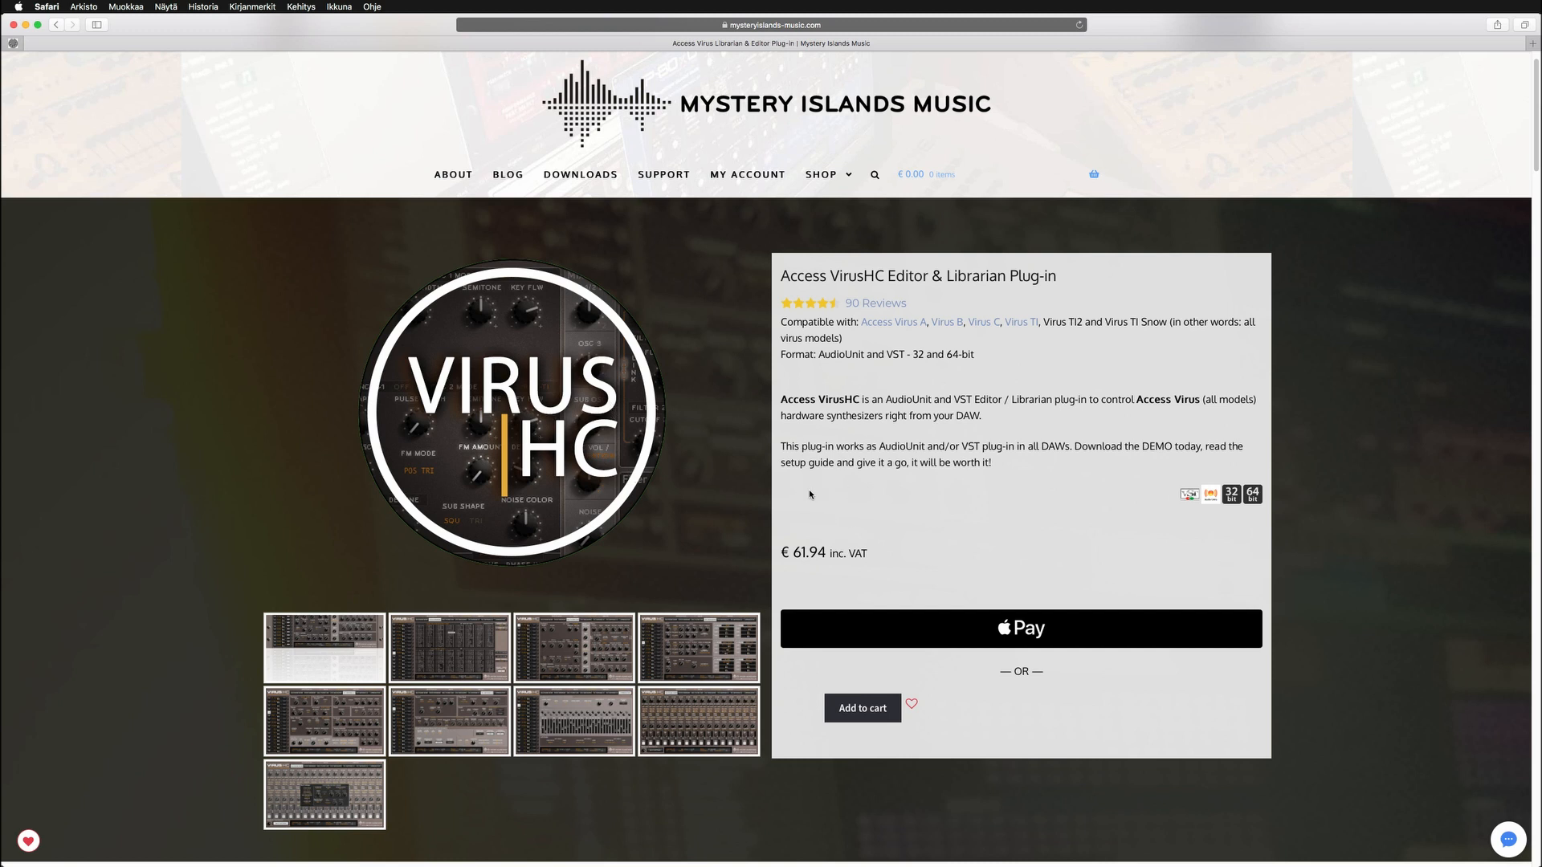
Scroll the VirusHC product page past the macOS and Windows demo downloads
scroll("down", 3)
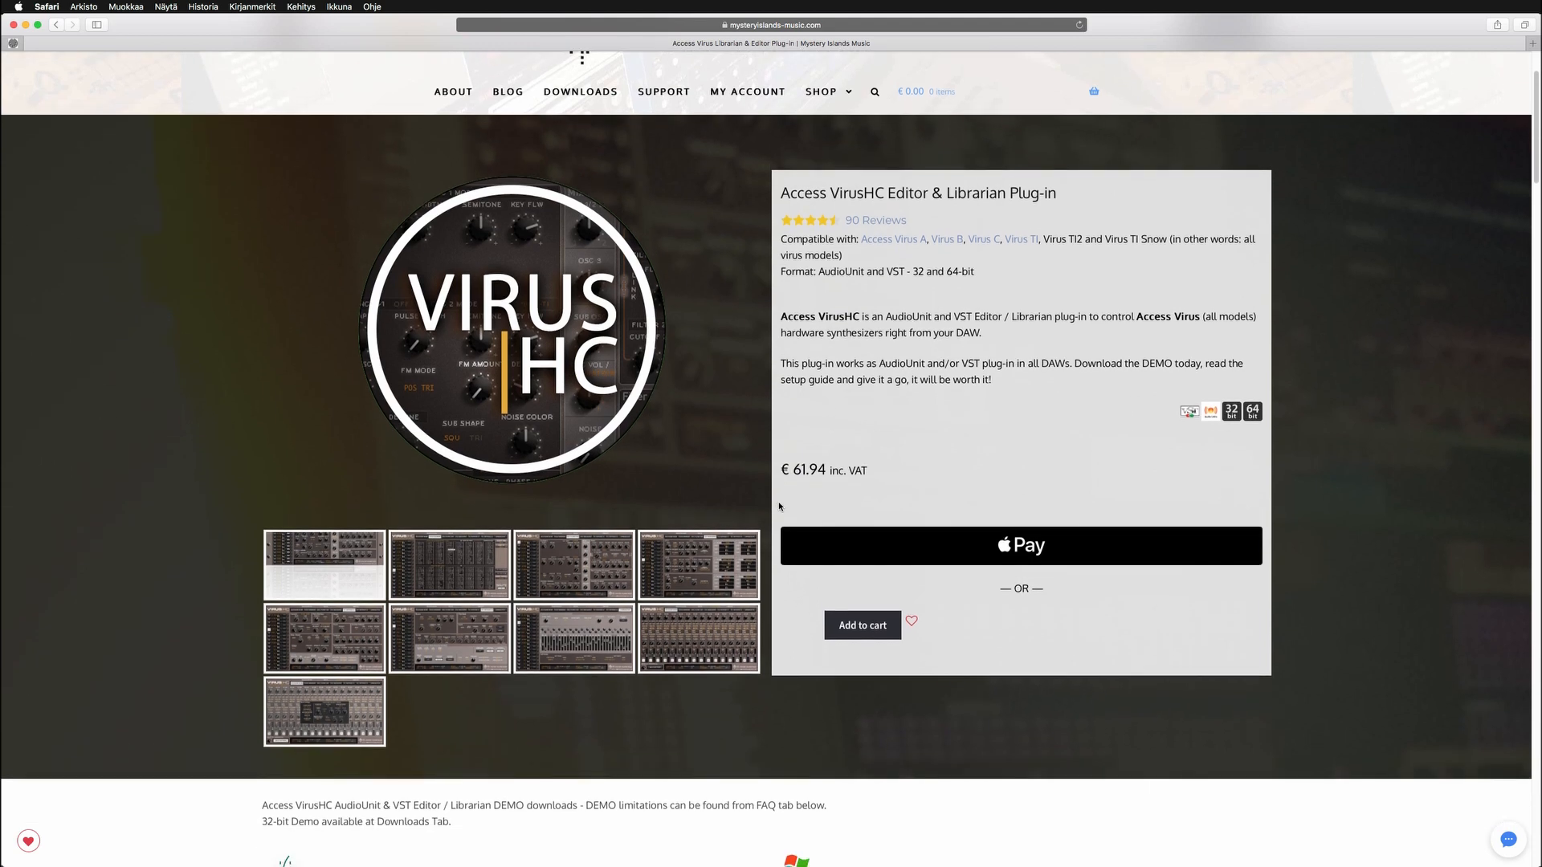
scroll("down", 3)
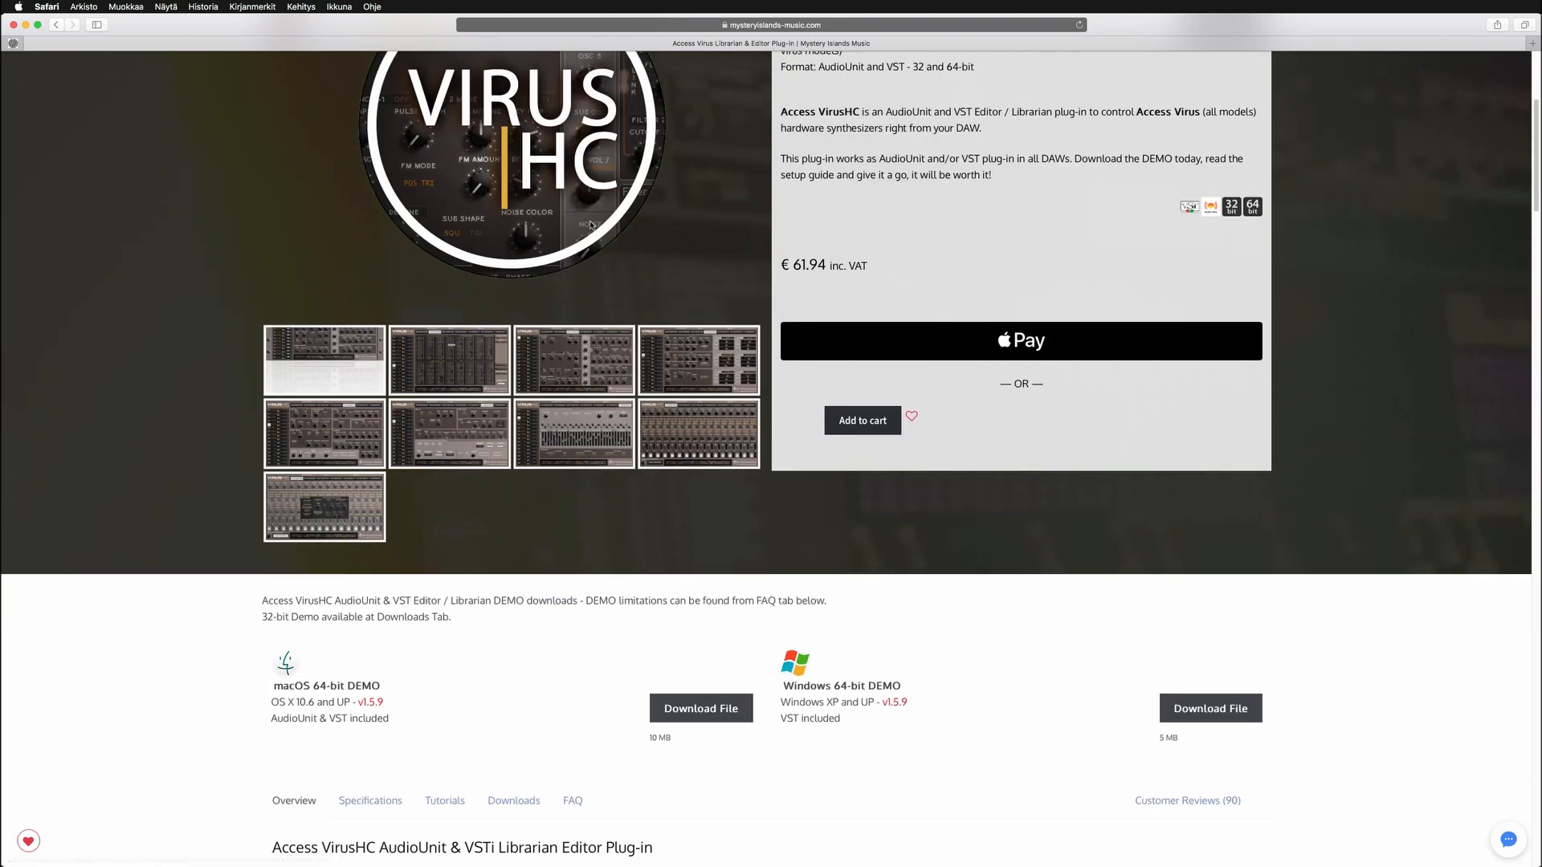
scroll("down", 3)
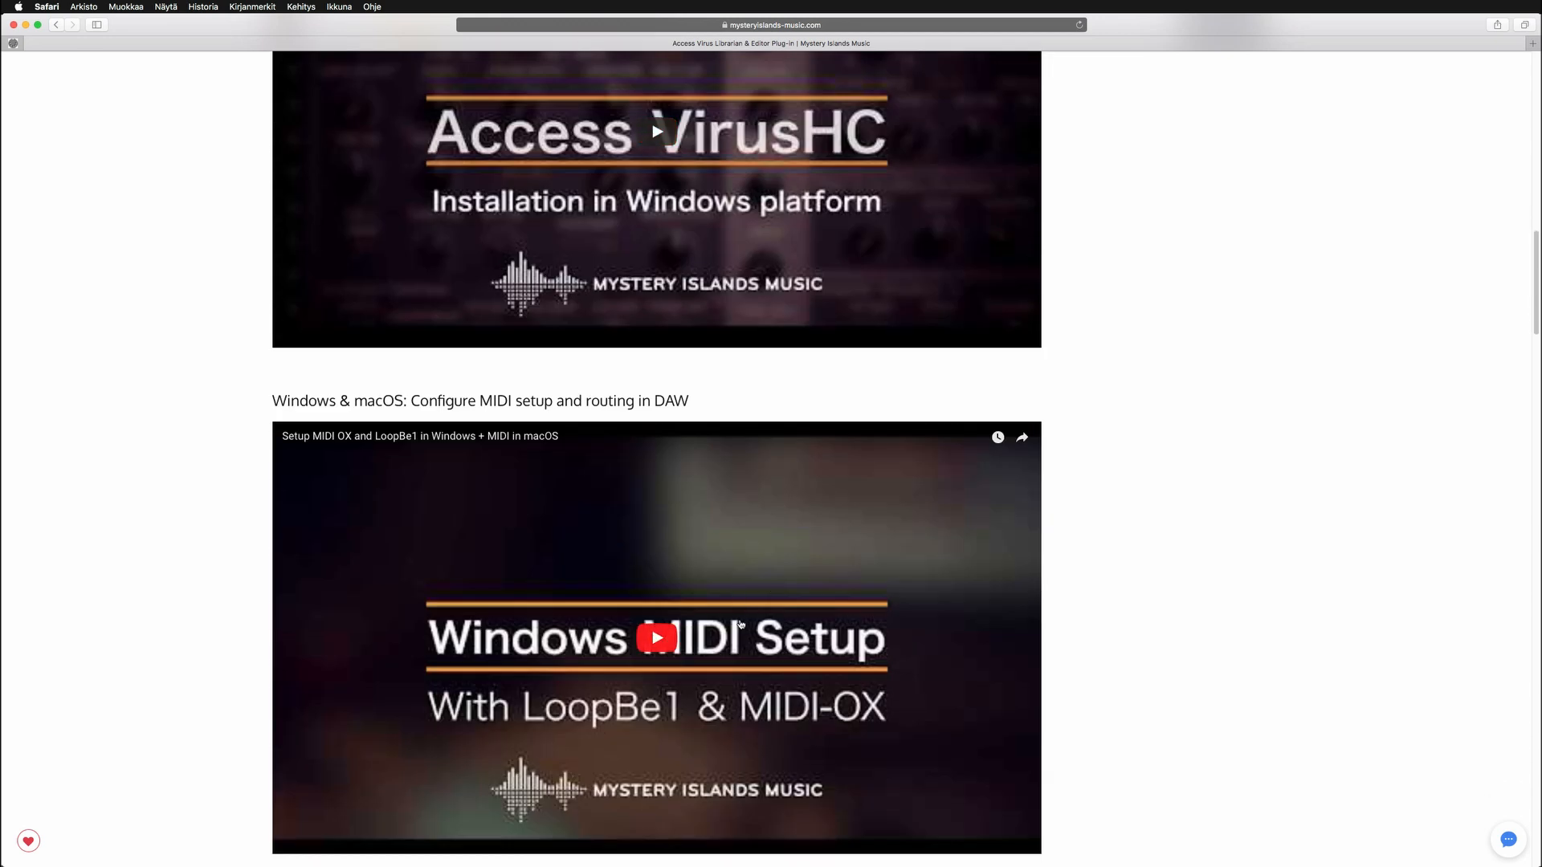
scroll("down", 3)
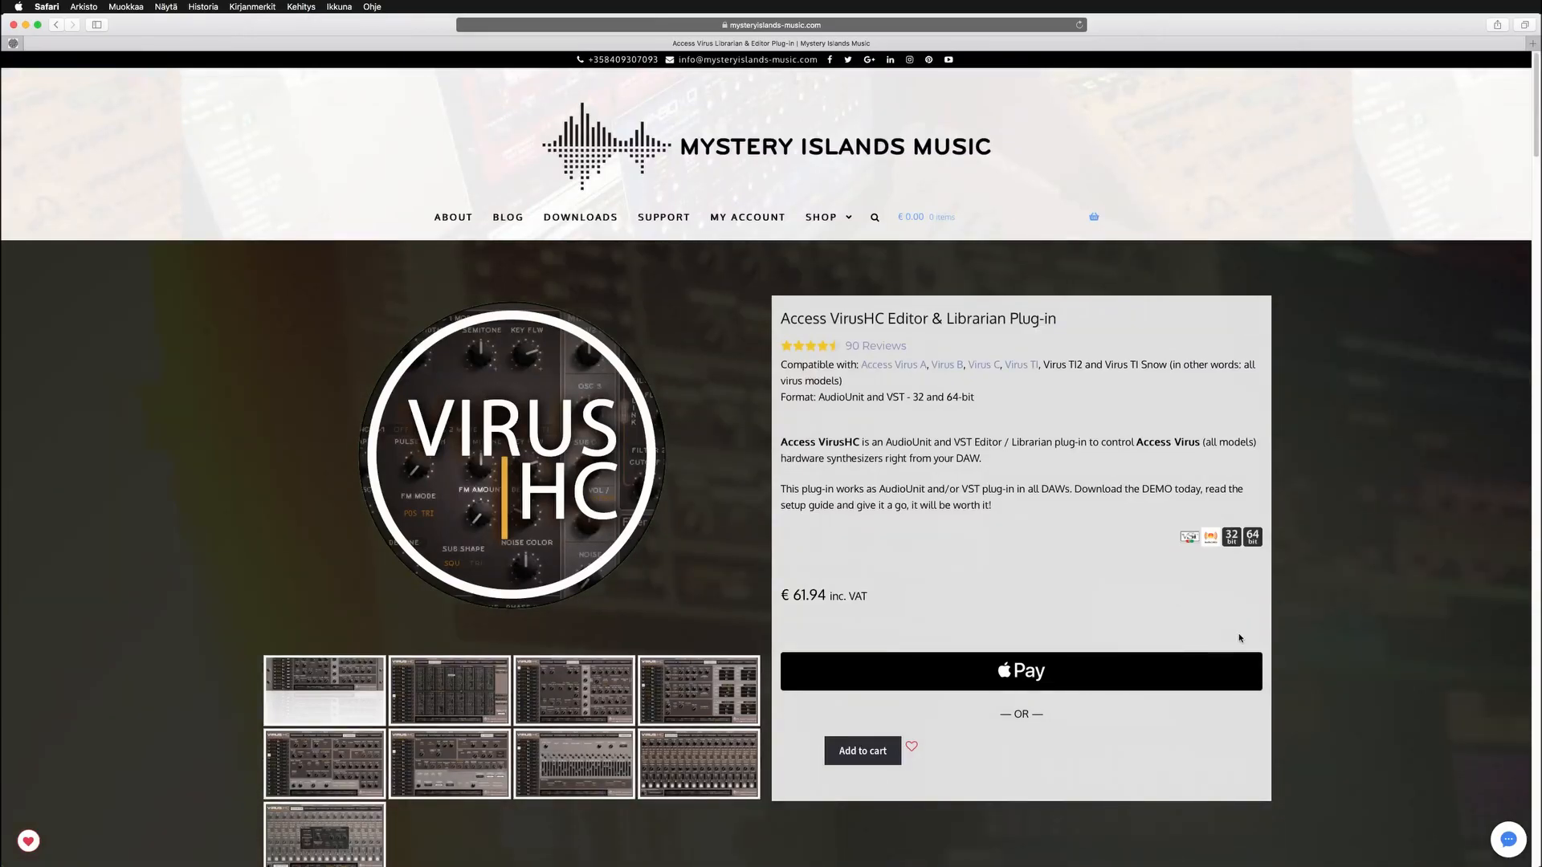
scroll("down", 3)
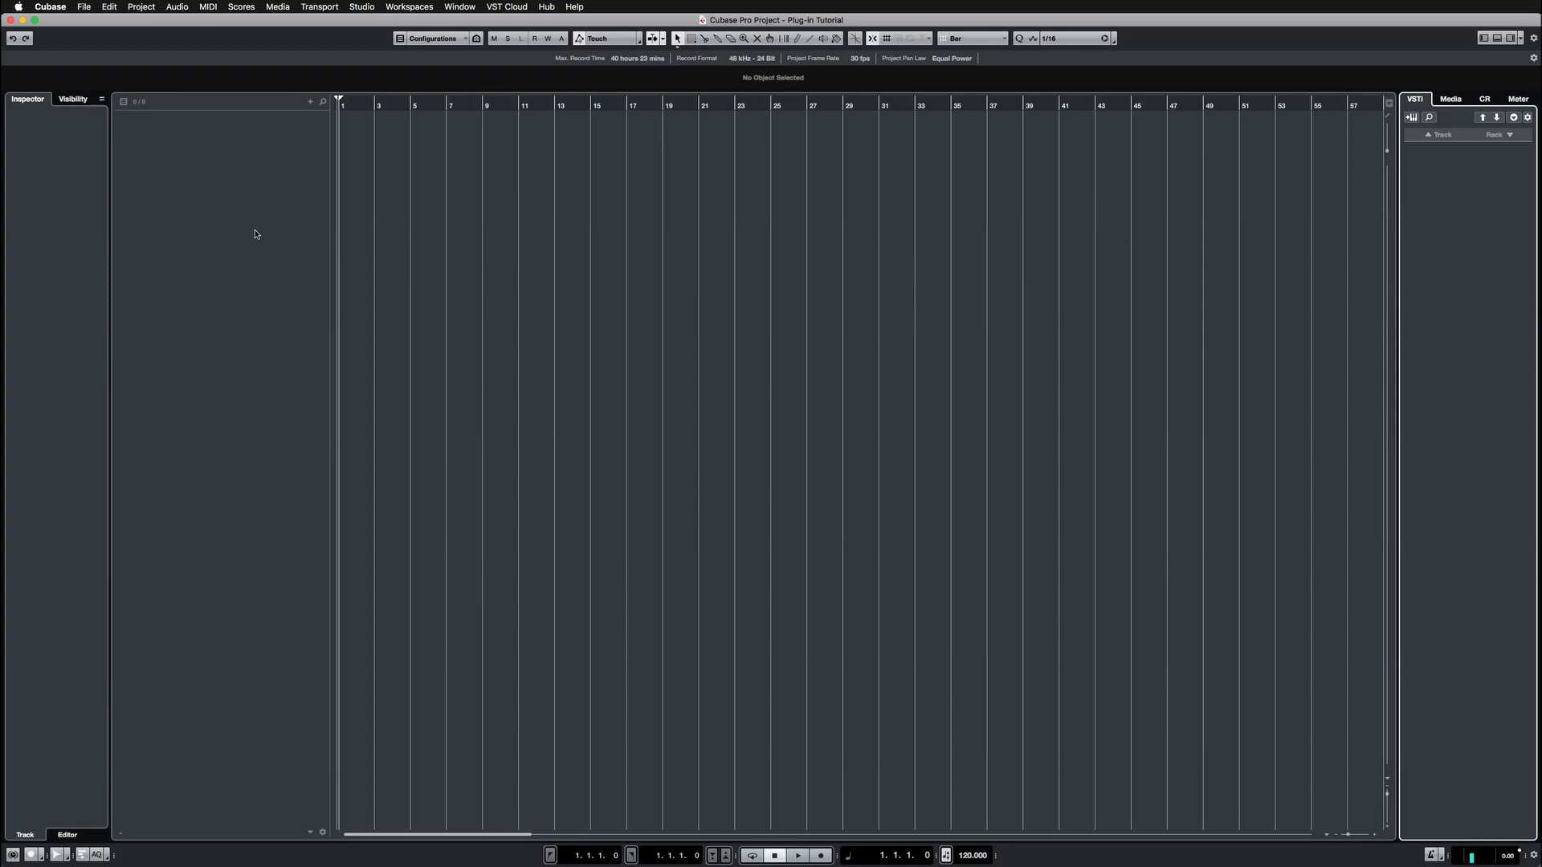
mouse_move(183, 218)
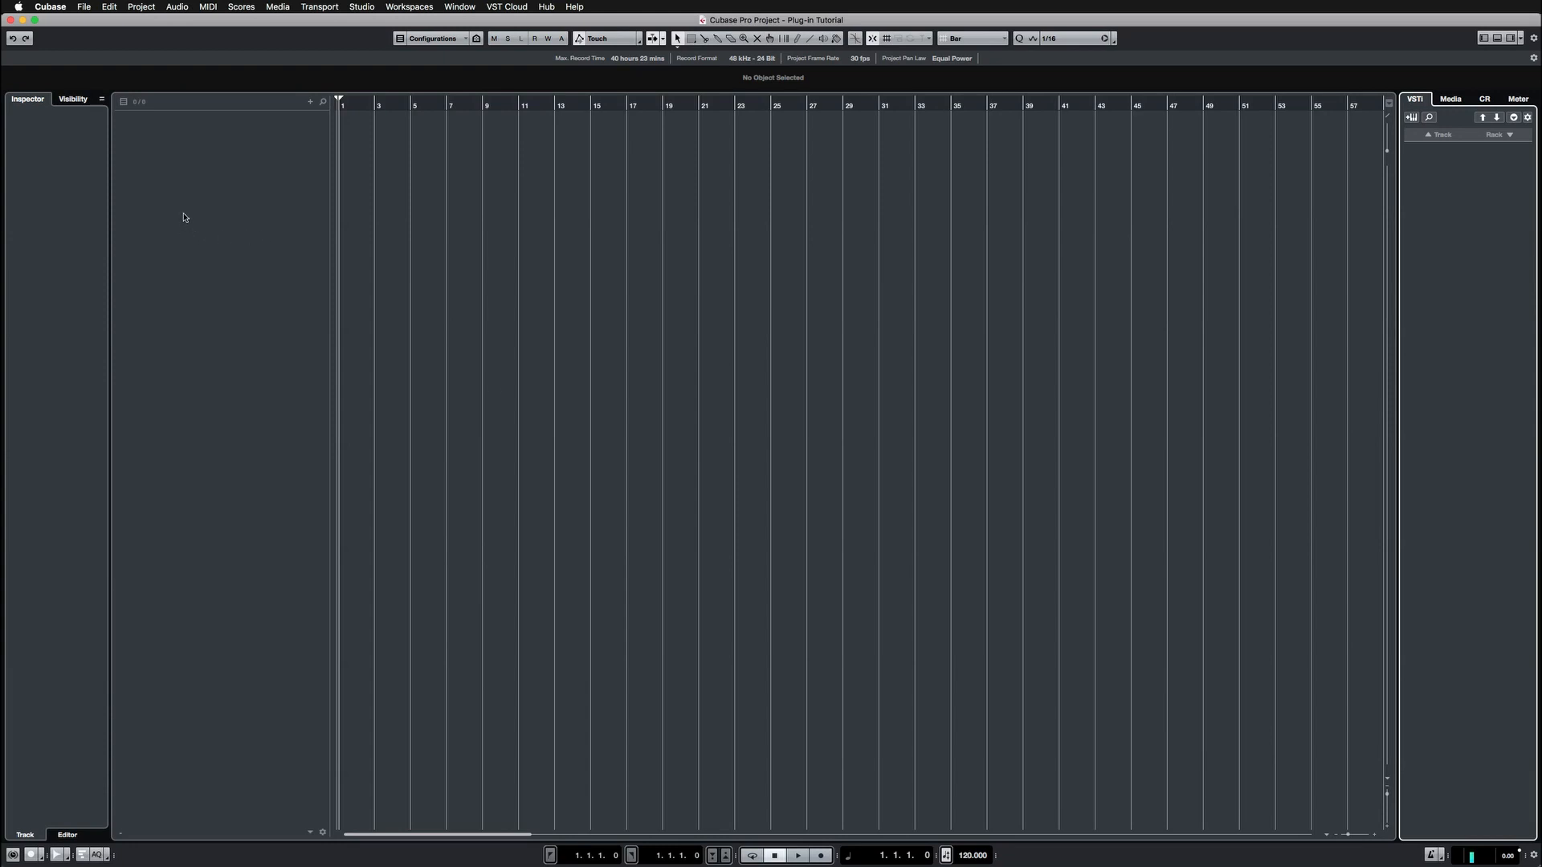
mouse_move(134, 203)
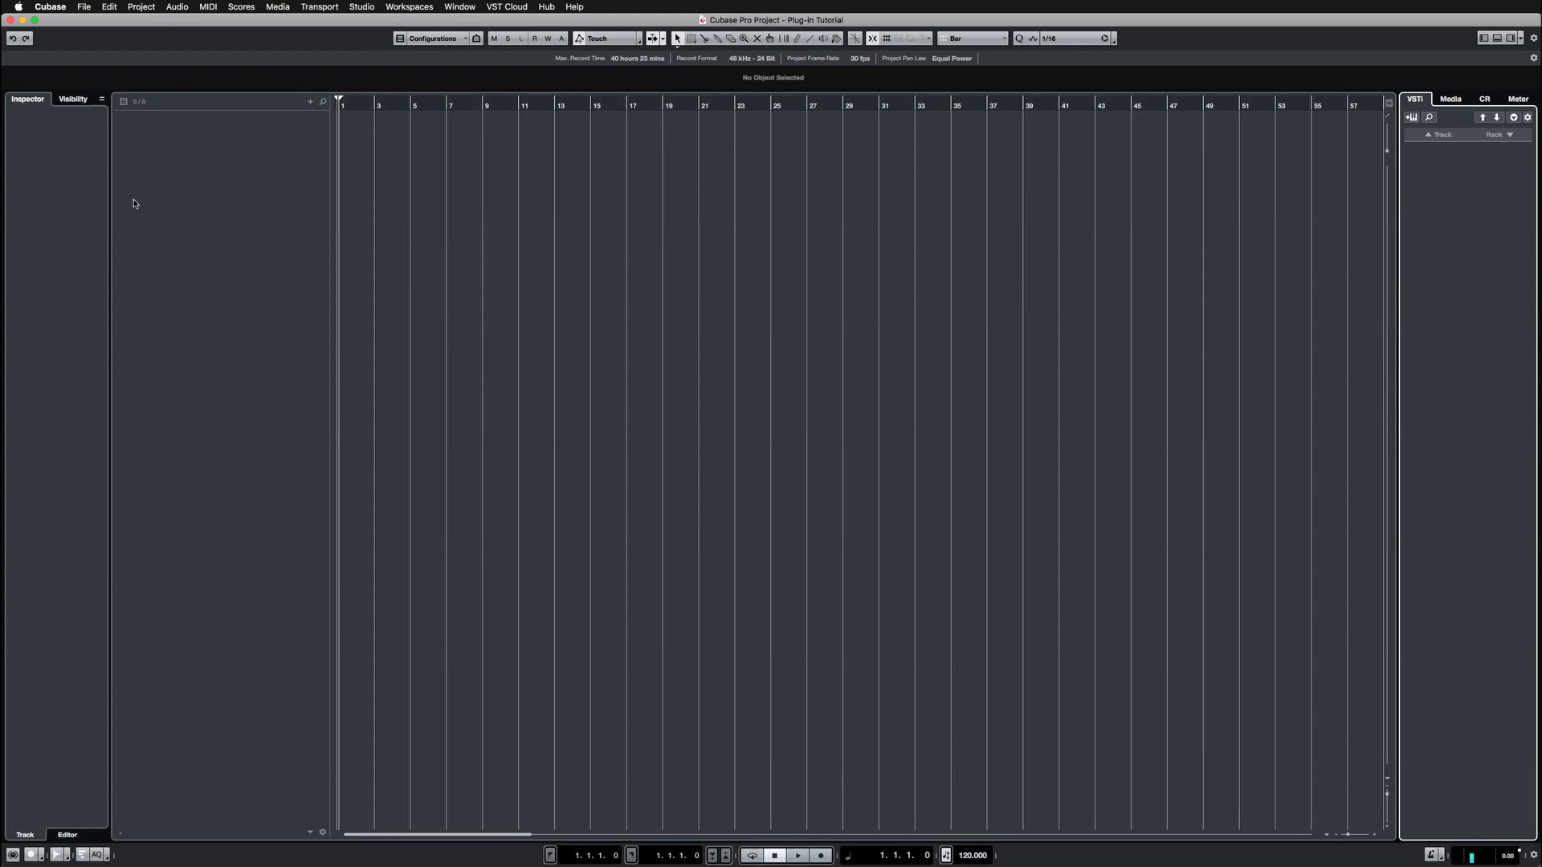
mouse_move(260, 162)
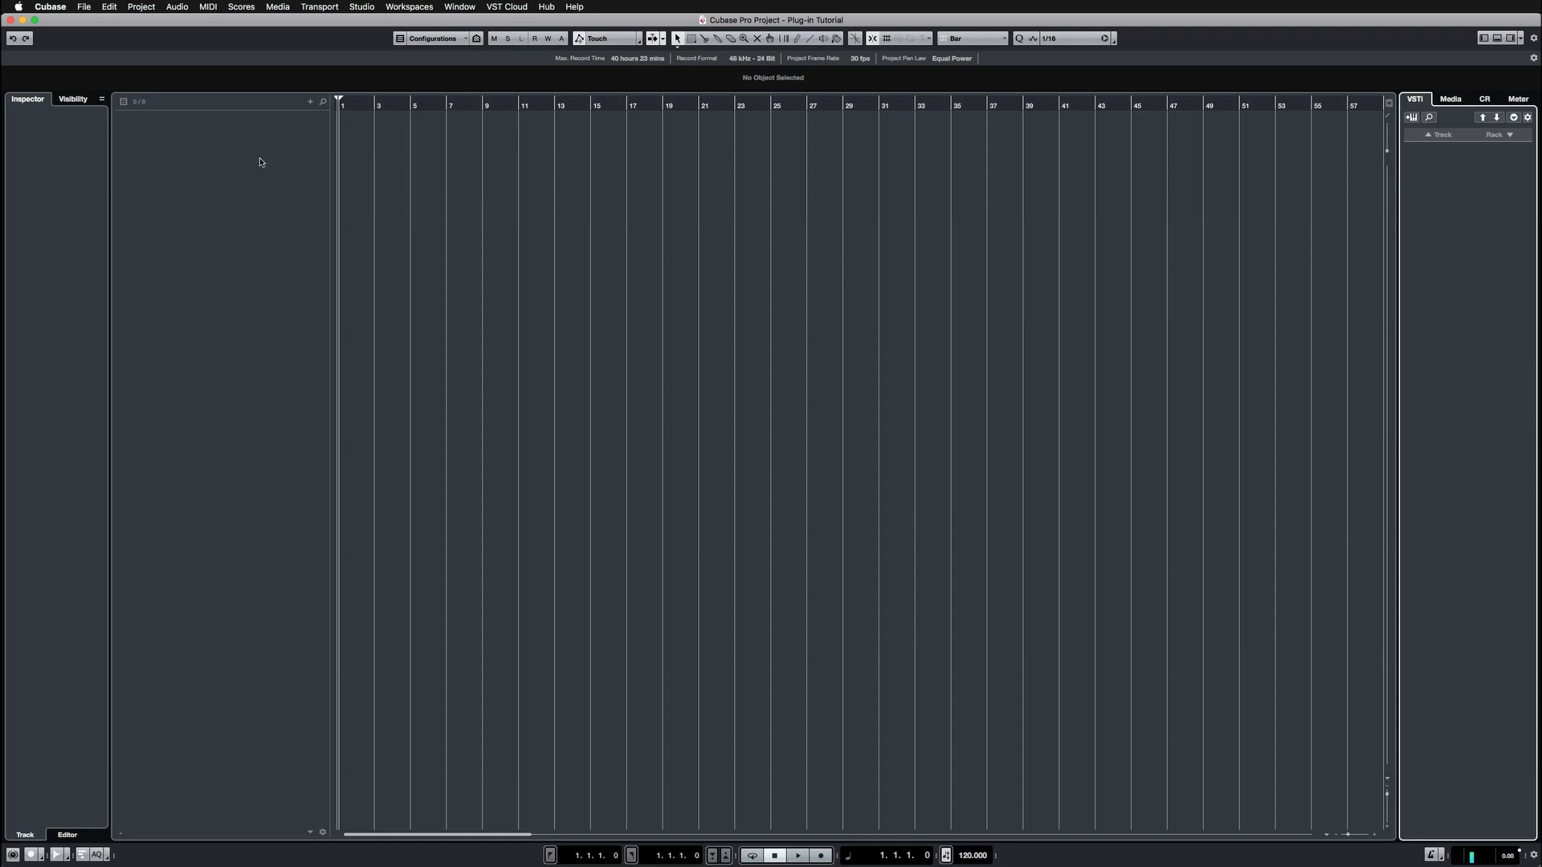
left_click(361, 7)
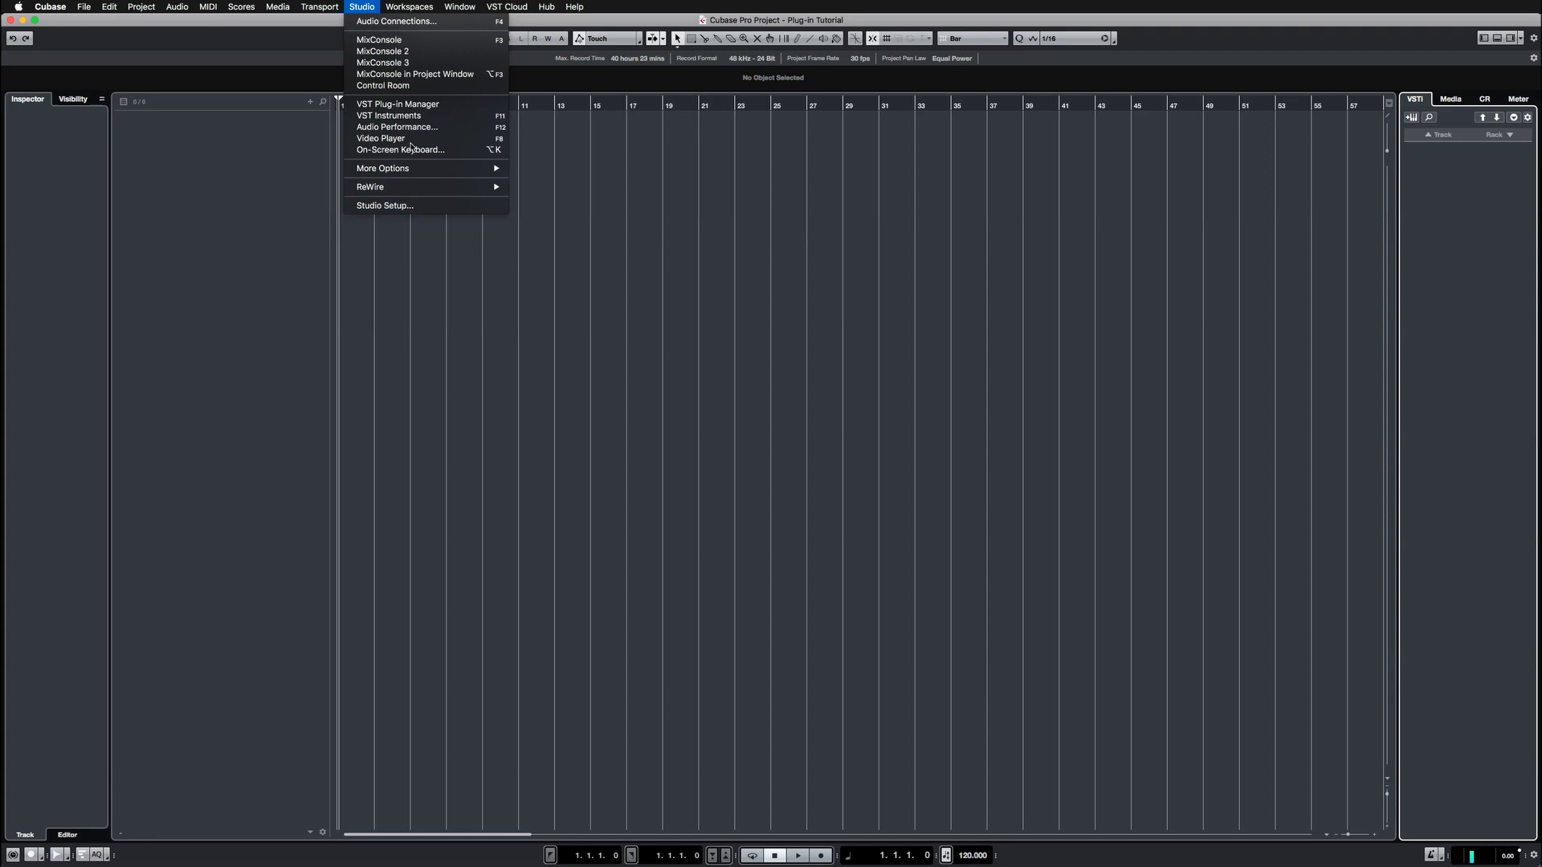
left_click(396, 21)
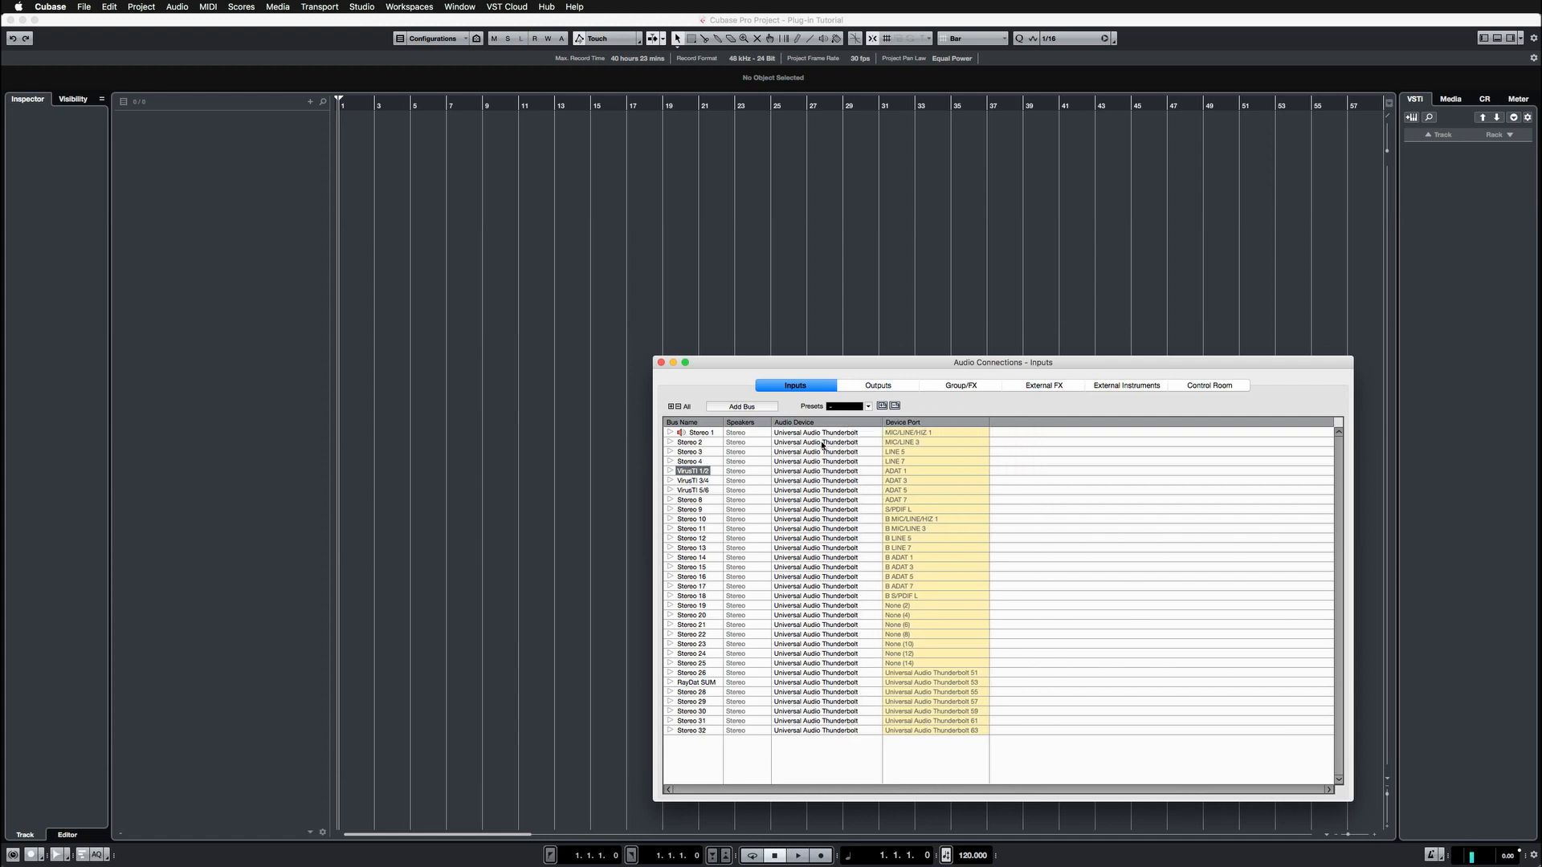
left_click(877, 385)
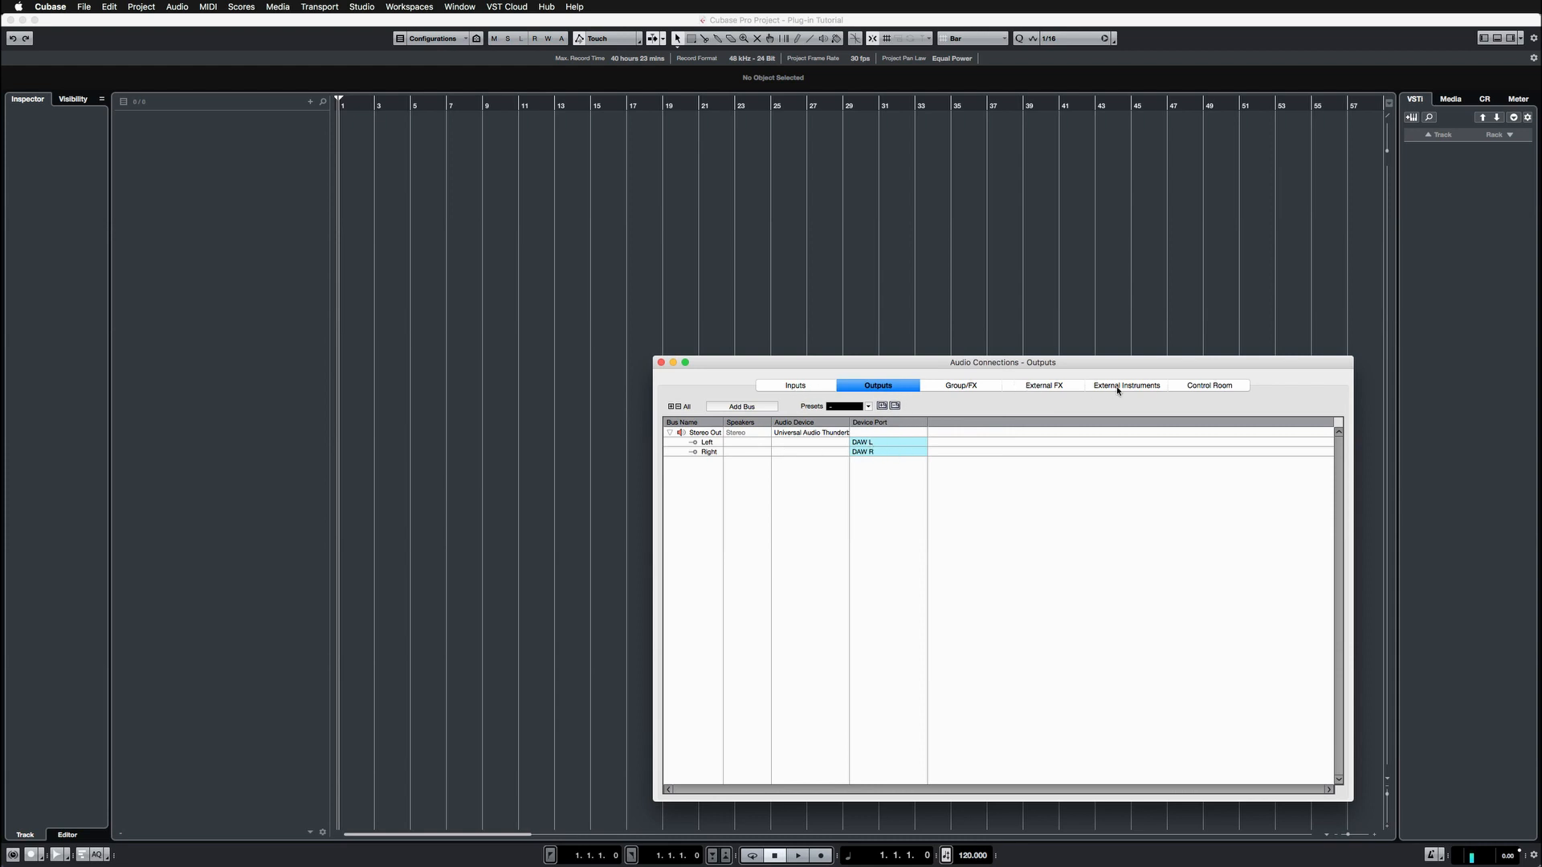
left_click(1126, 384)
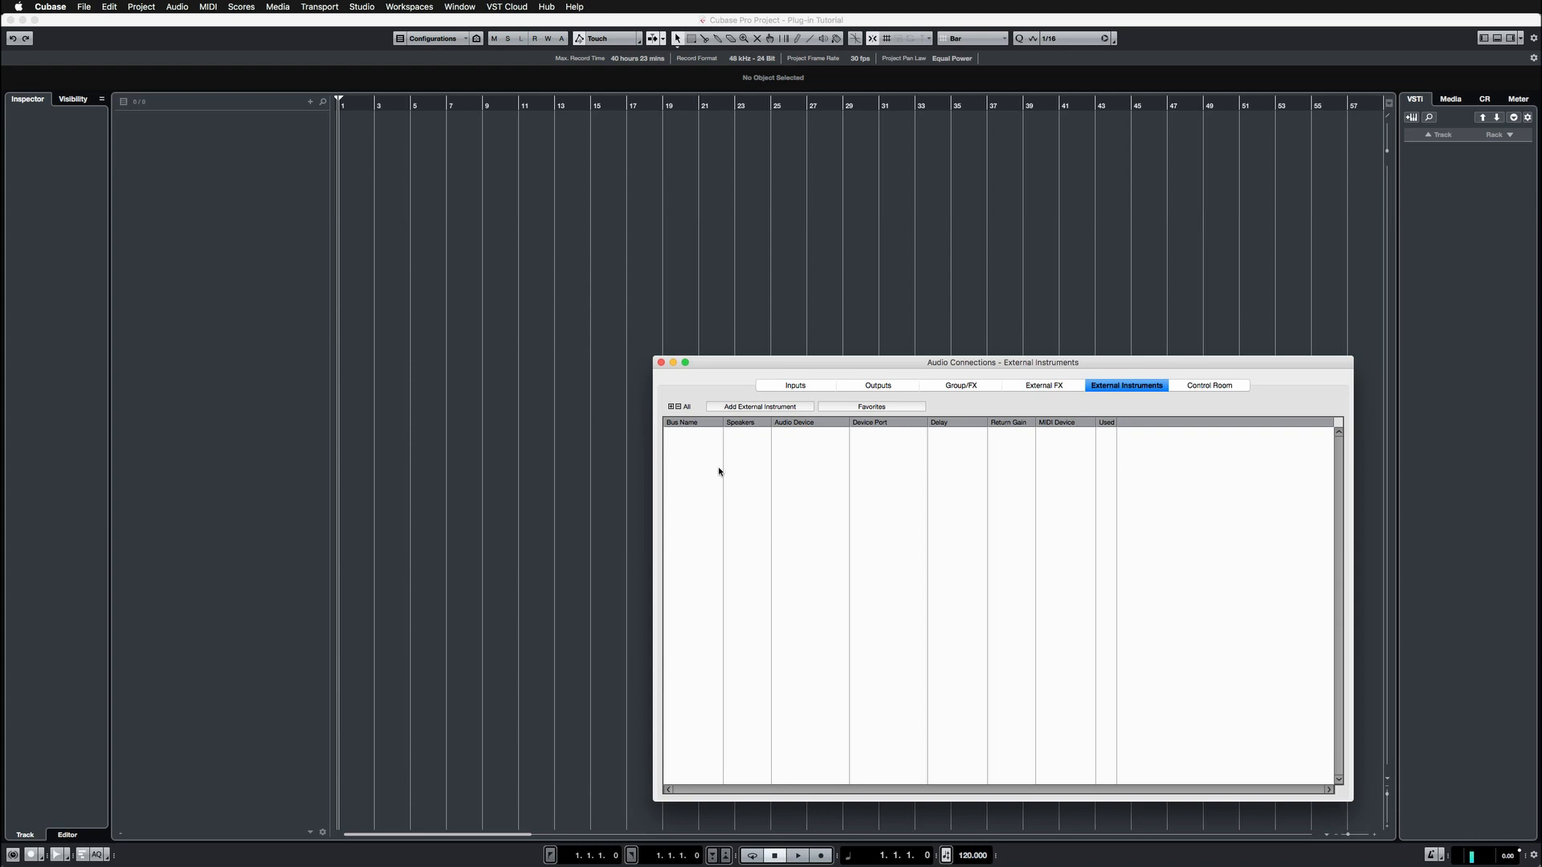
mouse_move(1043, 473)
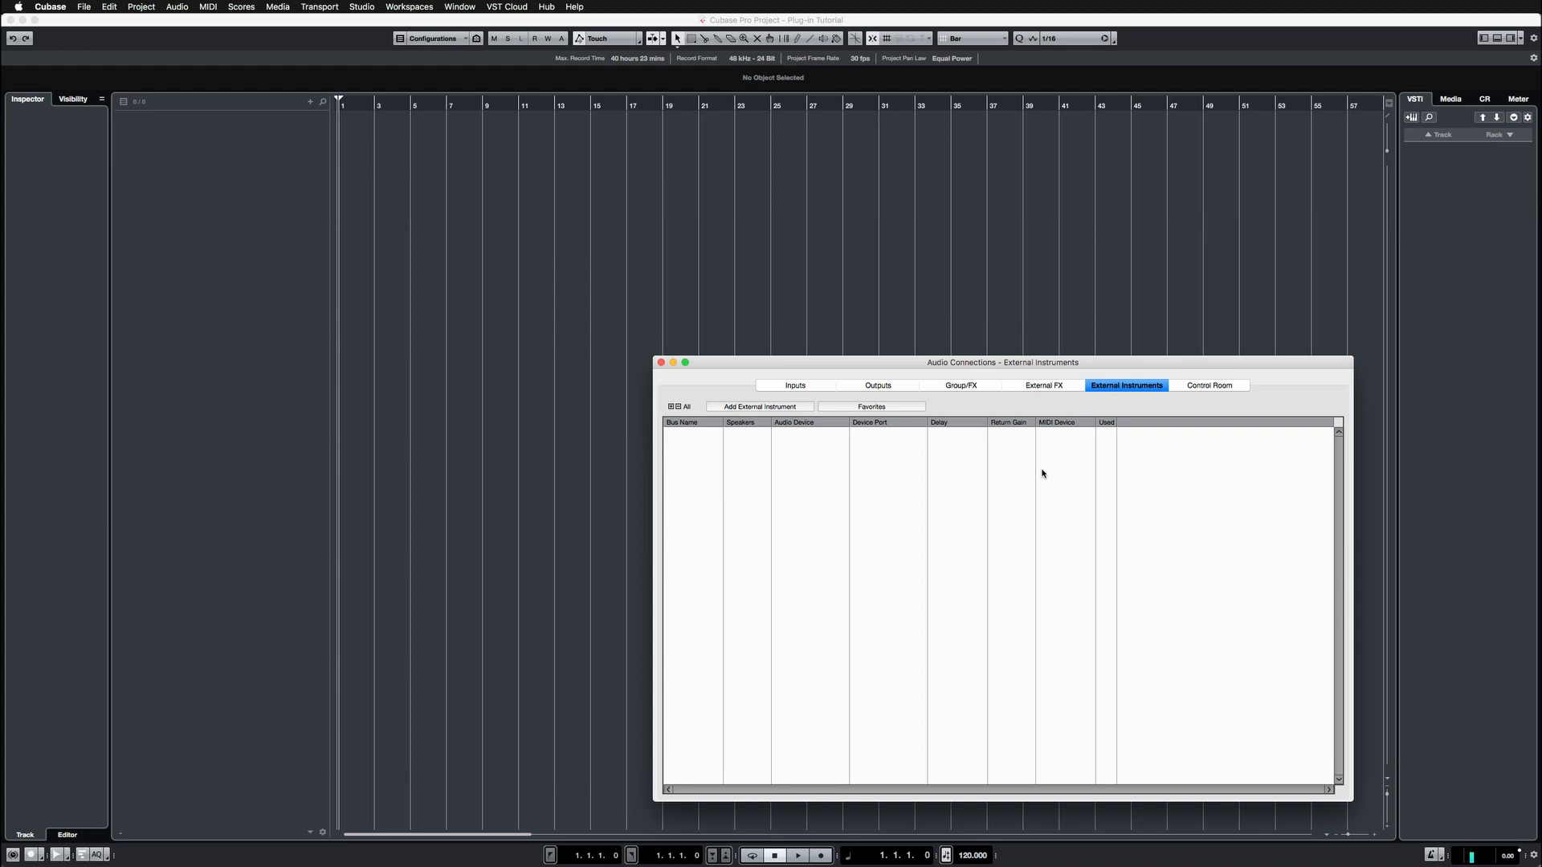
mouse_move(687, 394)
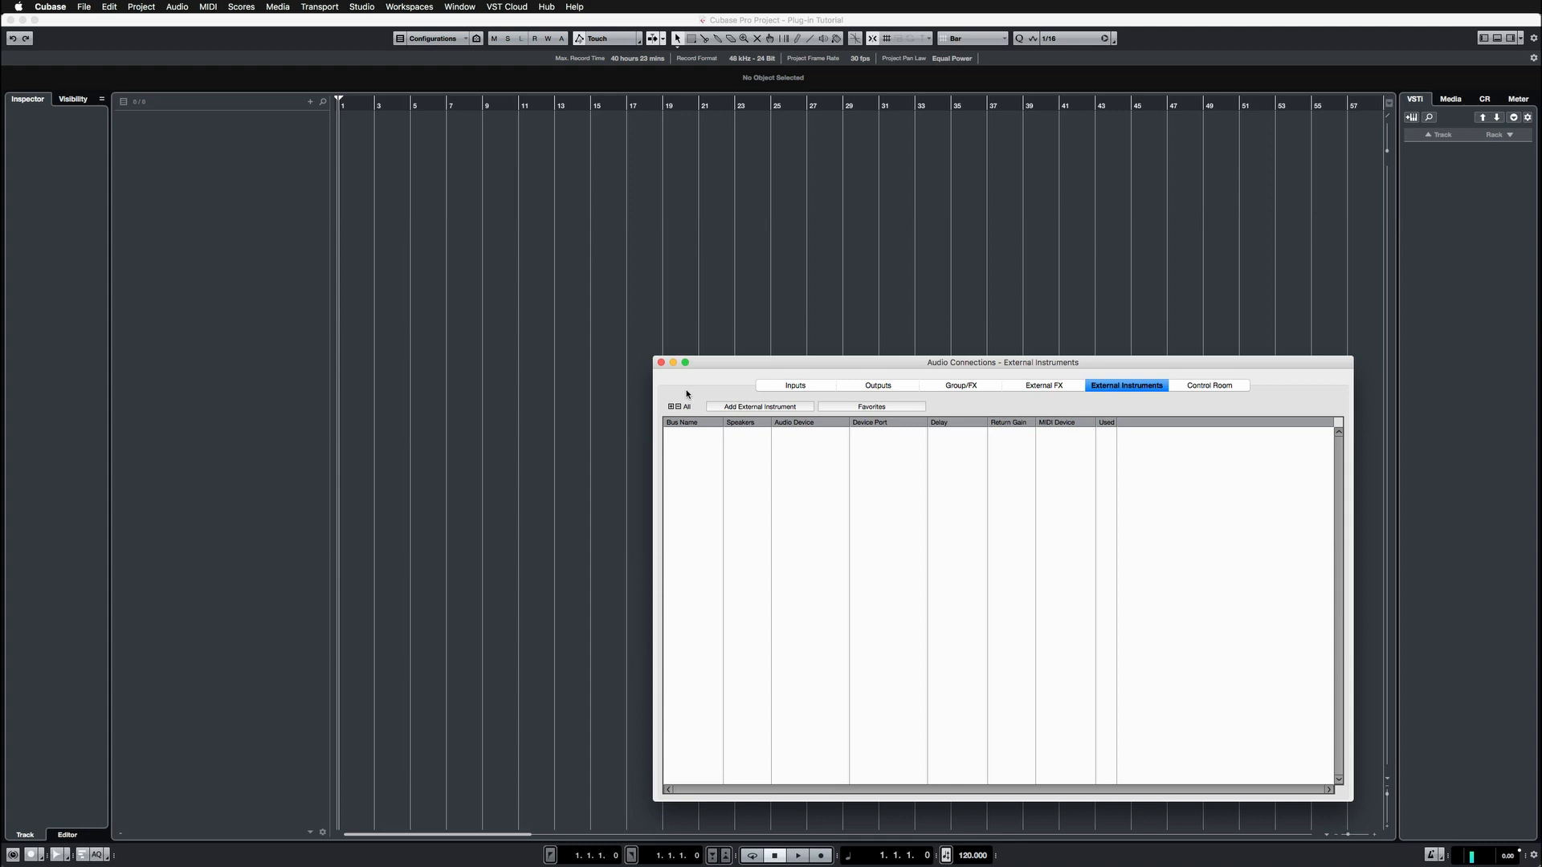
left_click(794, 385)
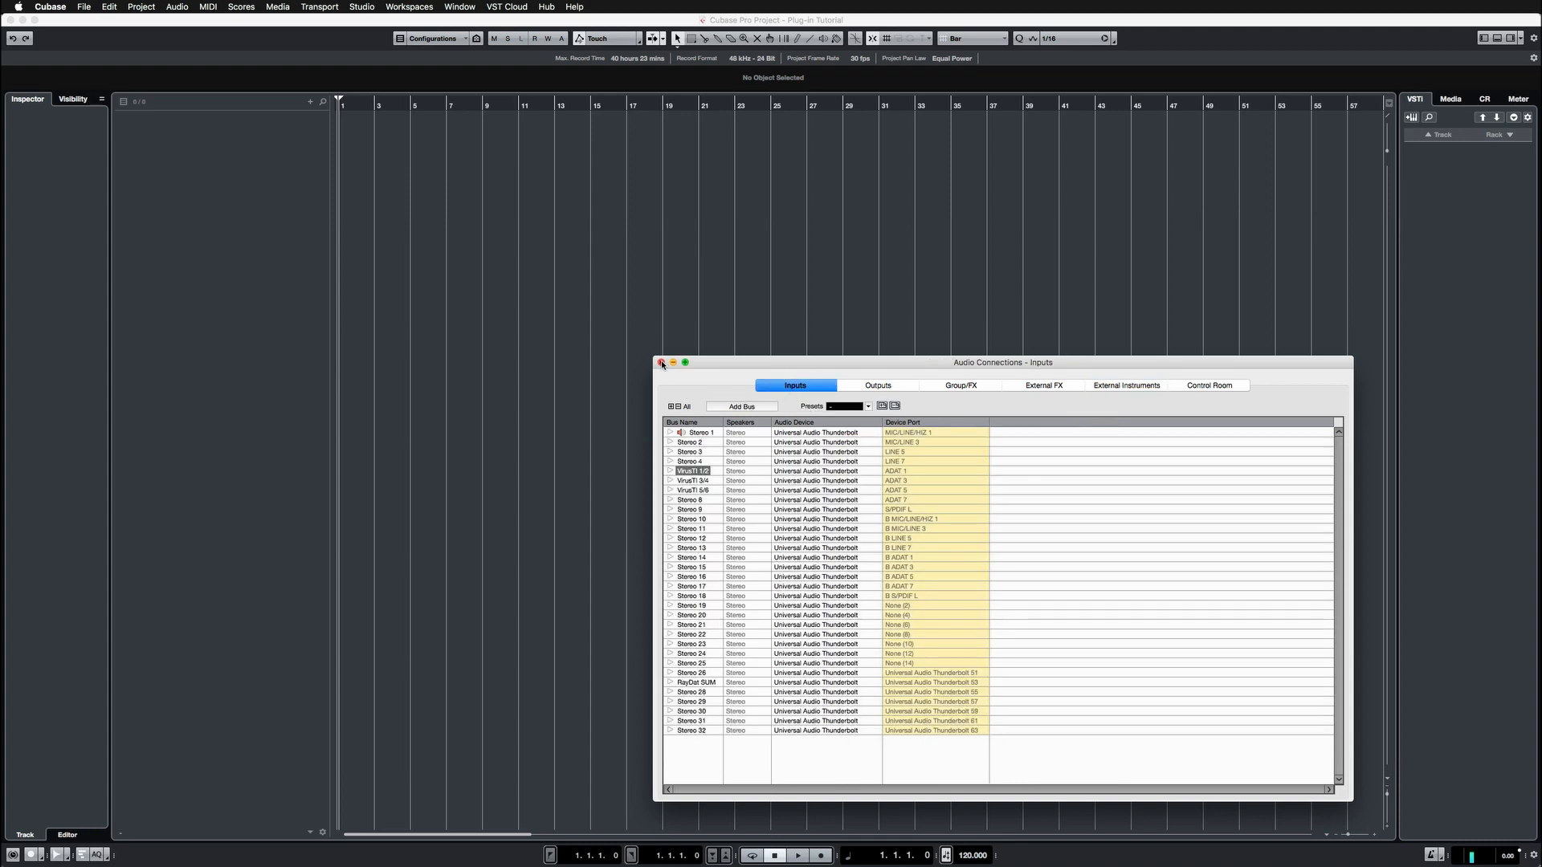
left_click(661, 363)
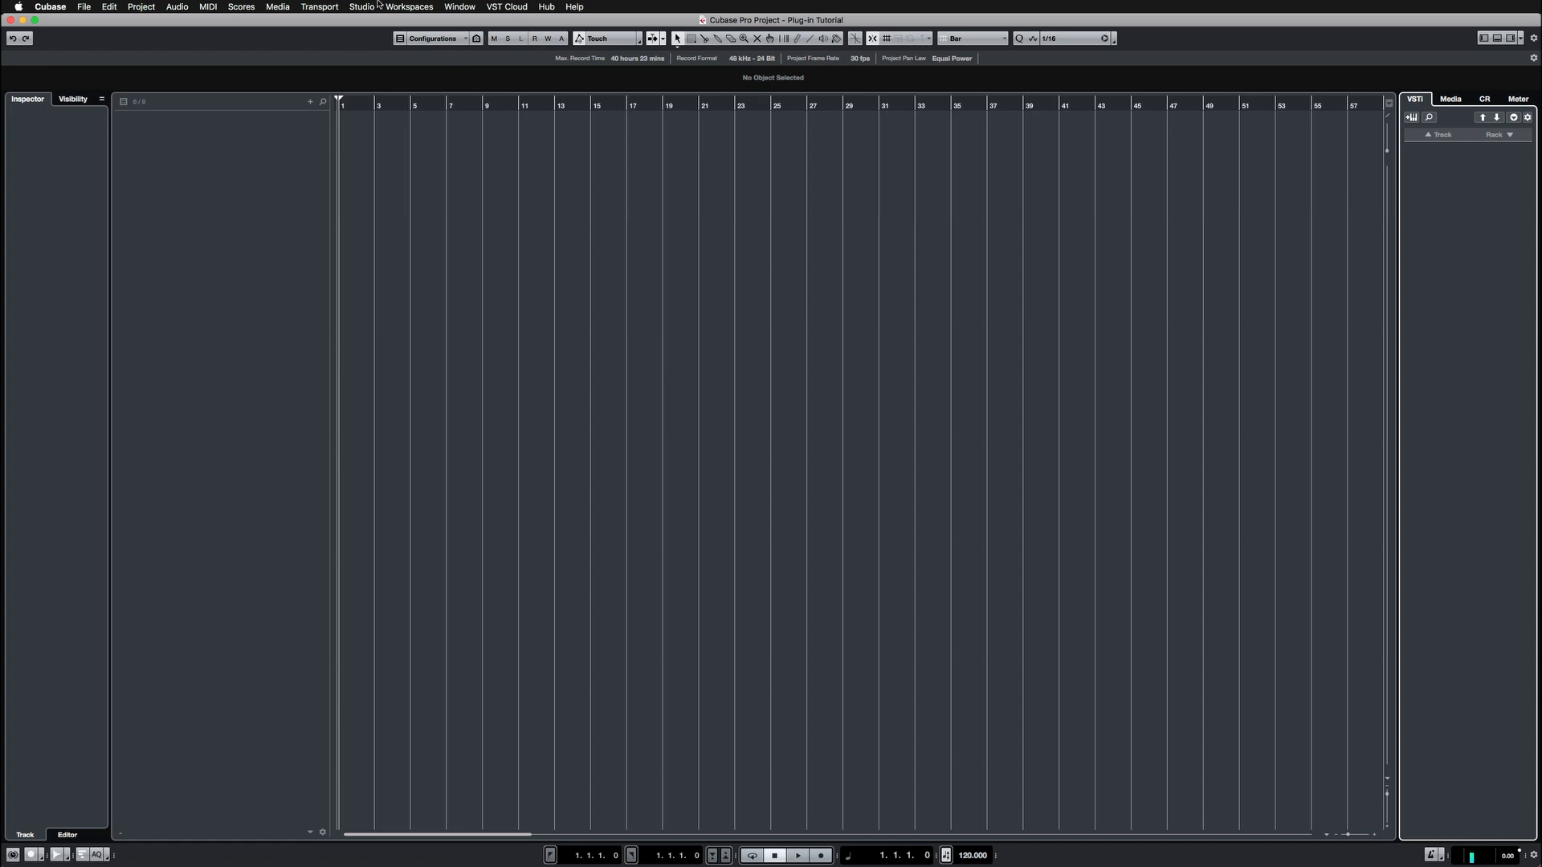
left_click(361, 8)
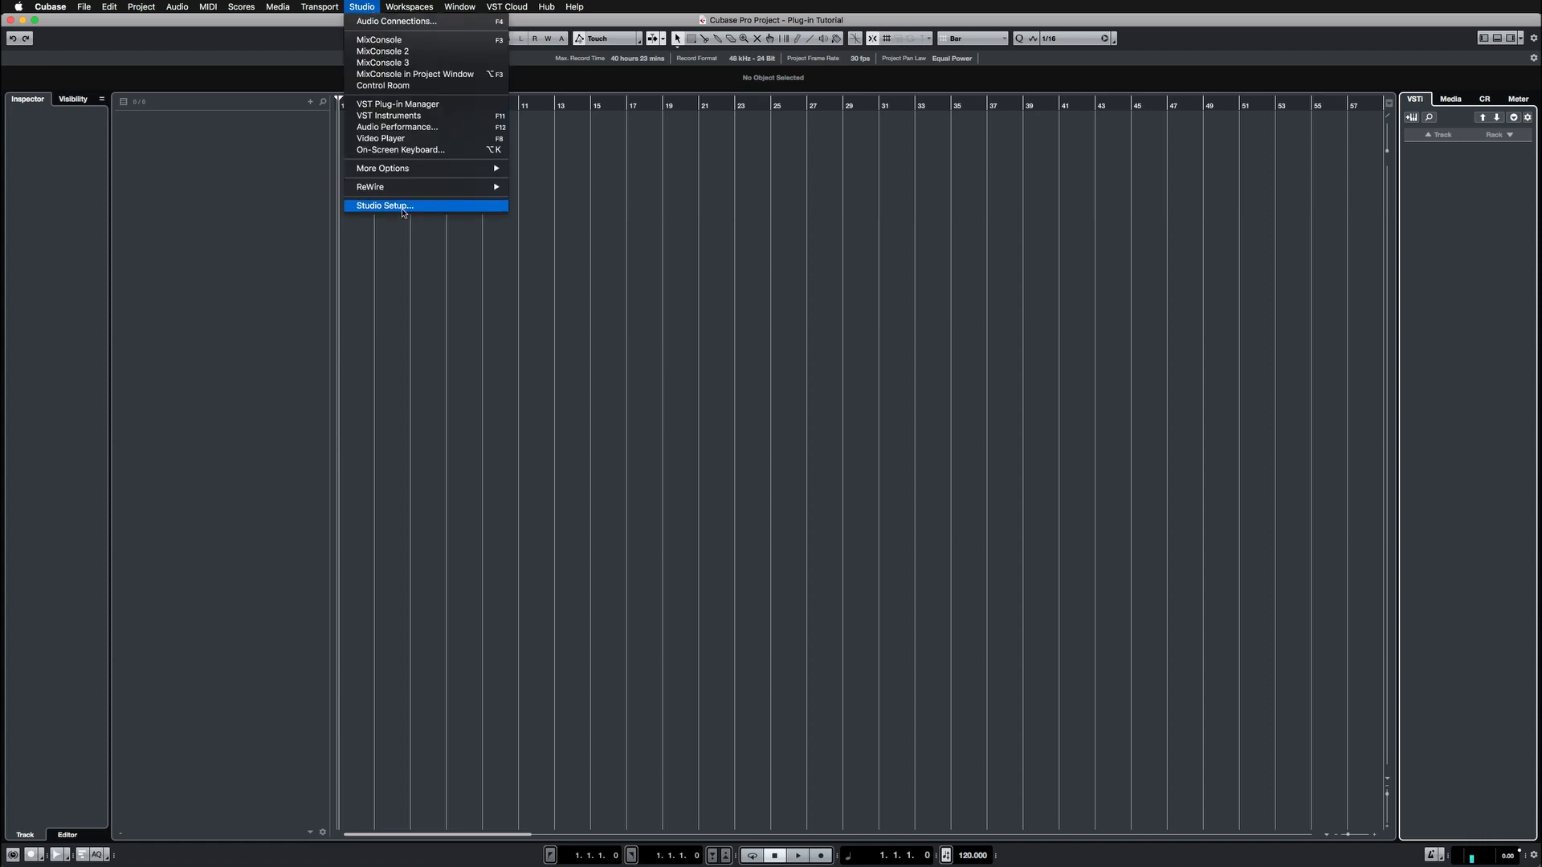
Enlarge Studio Setup's MIDI port list and mark the Virus C Desktop input inactive
left_click(384, 206)
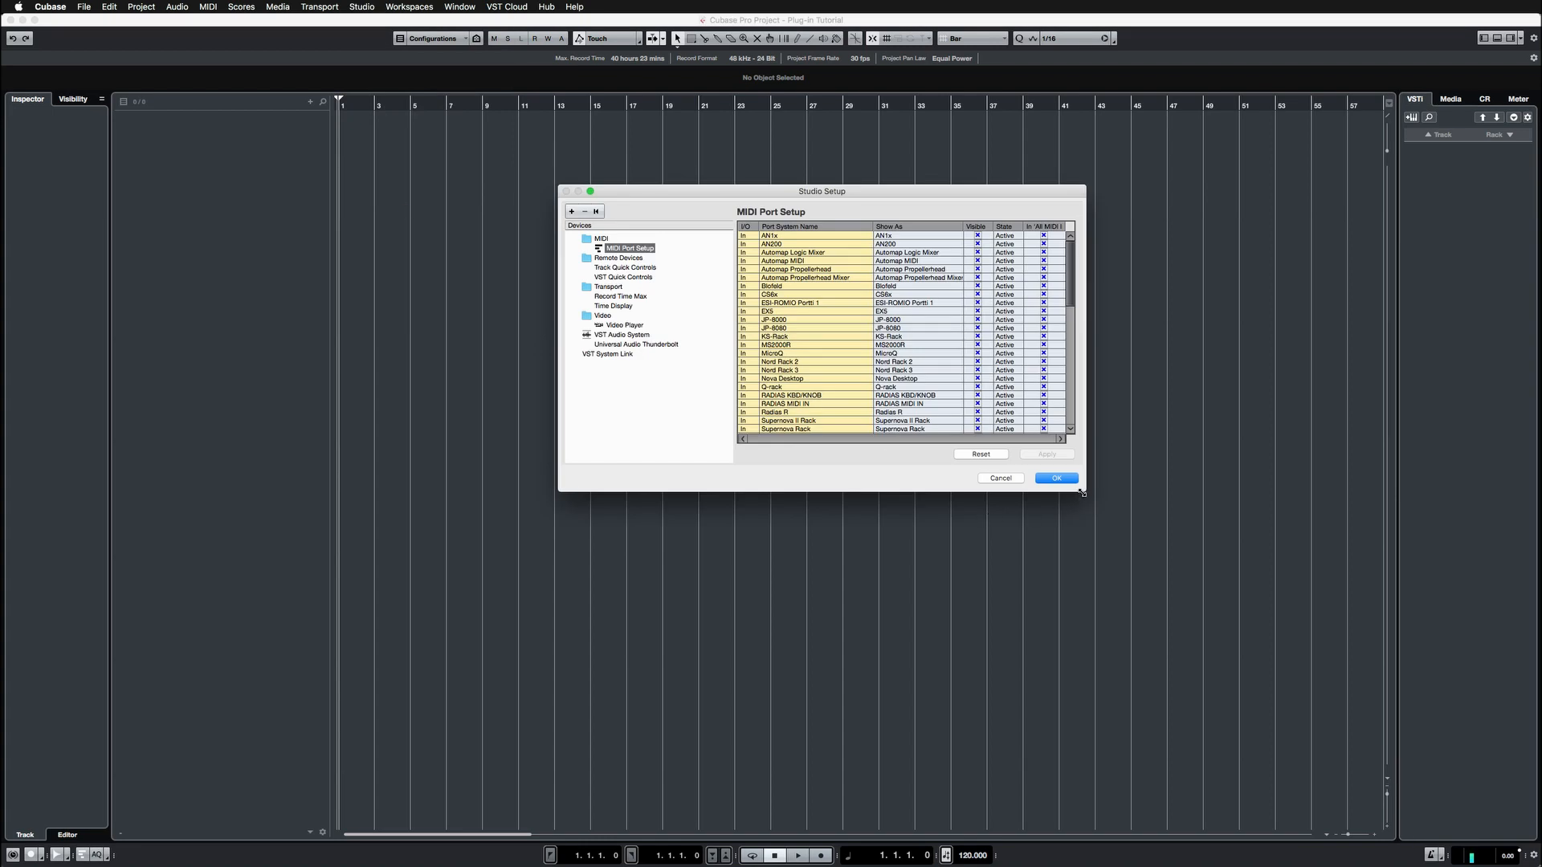
left_click_drag(1081, 491, 1196, 798)
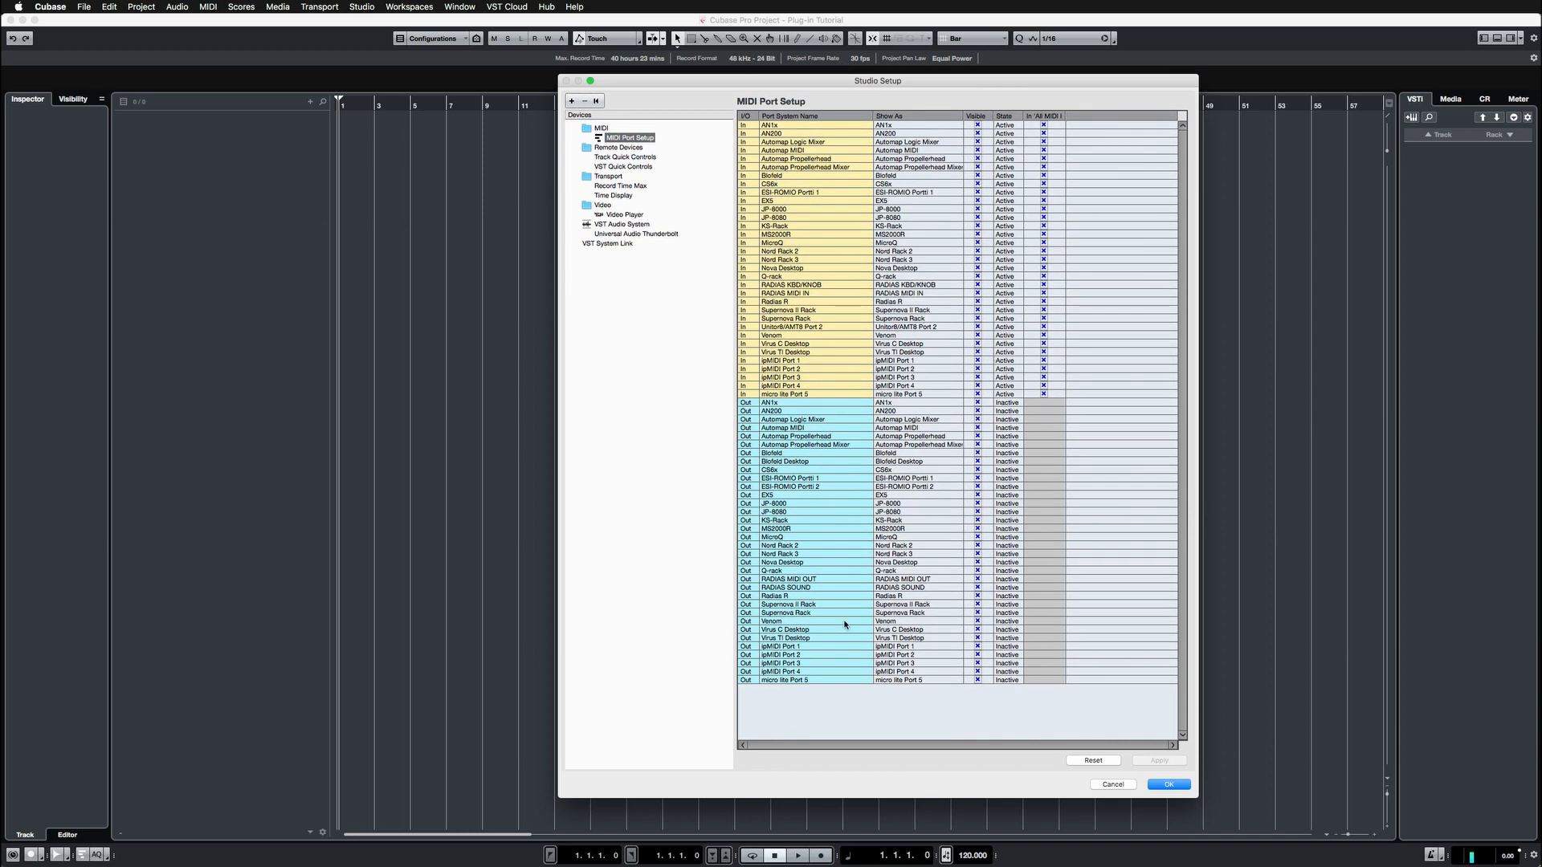
mouse_move(930, 601)
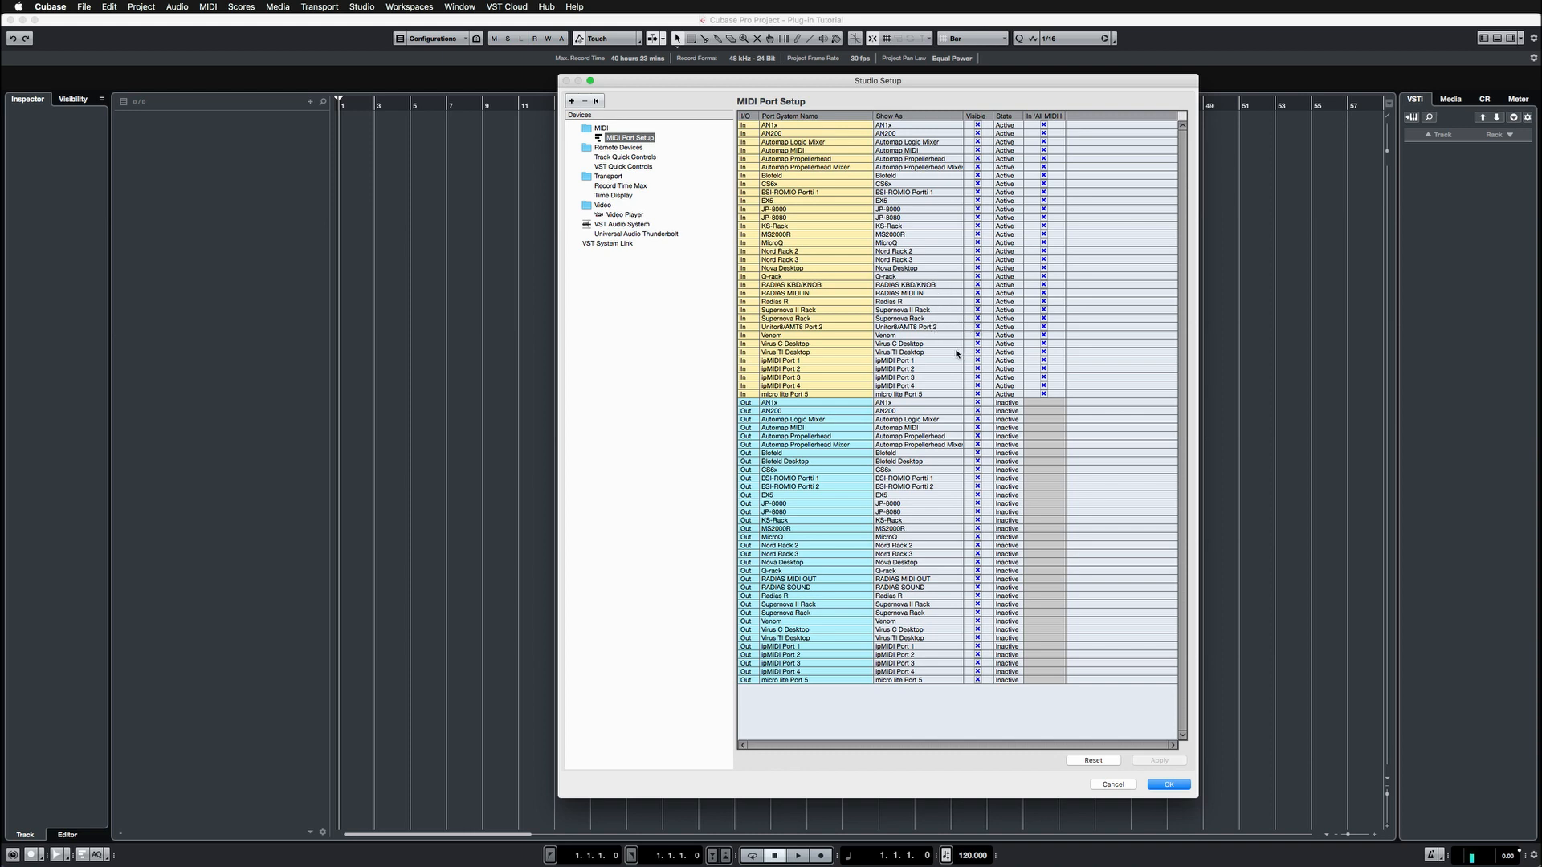
left_click(915, 345)
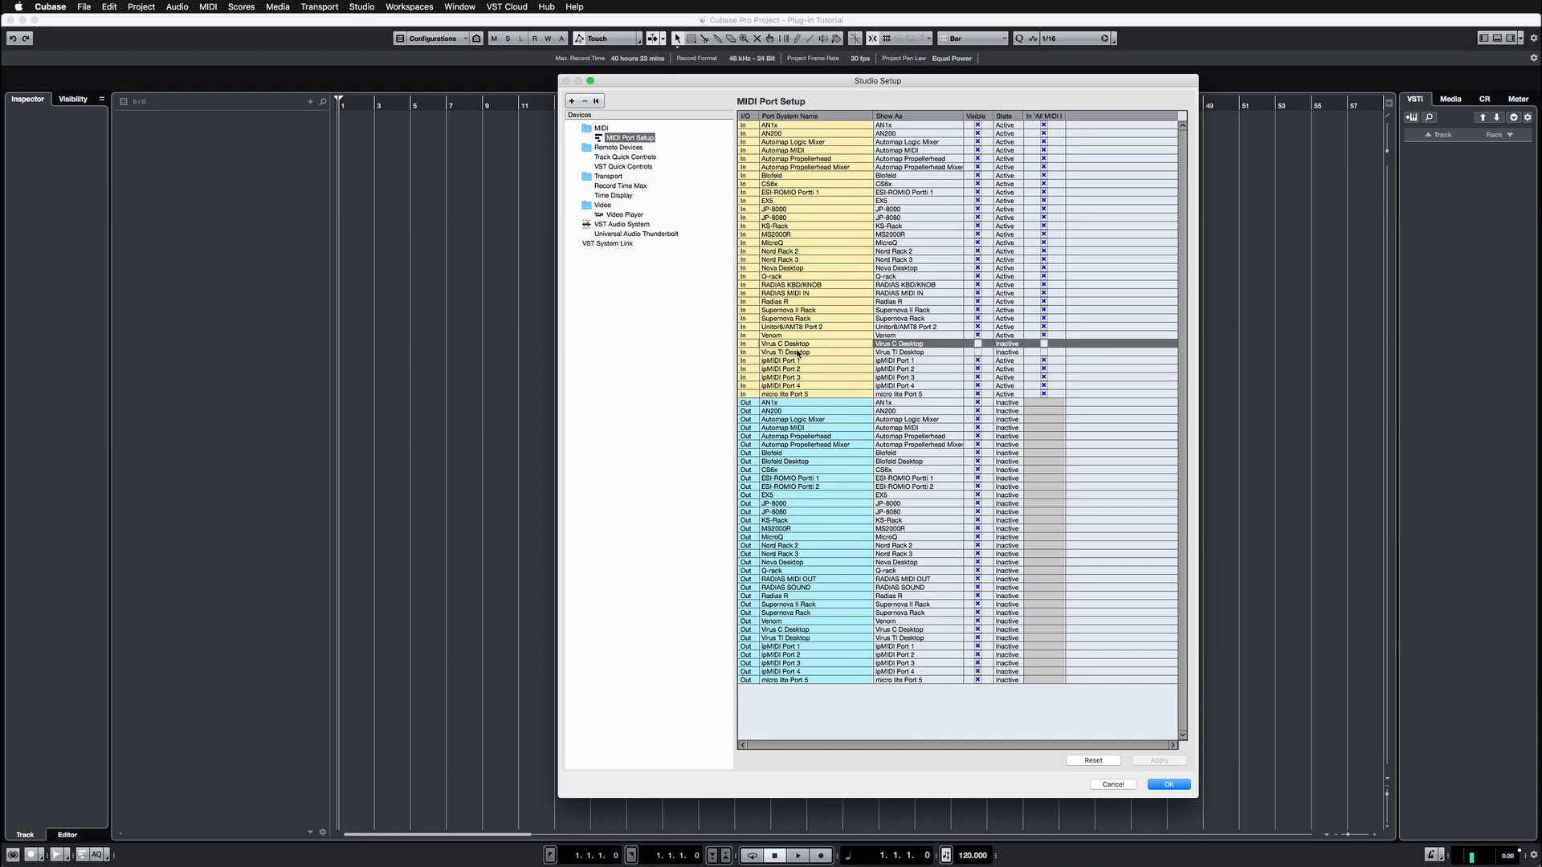
mouse_move(914, 373)
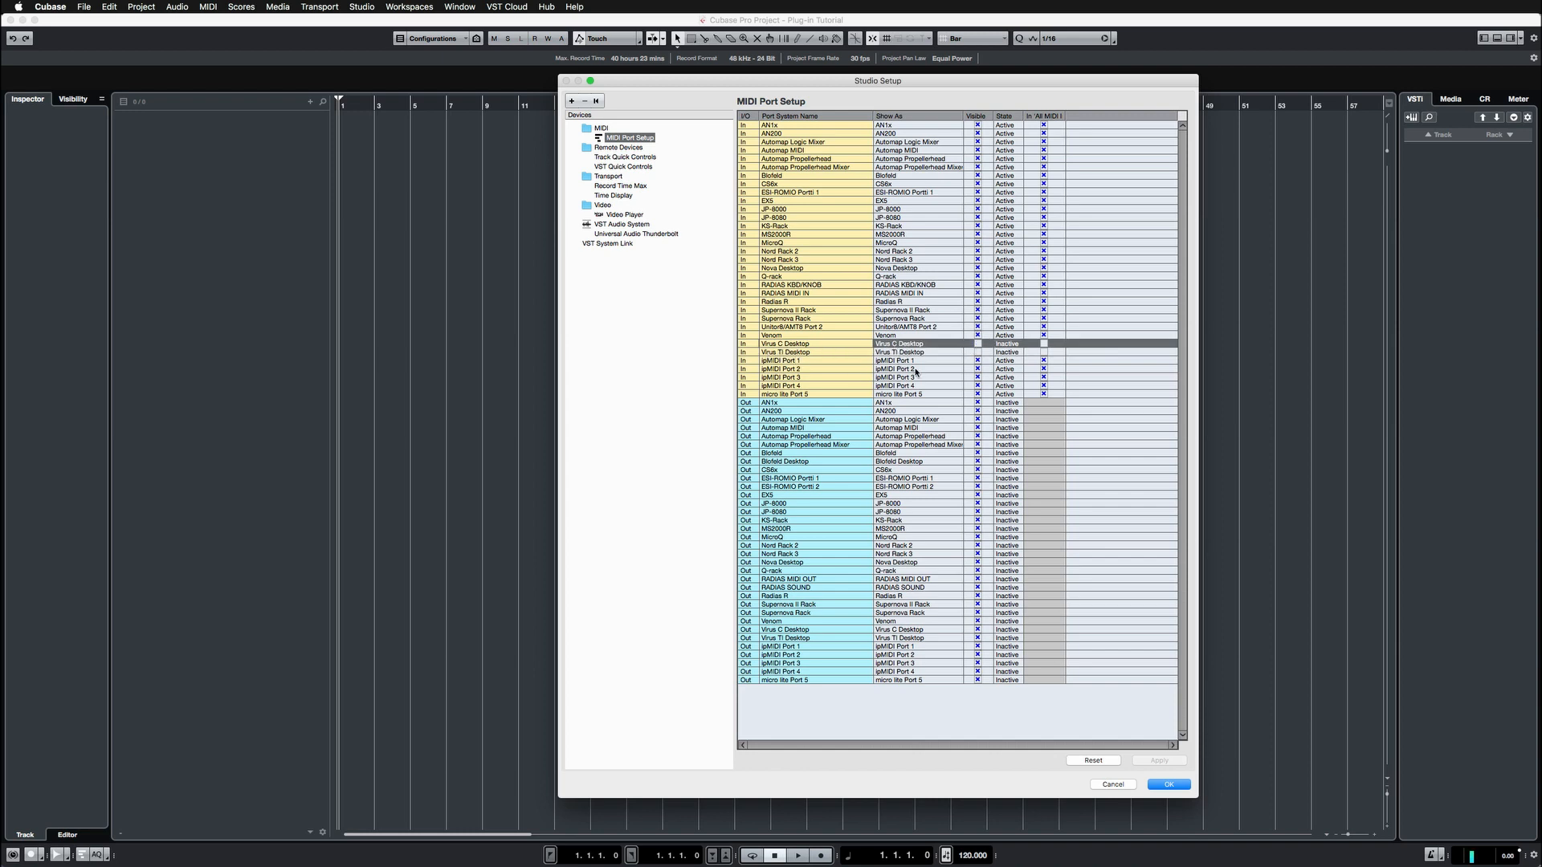
Review VST Quick Controls and MIDI Port Setup, then close Studio Setup
left_click(625, 157)
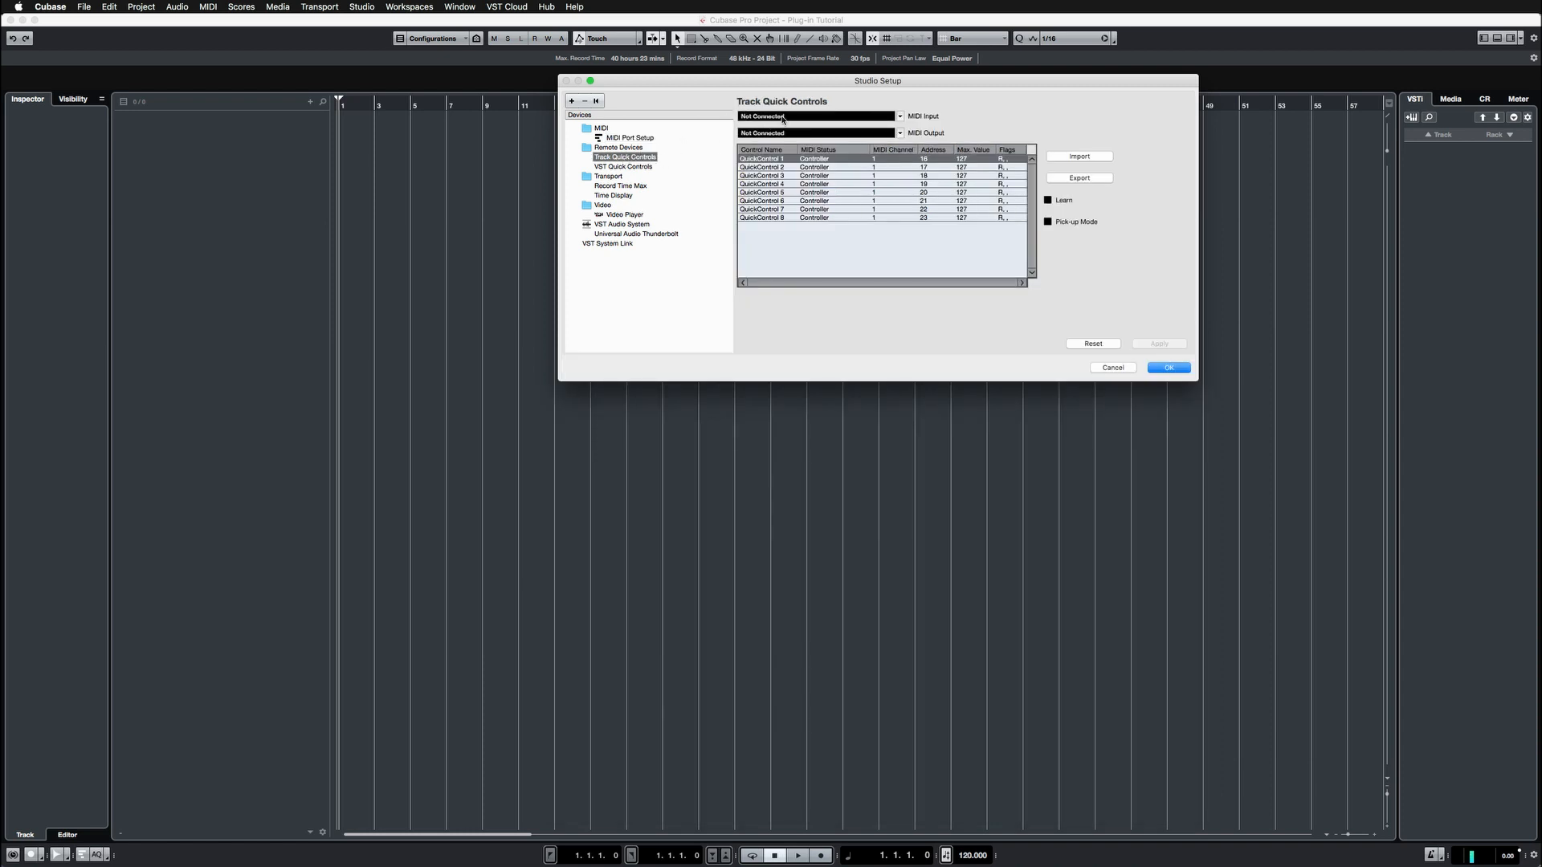
mouse_move(789, 185)
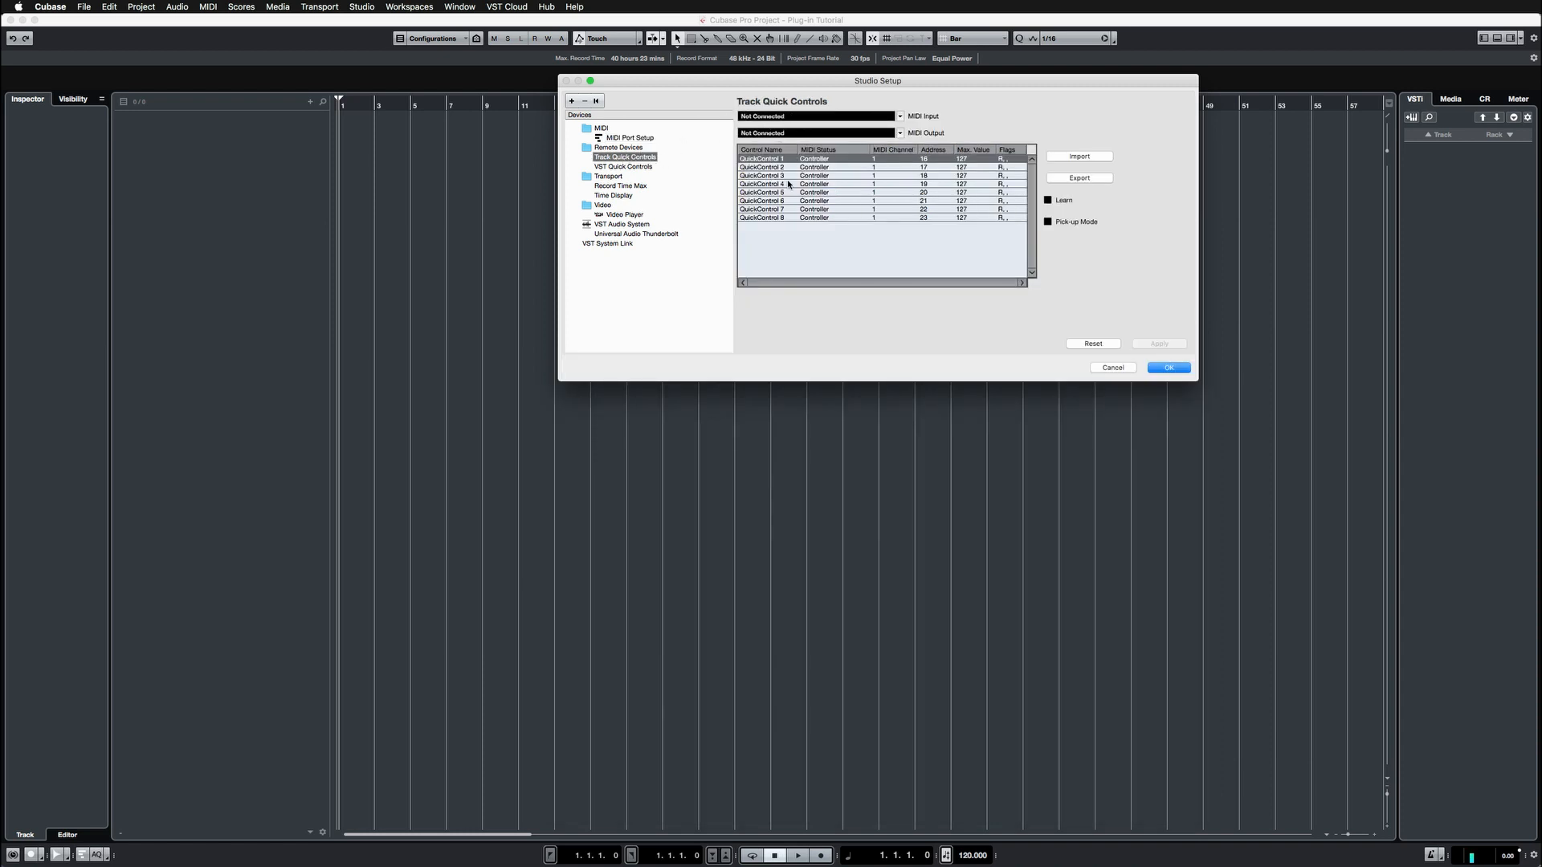
left_click(763, 167)
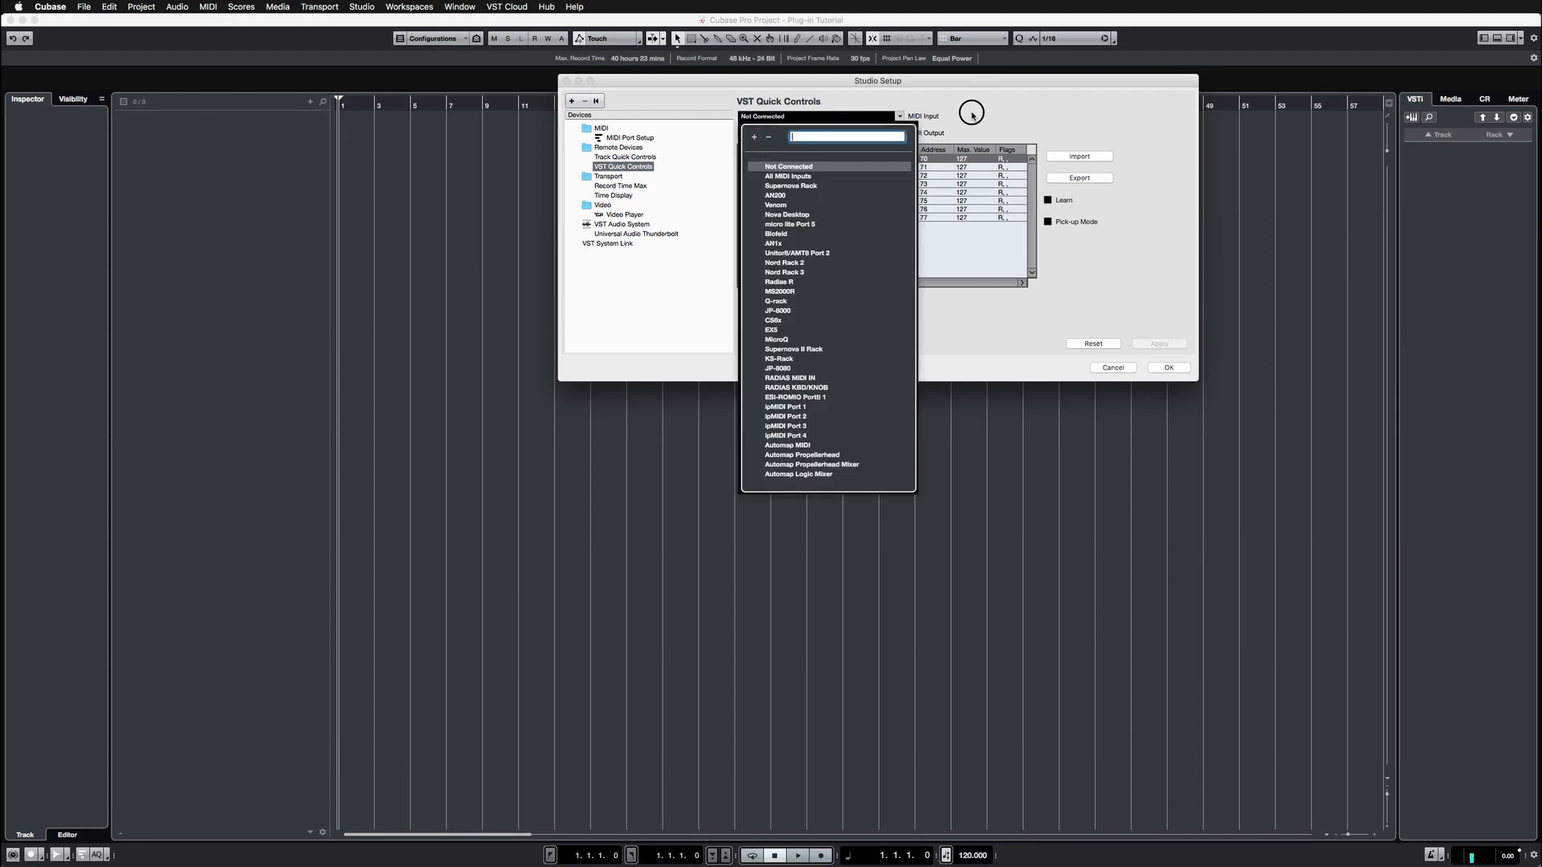
left_click(625, 137)
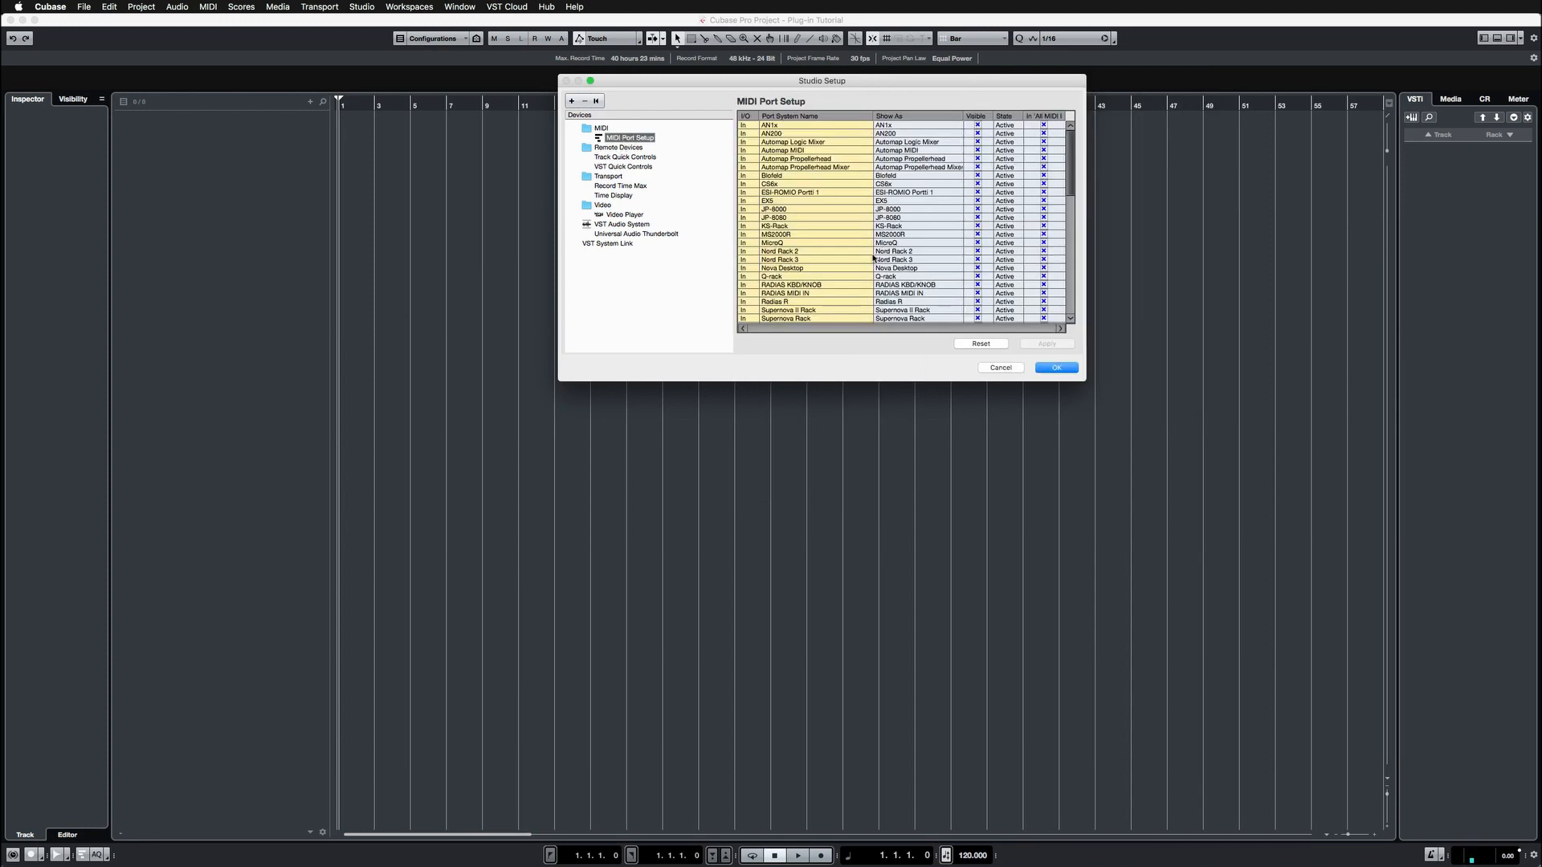
left_click(1055, 368)
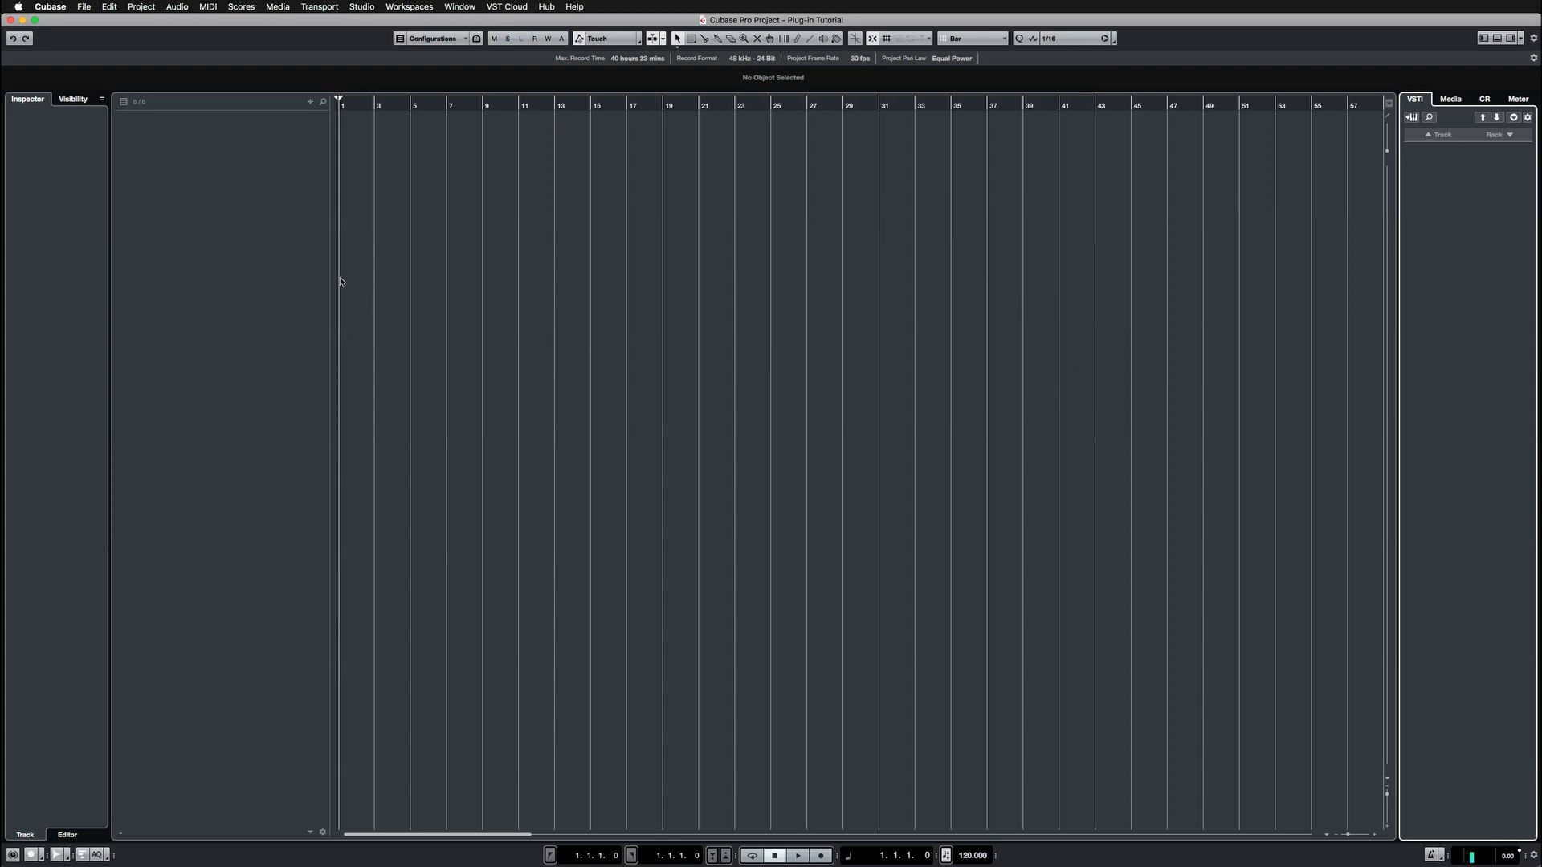
mouse_move(248, 167)
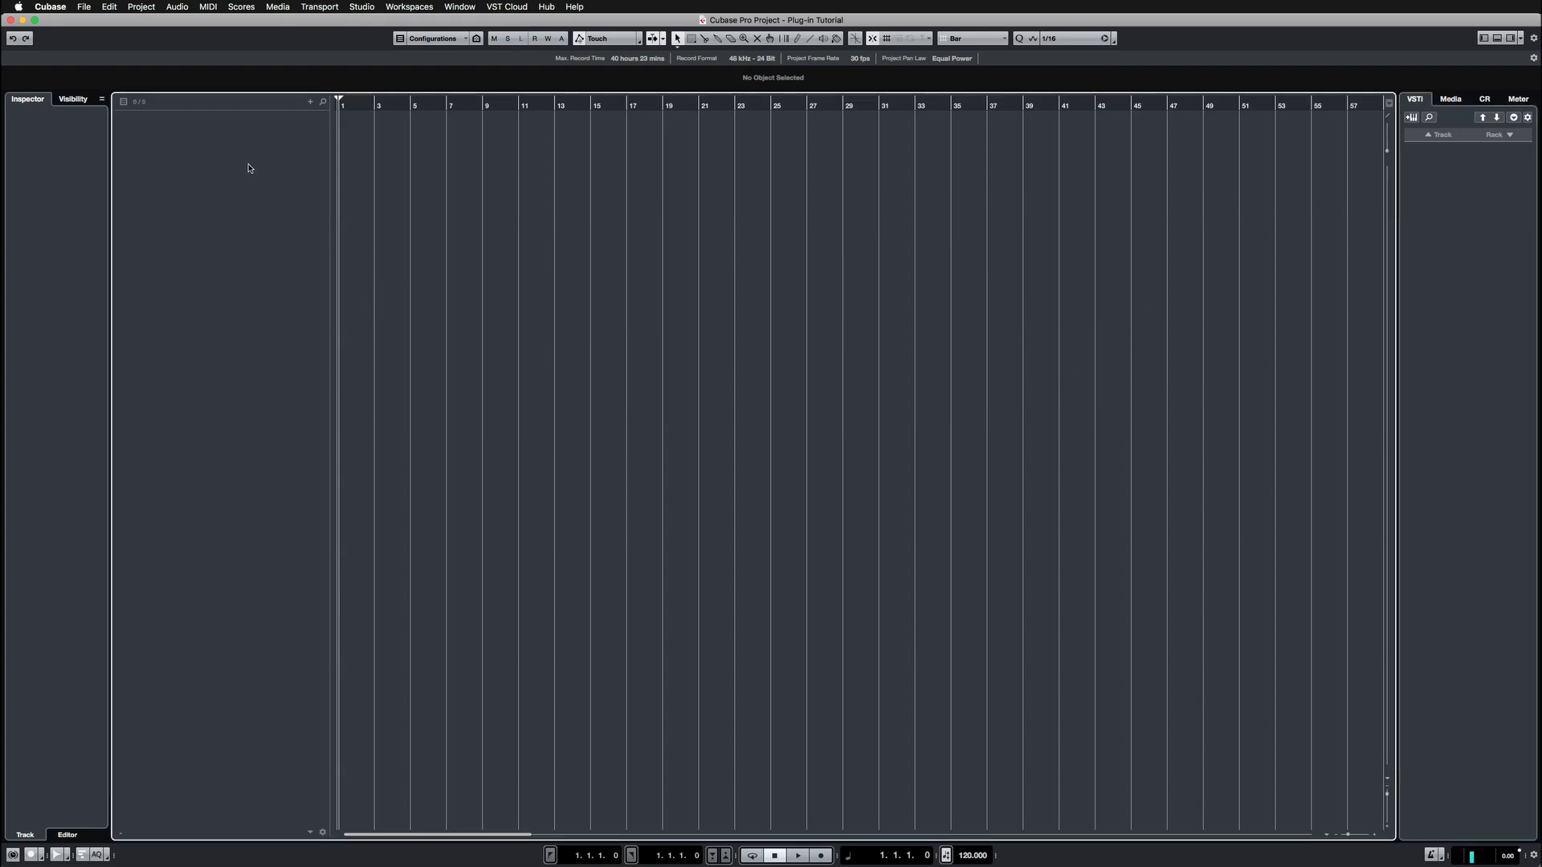
mouse_move(310, 101)
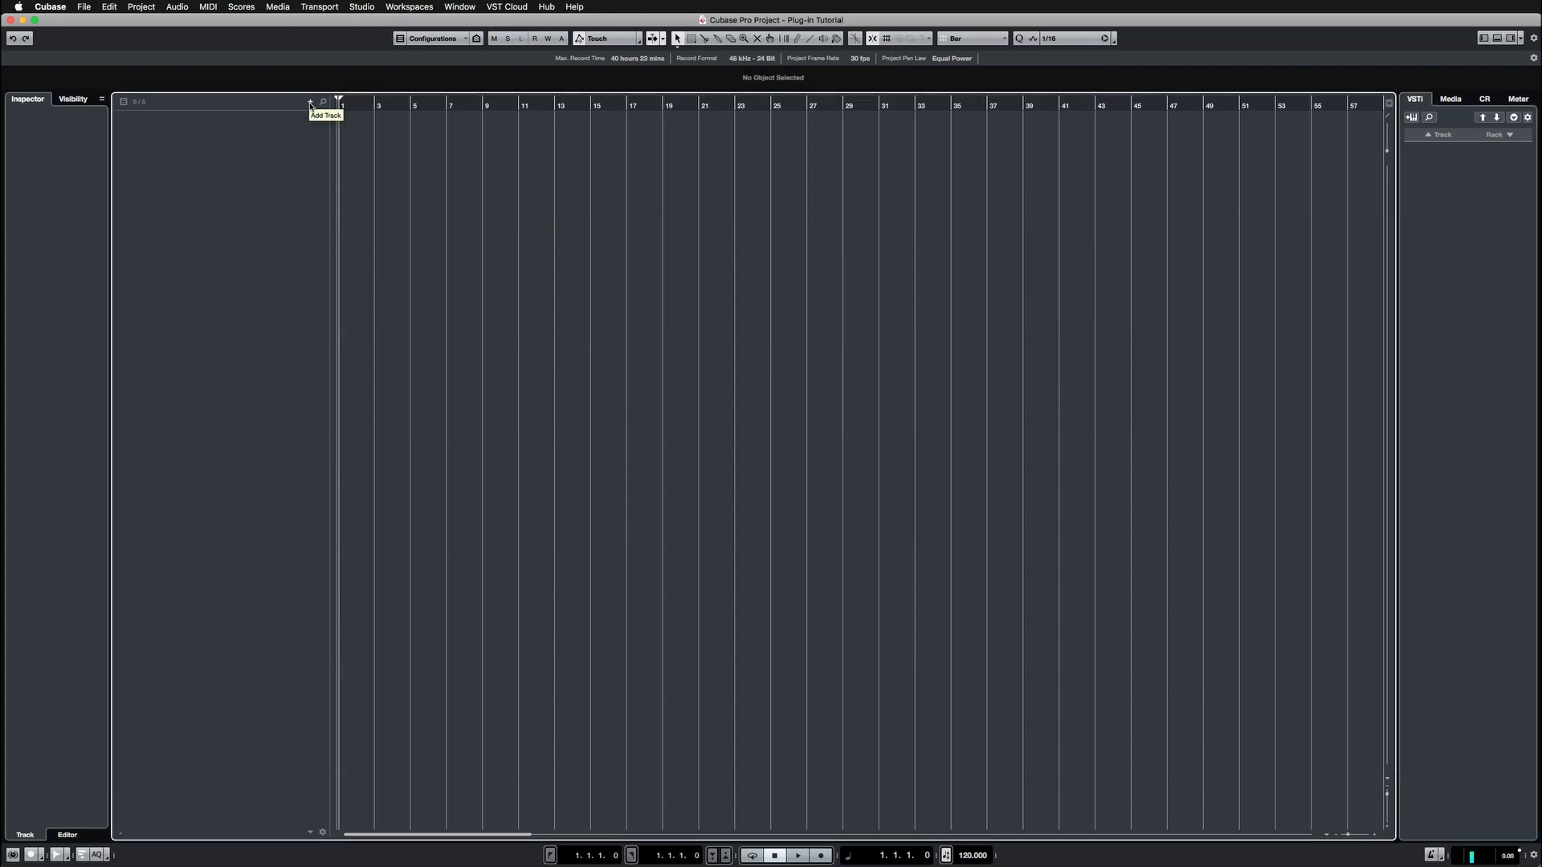
Create an instrument track with VirusHC Editor x64 as its instrument
left_click(310, 101)
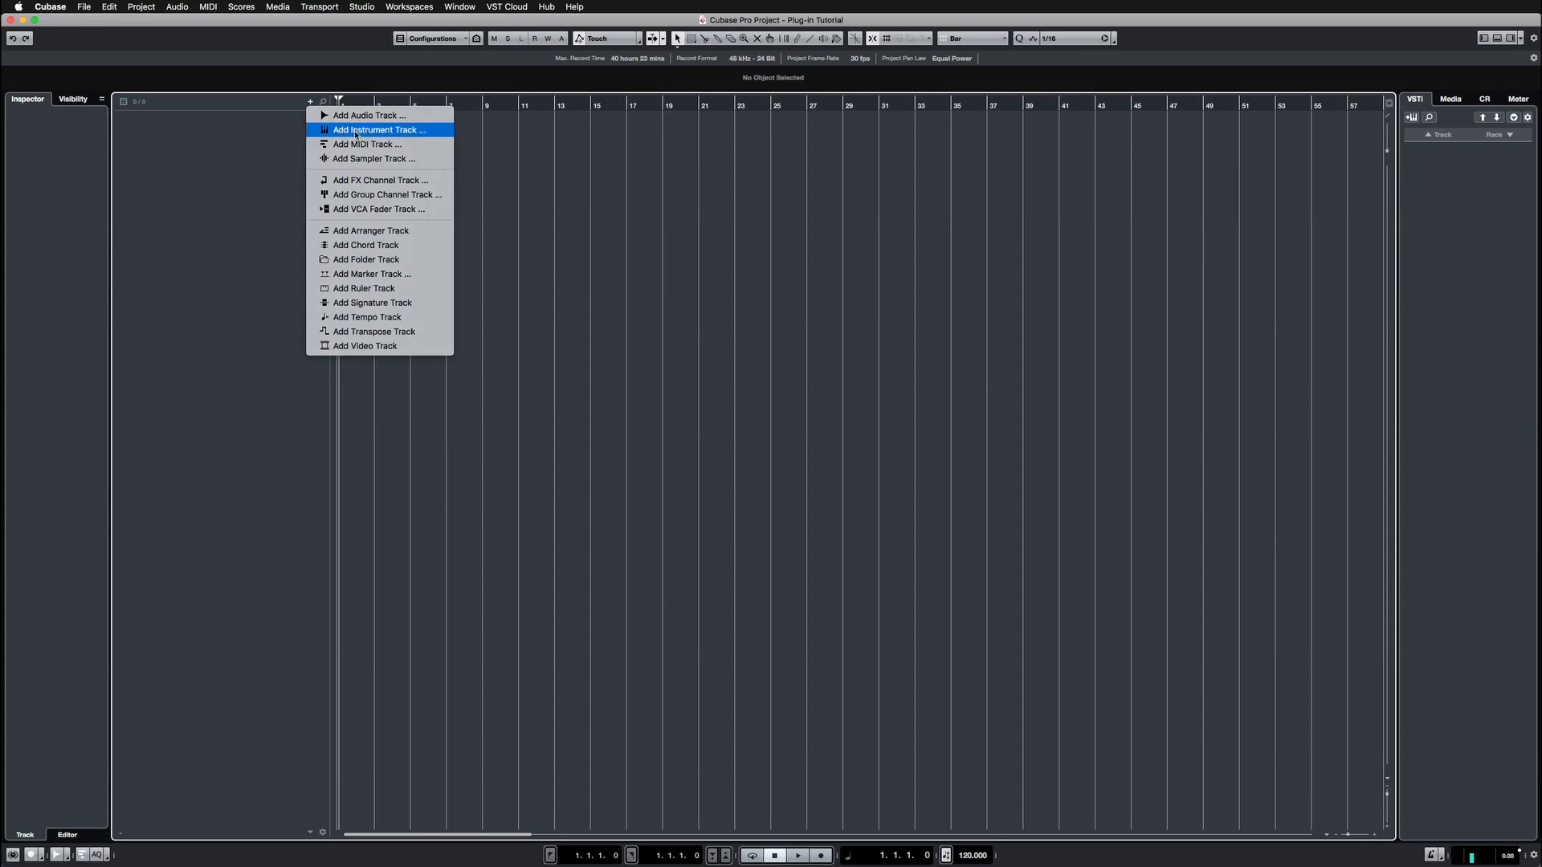
left_click(381, 129)
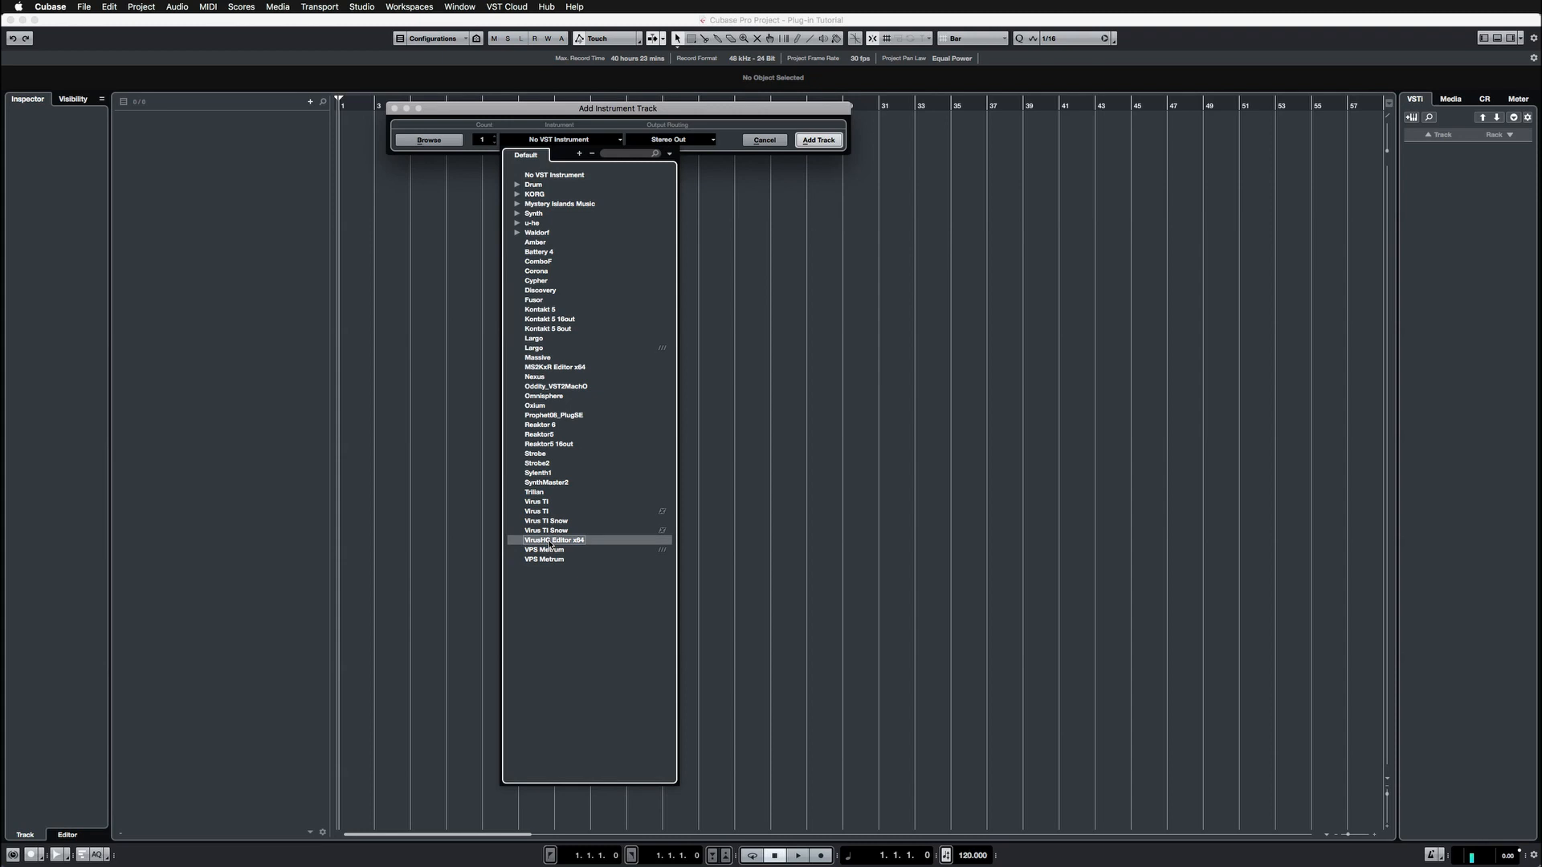
left_click(553, 540)
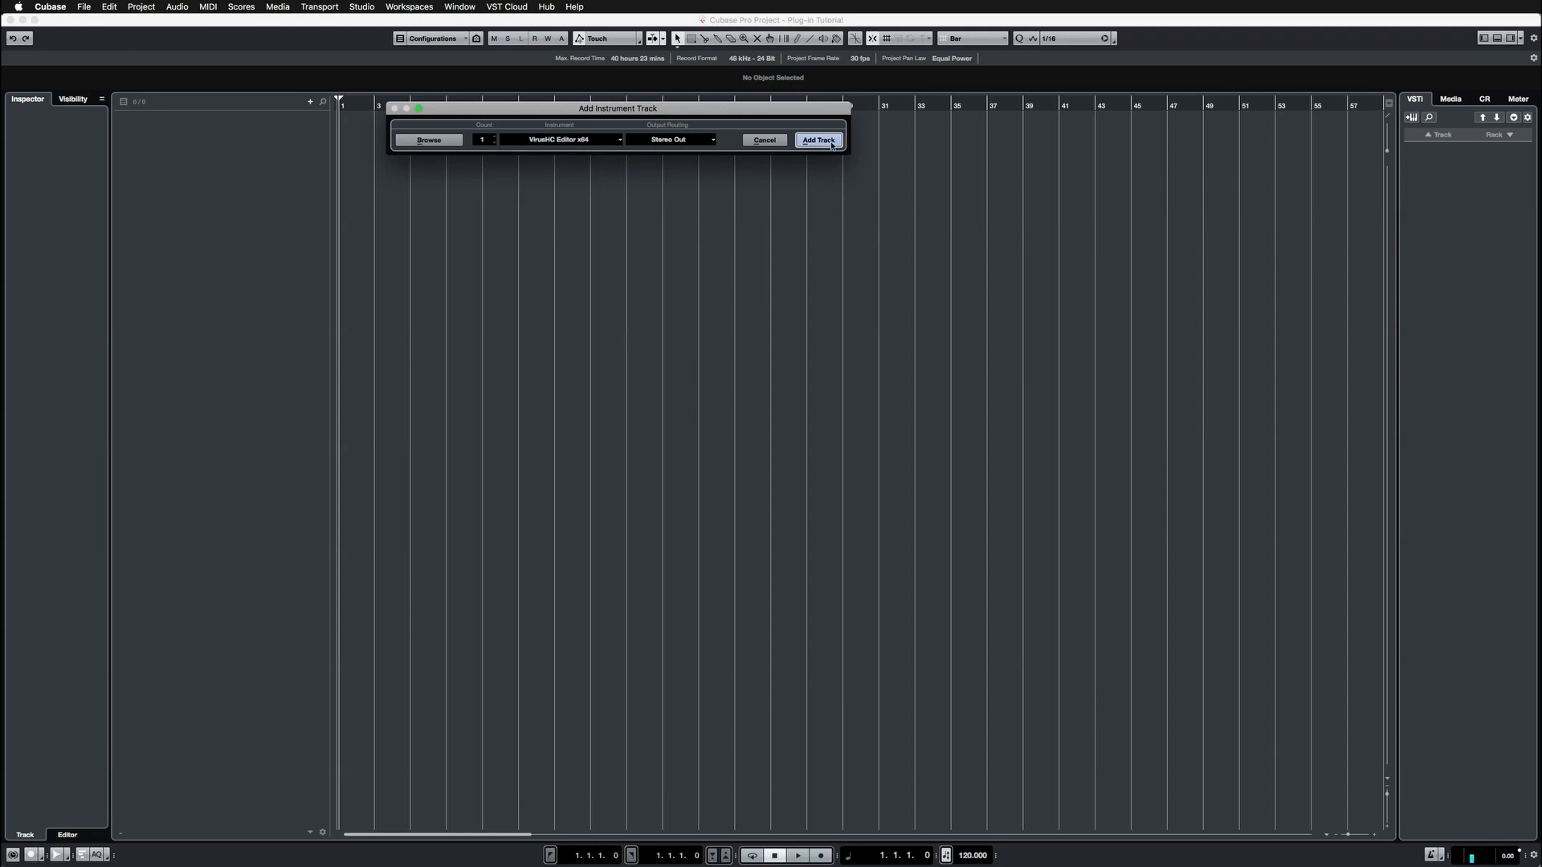
left_click(817, 139)
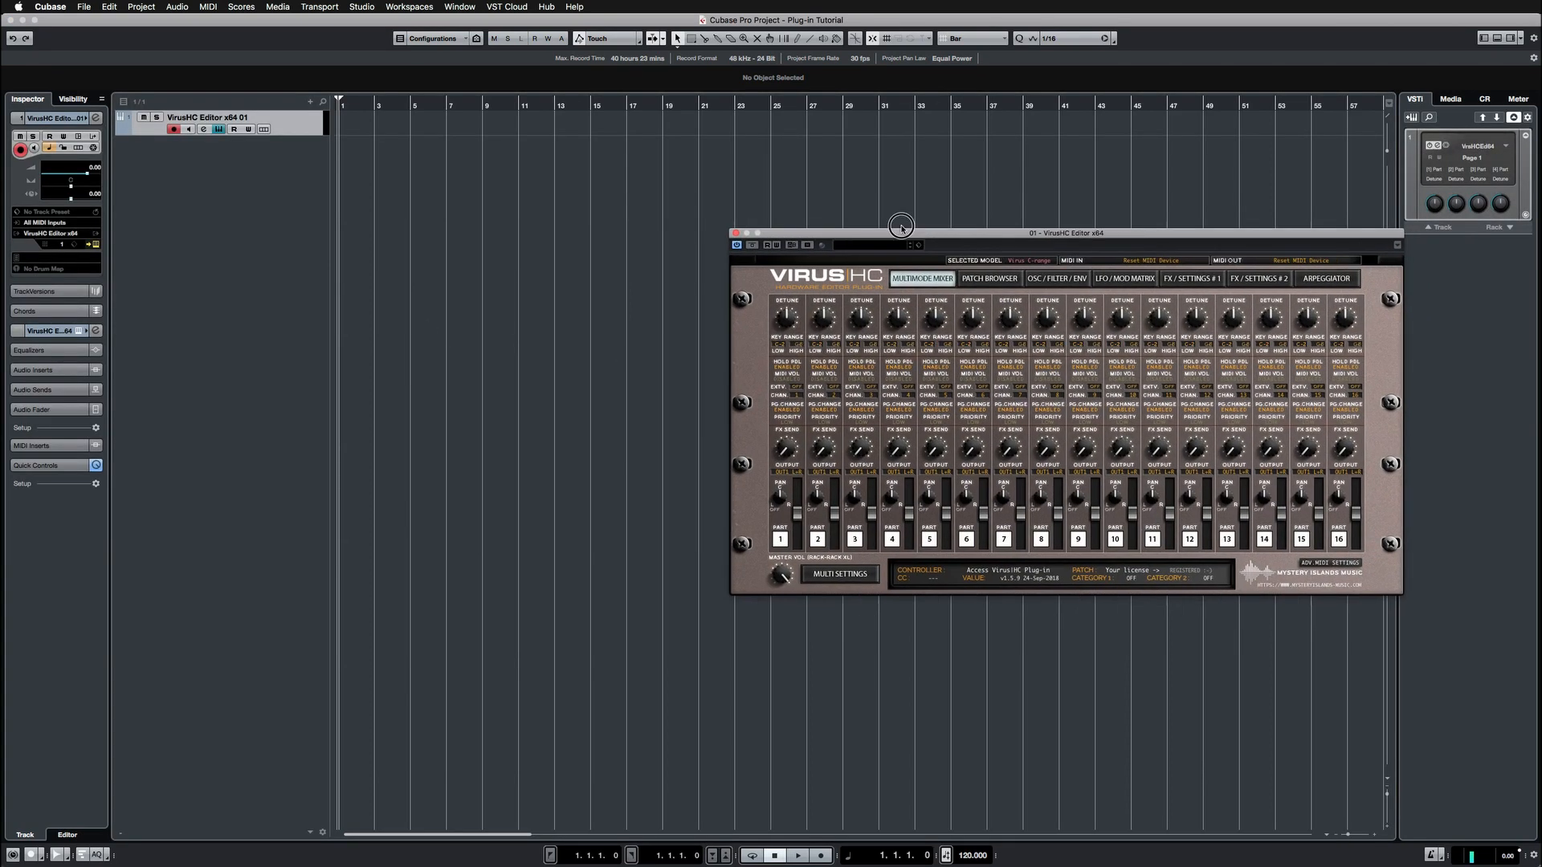
Set the Virus HC Multi Settings MIDI IN and MIDI OUT to Virus C Desktop
left_click_drag(1065, 232, 826, 181)
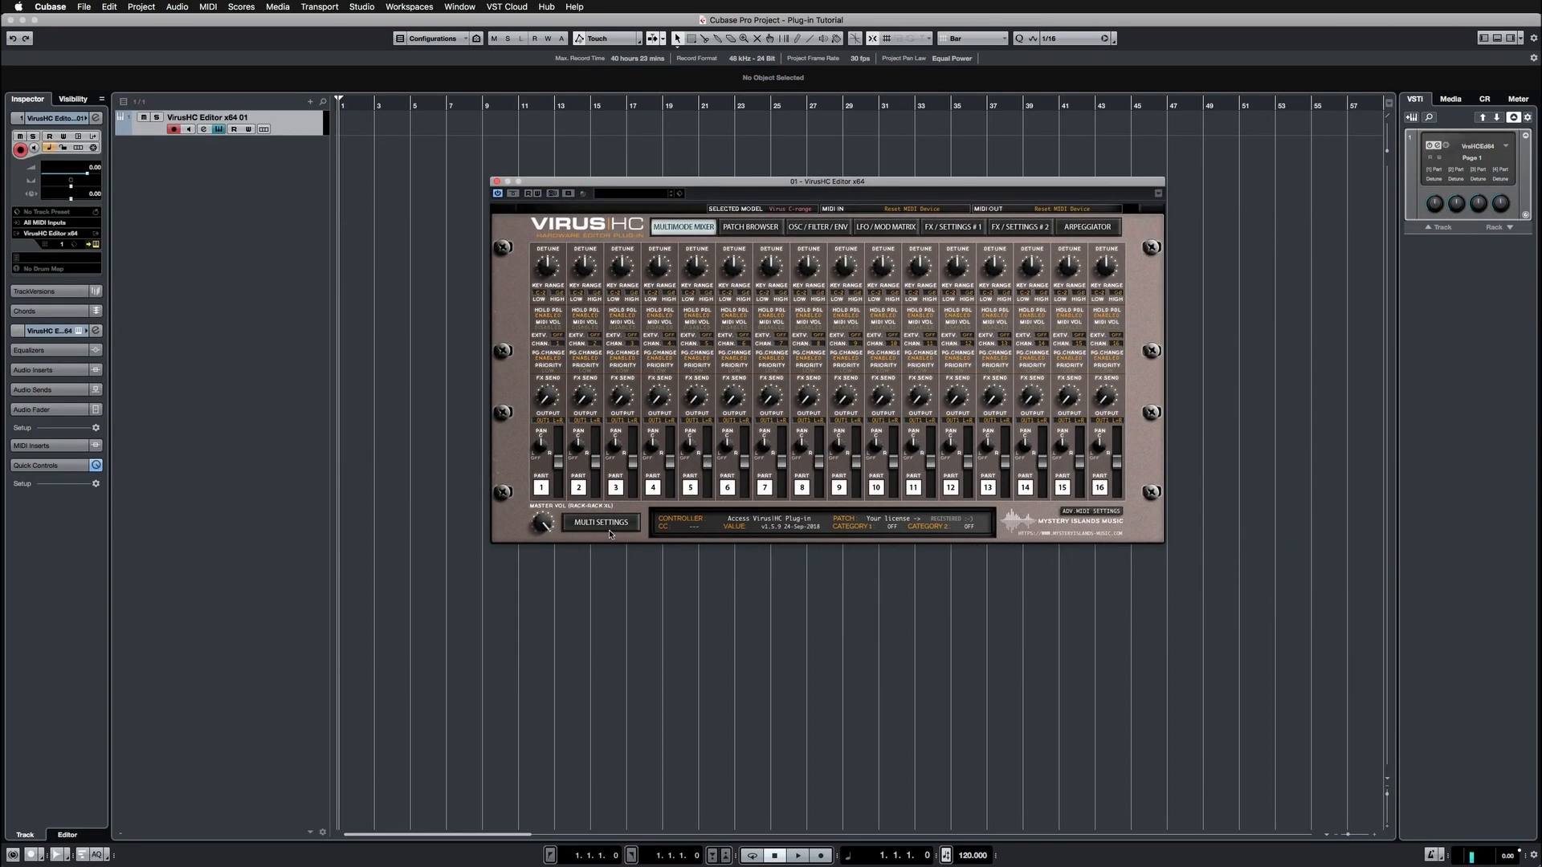
left_click(600, 522)
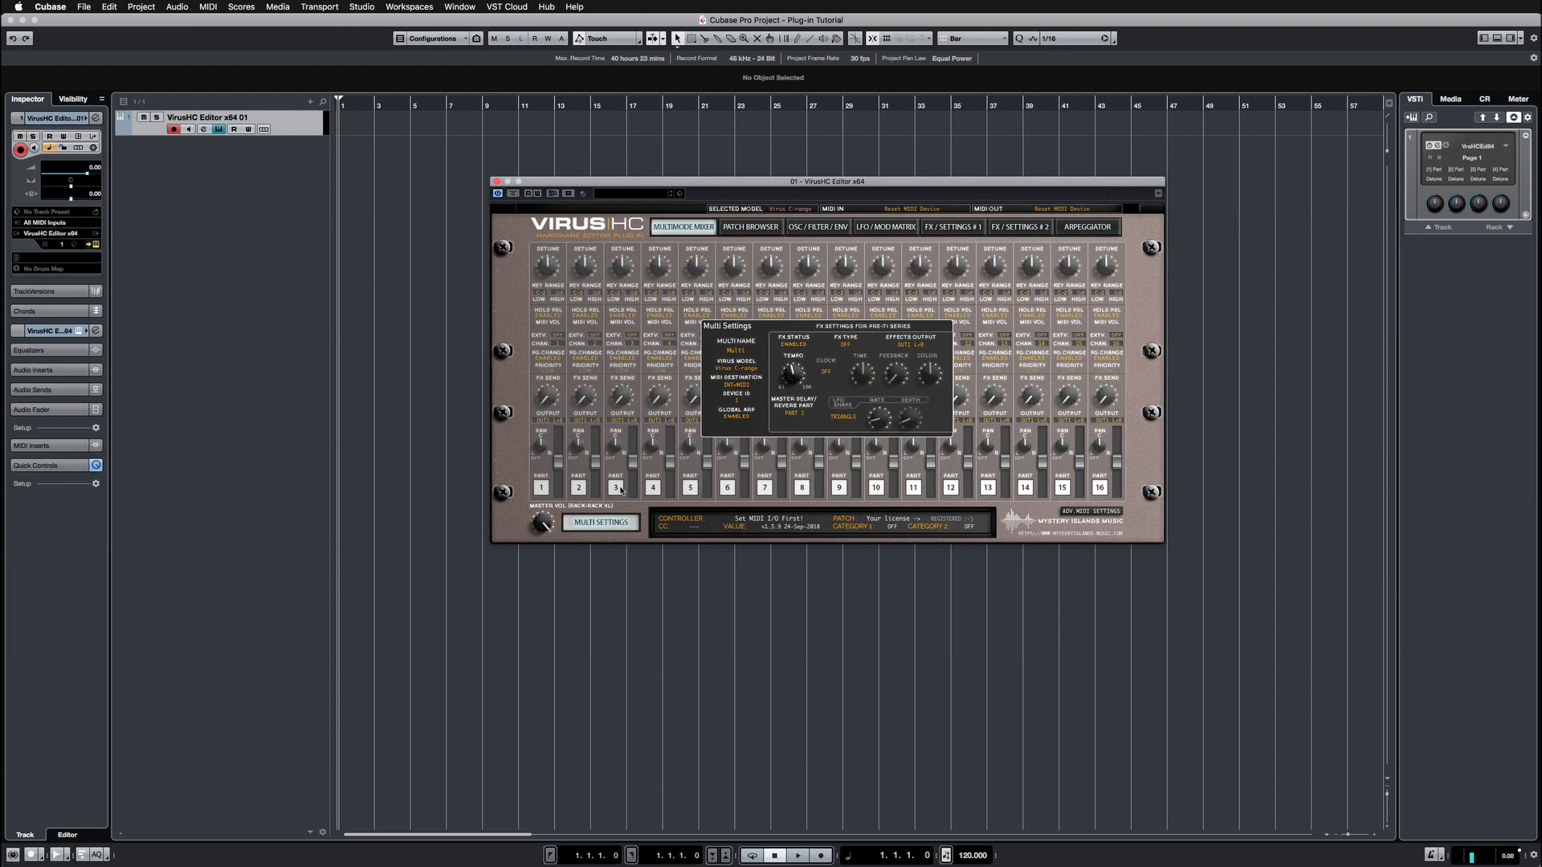
left_click(735, 368)
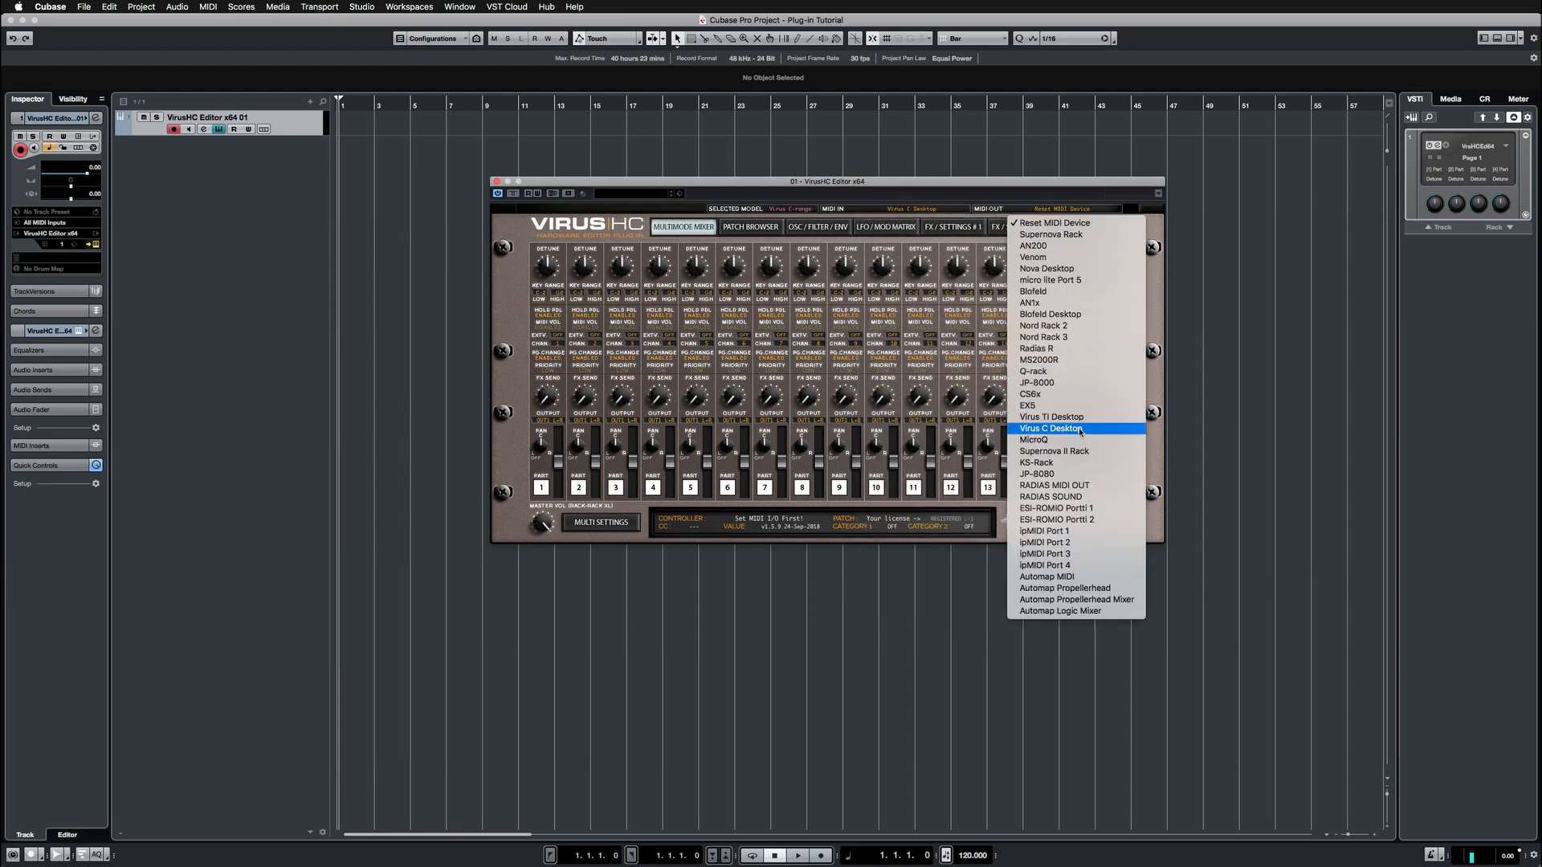
left_click(1050, 428)
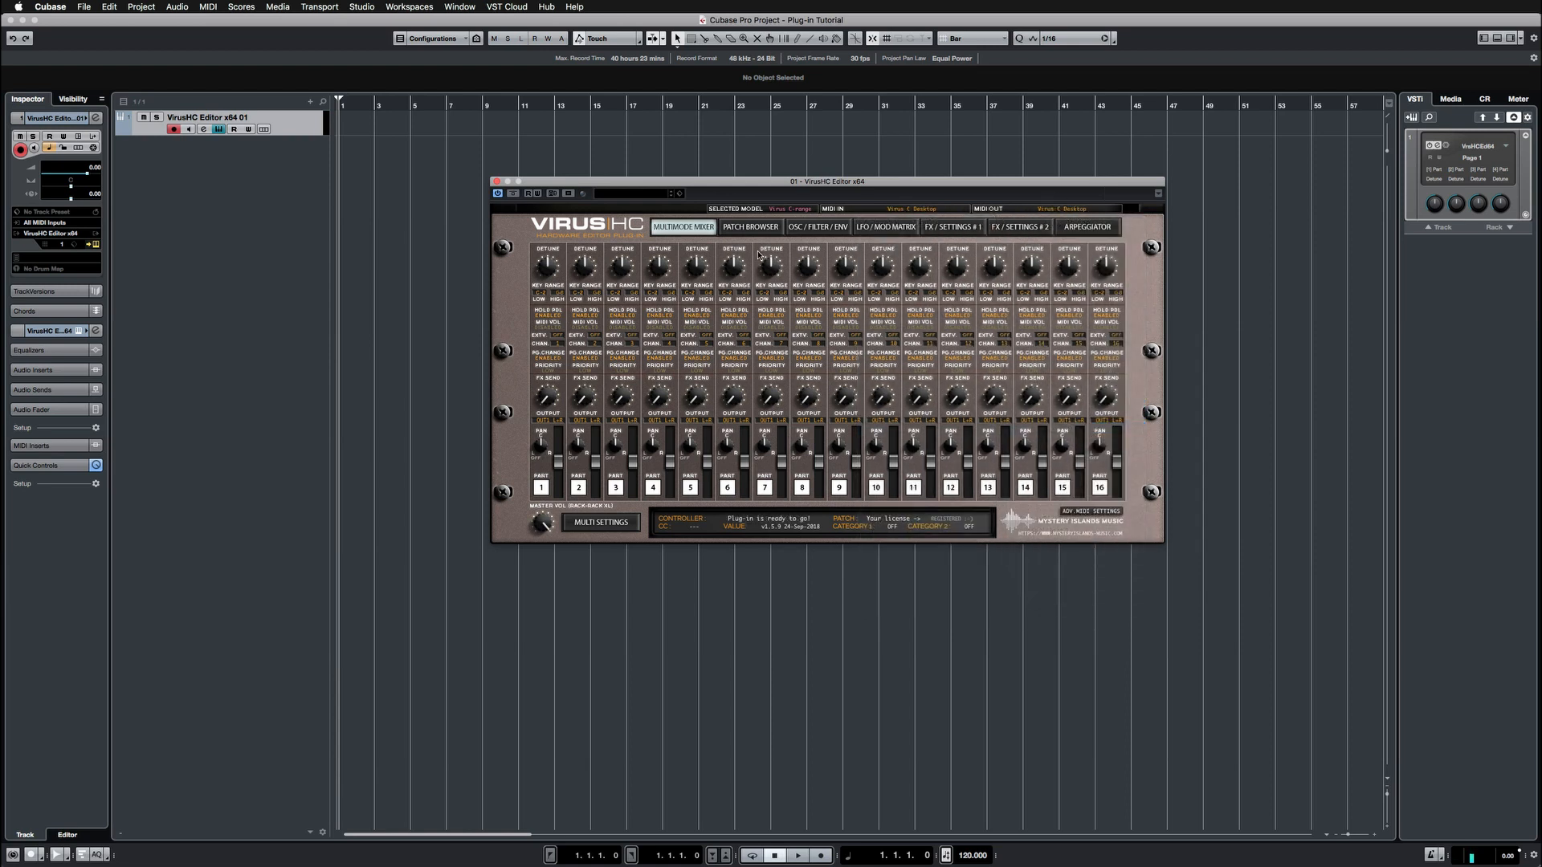
Show the VirusHC patch browser to pull patch names for the first six parts
left_click(748, 226)
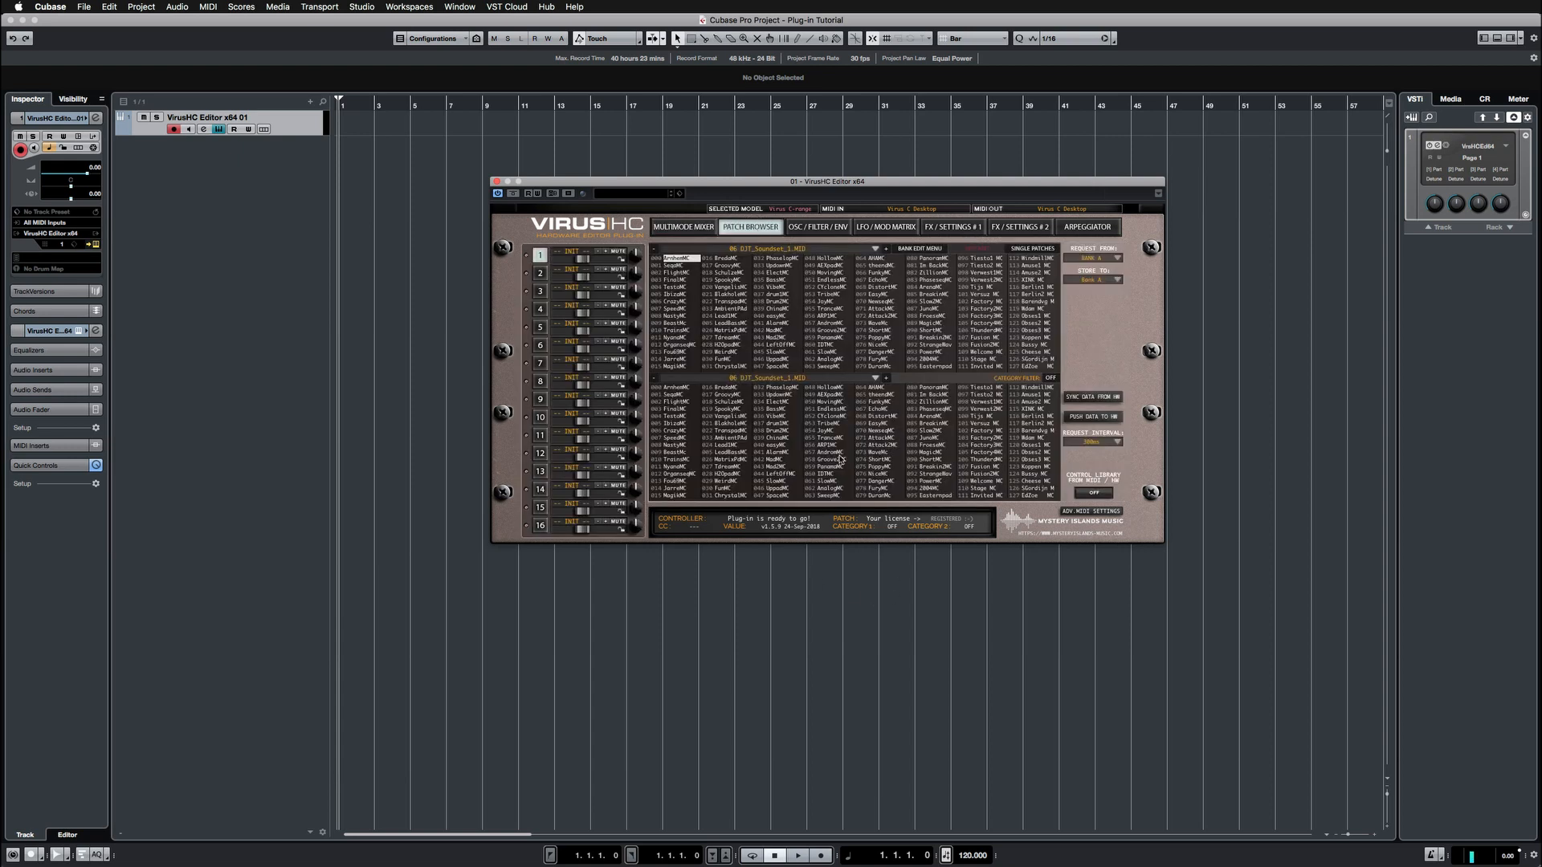
mouse_move(1127, 403)
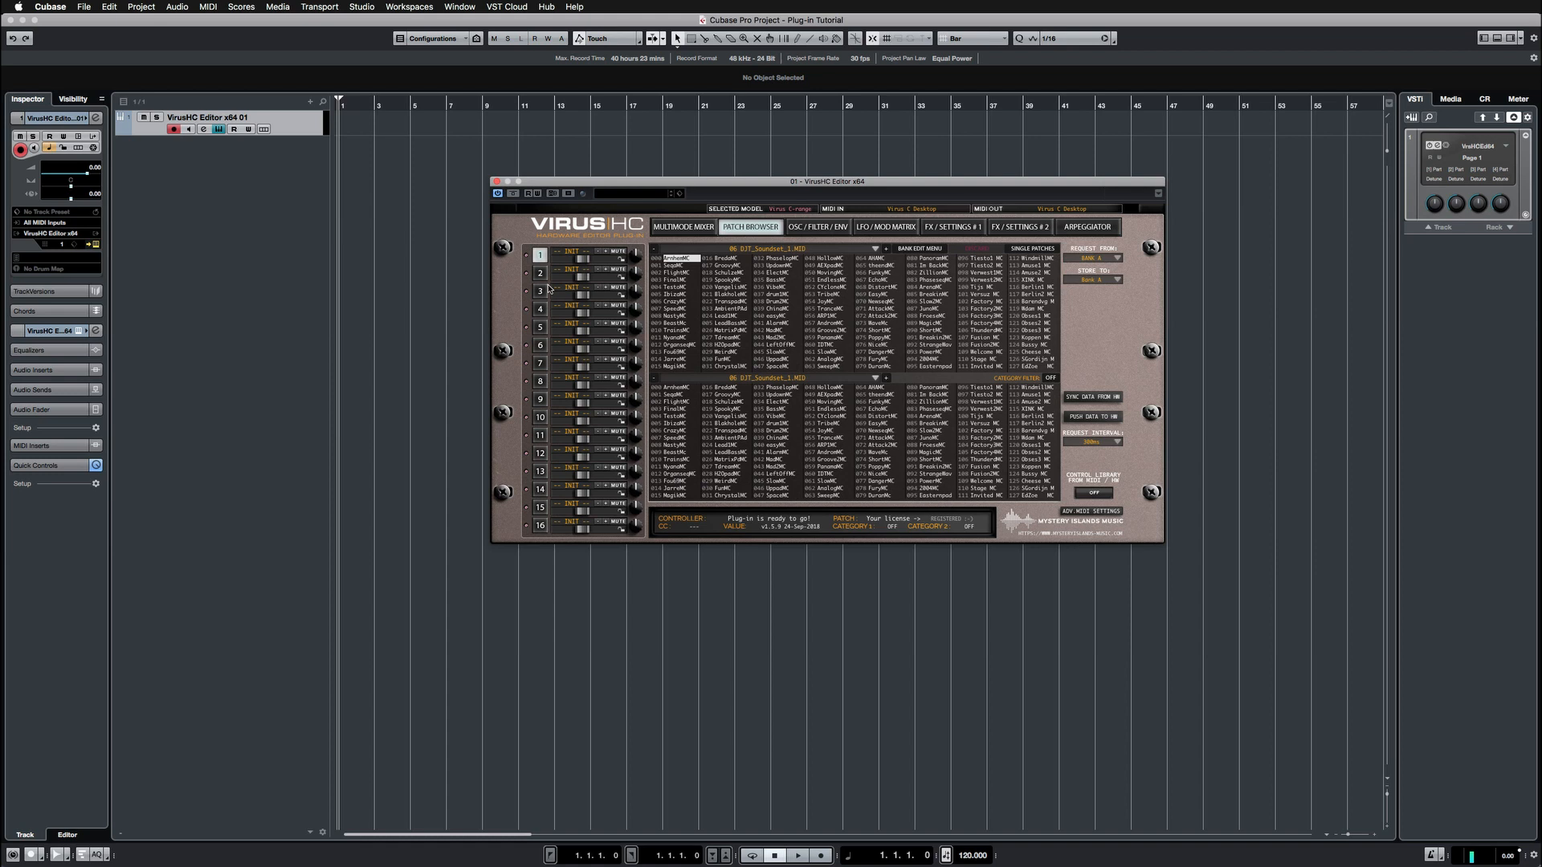
mouse_move(718, 282)
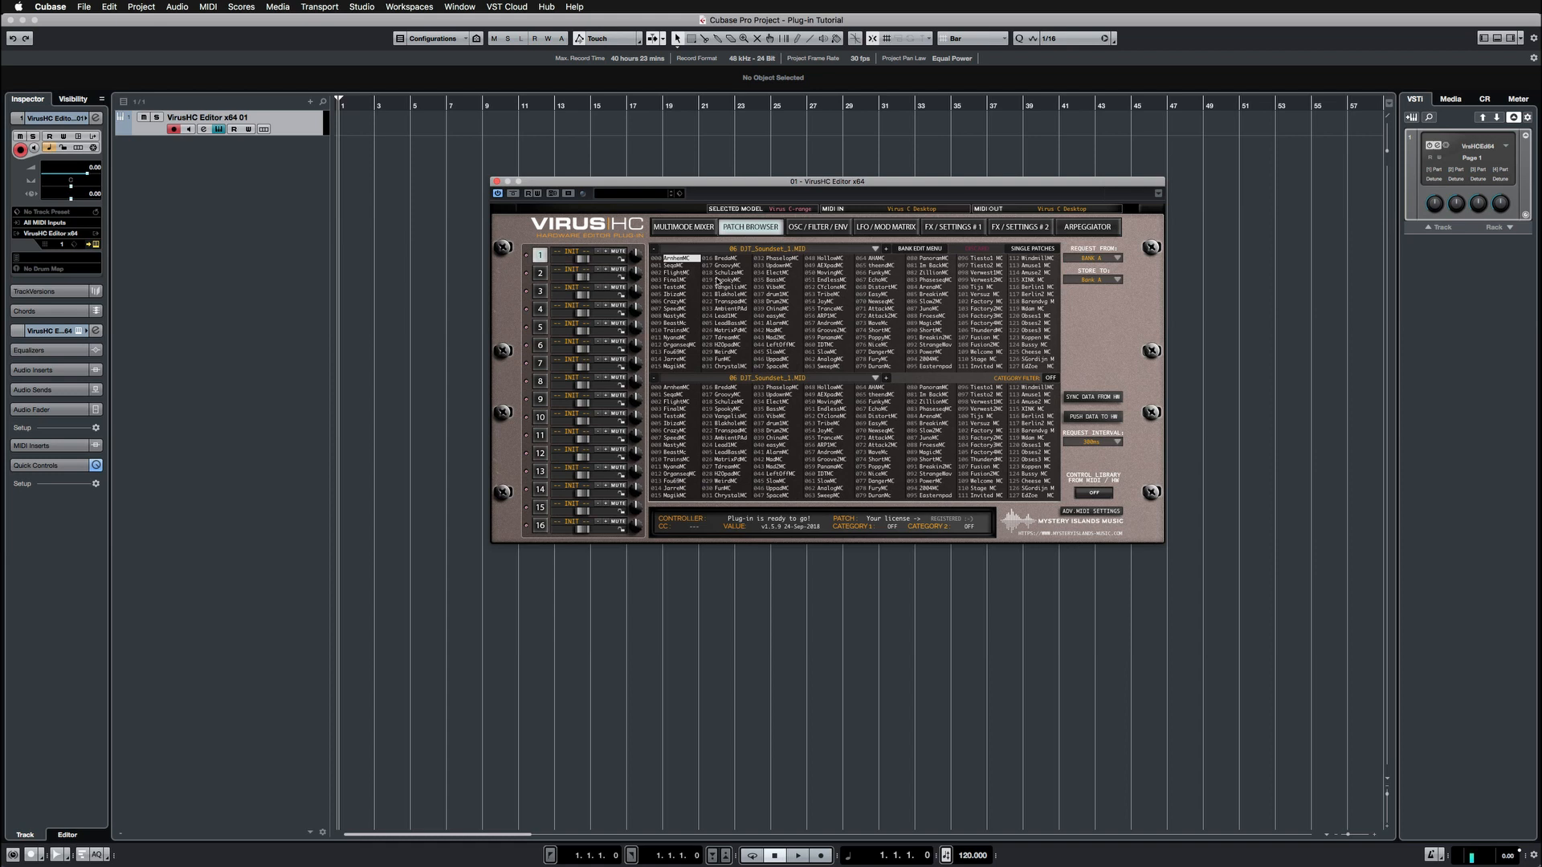
mouse_move(762, 329)
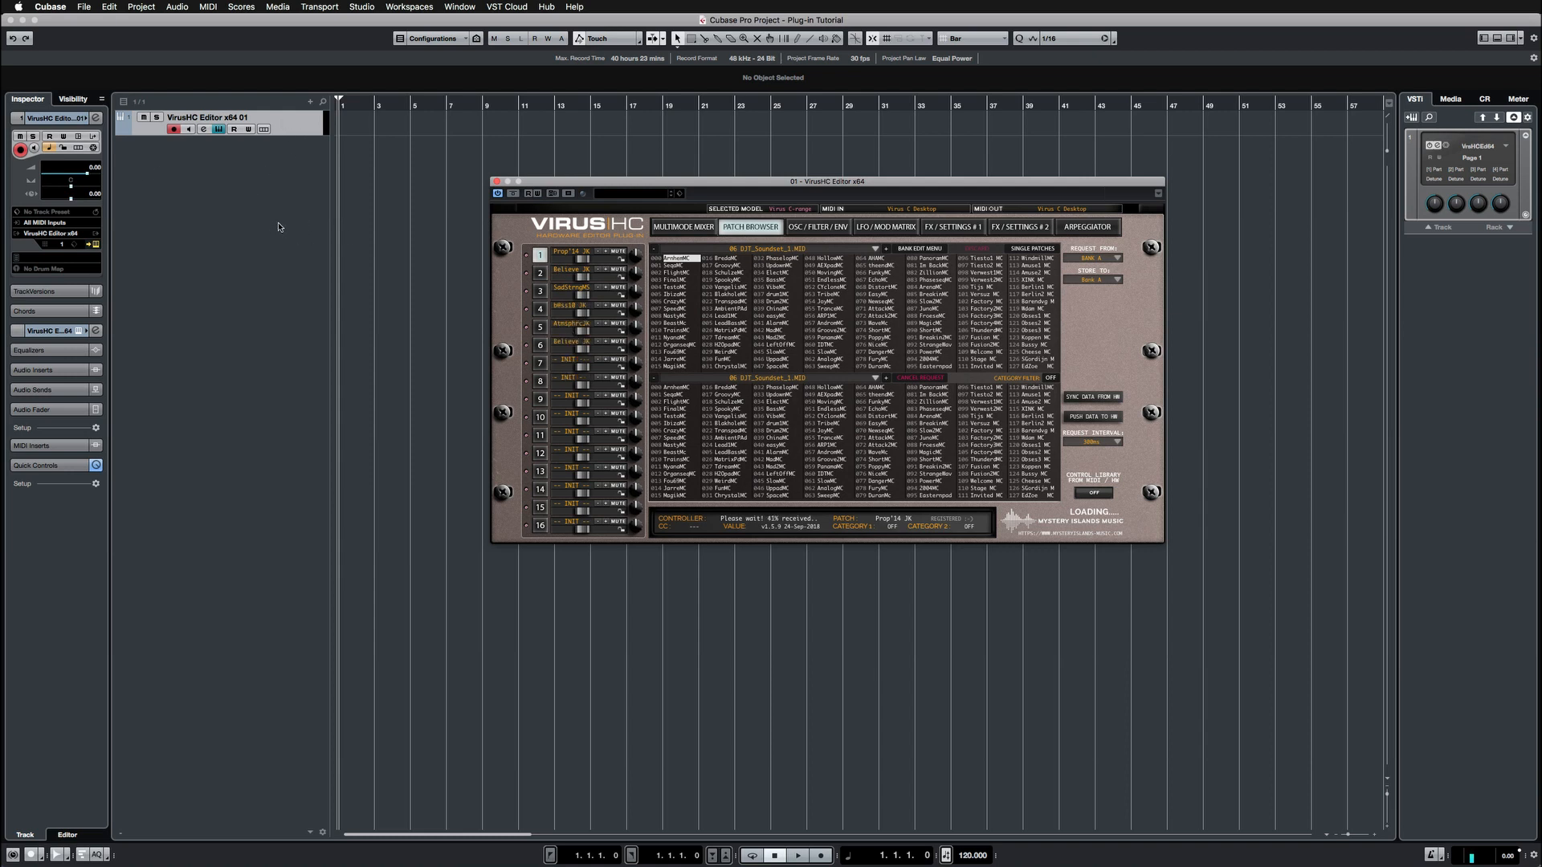
left_click(310, 102)
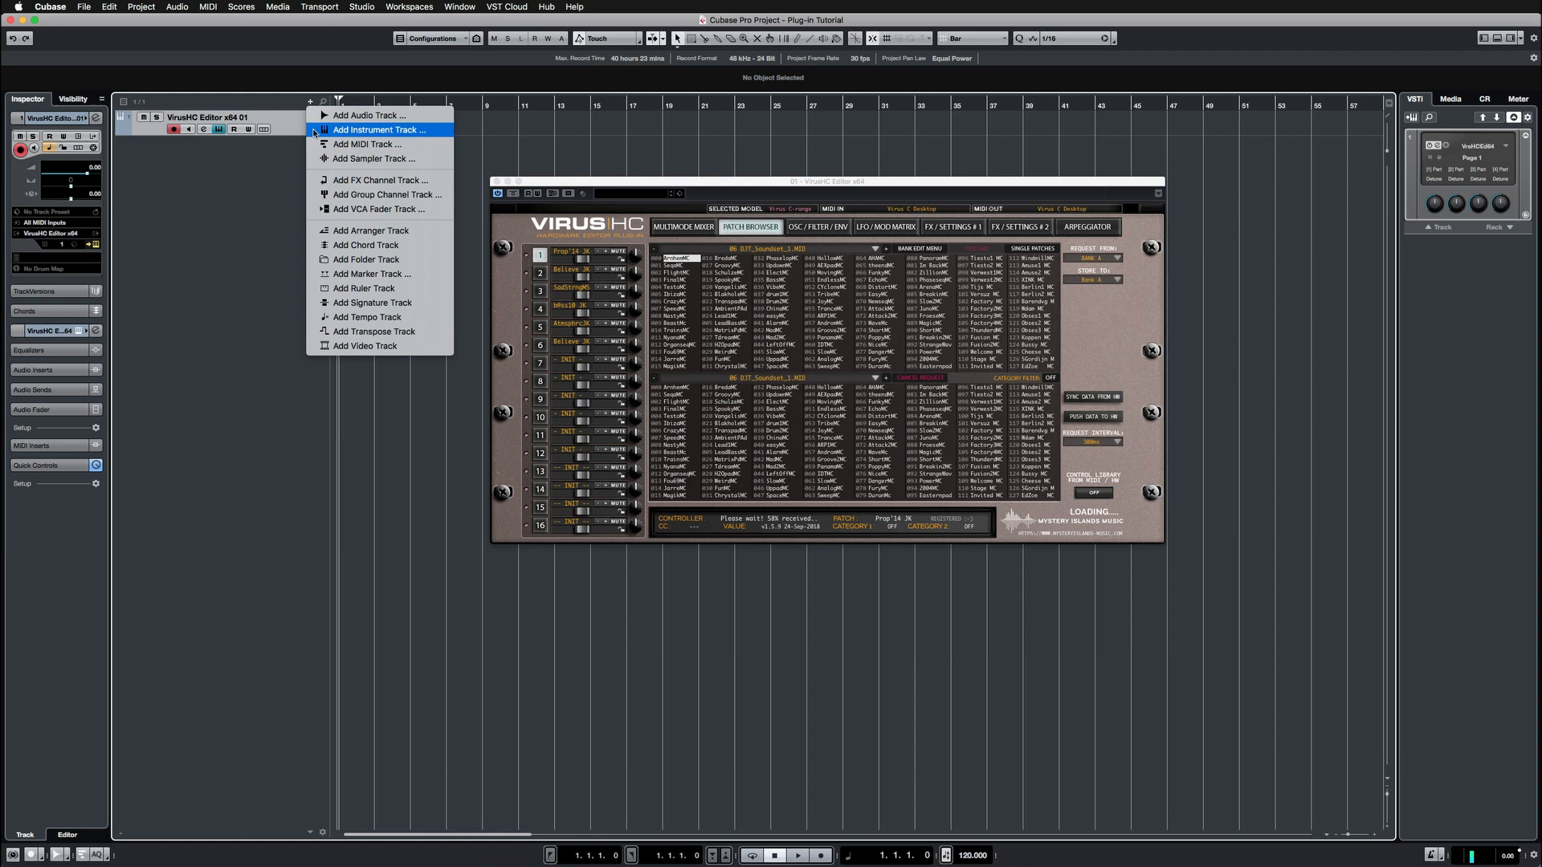
Add 4 MIDI tracks named 'Virus C MIDI' below the VirusHC Editor track
left_click(368, 143)
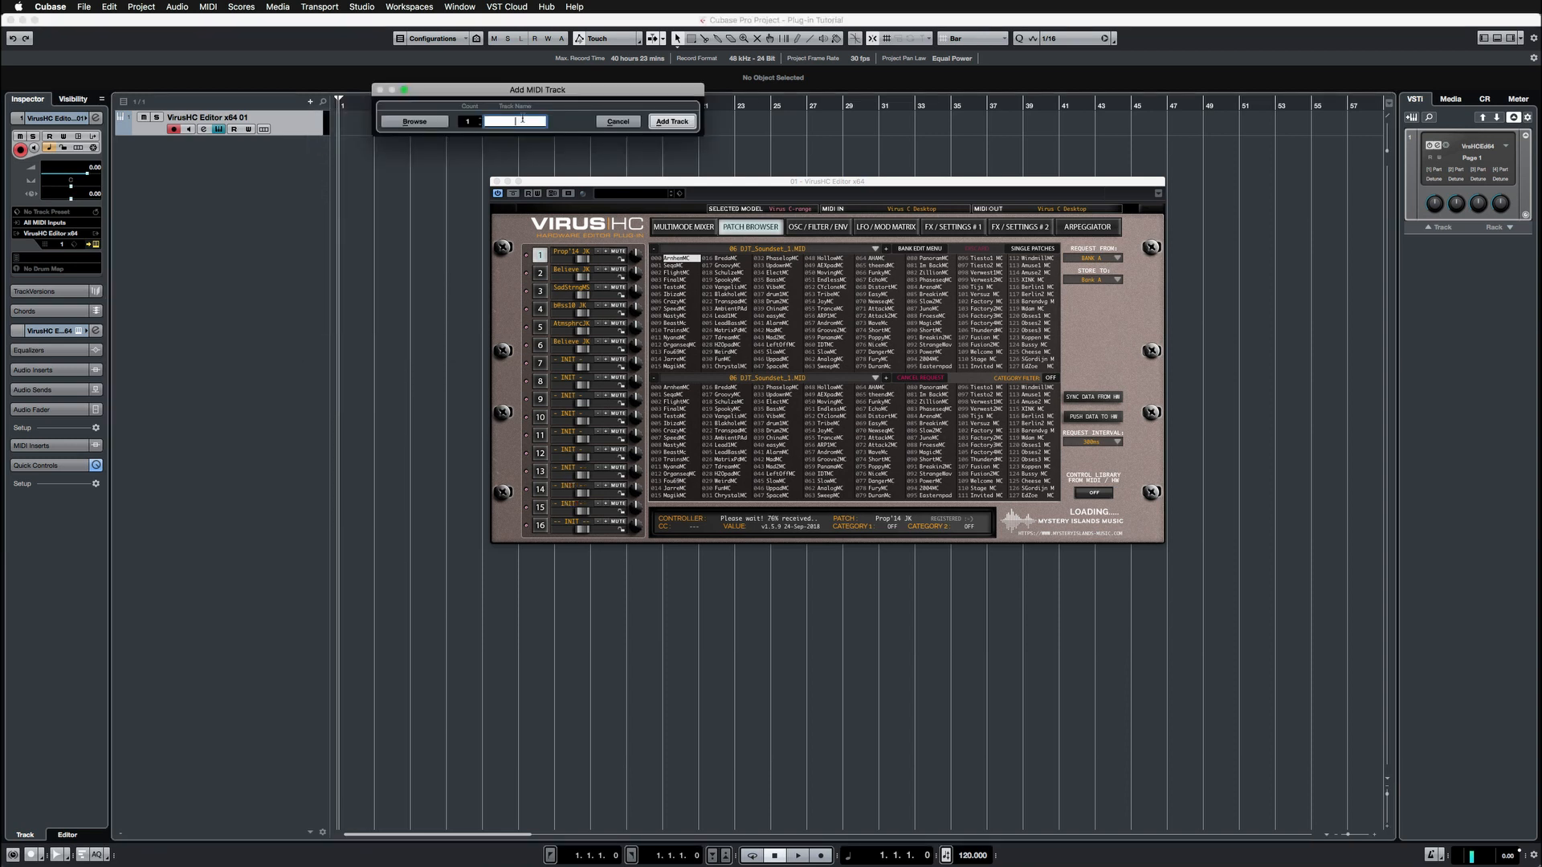
type("Virus C MIDI")
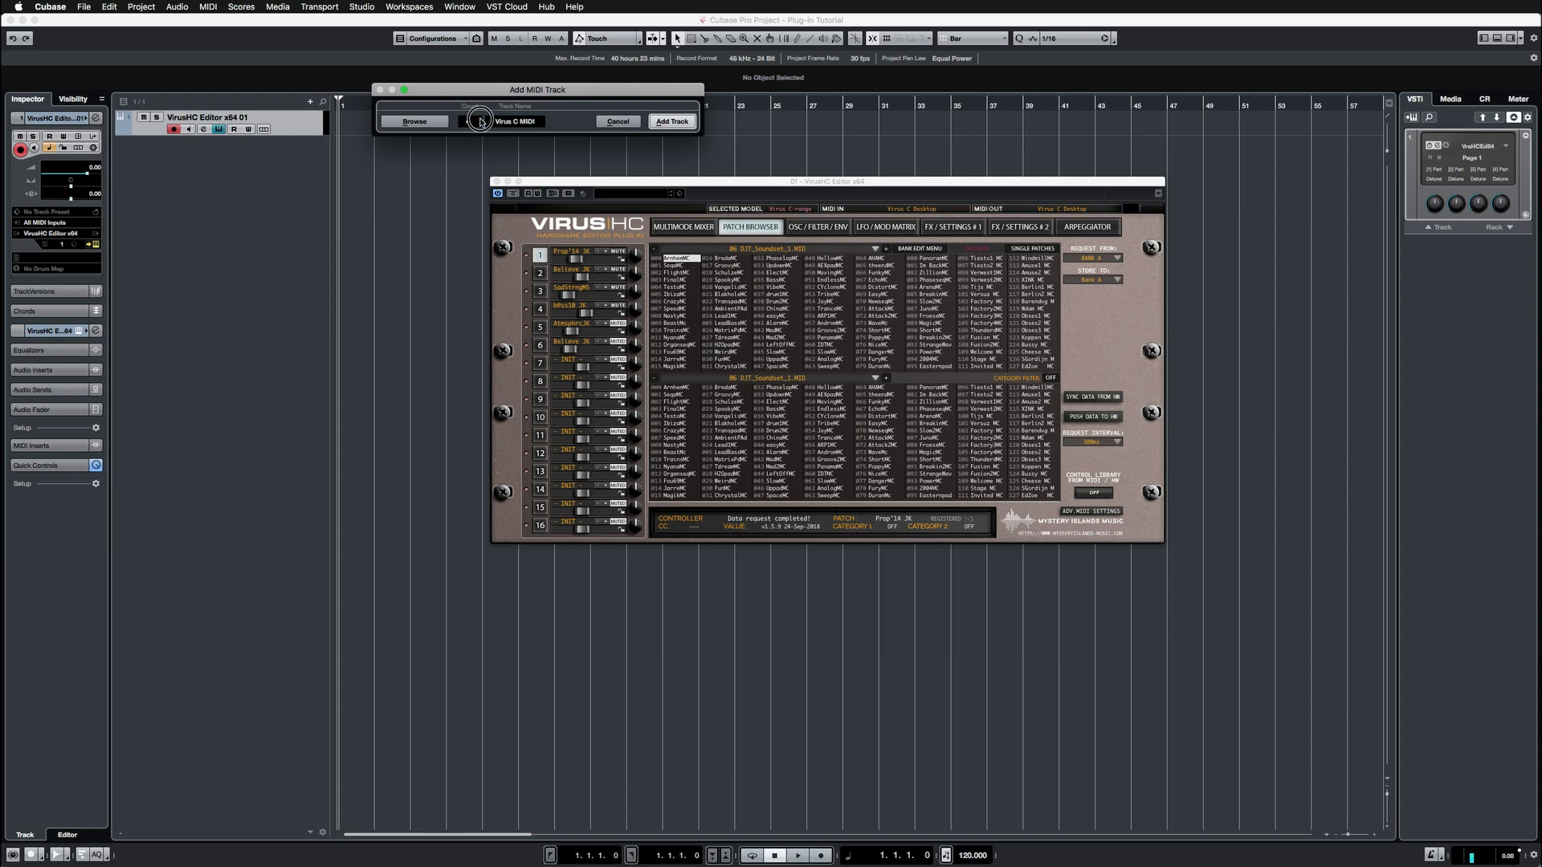
left_click(671, 121)
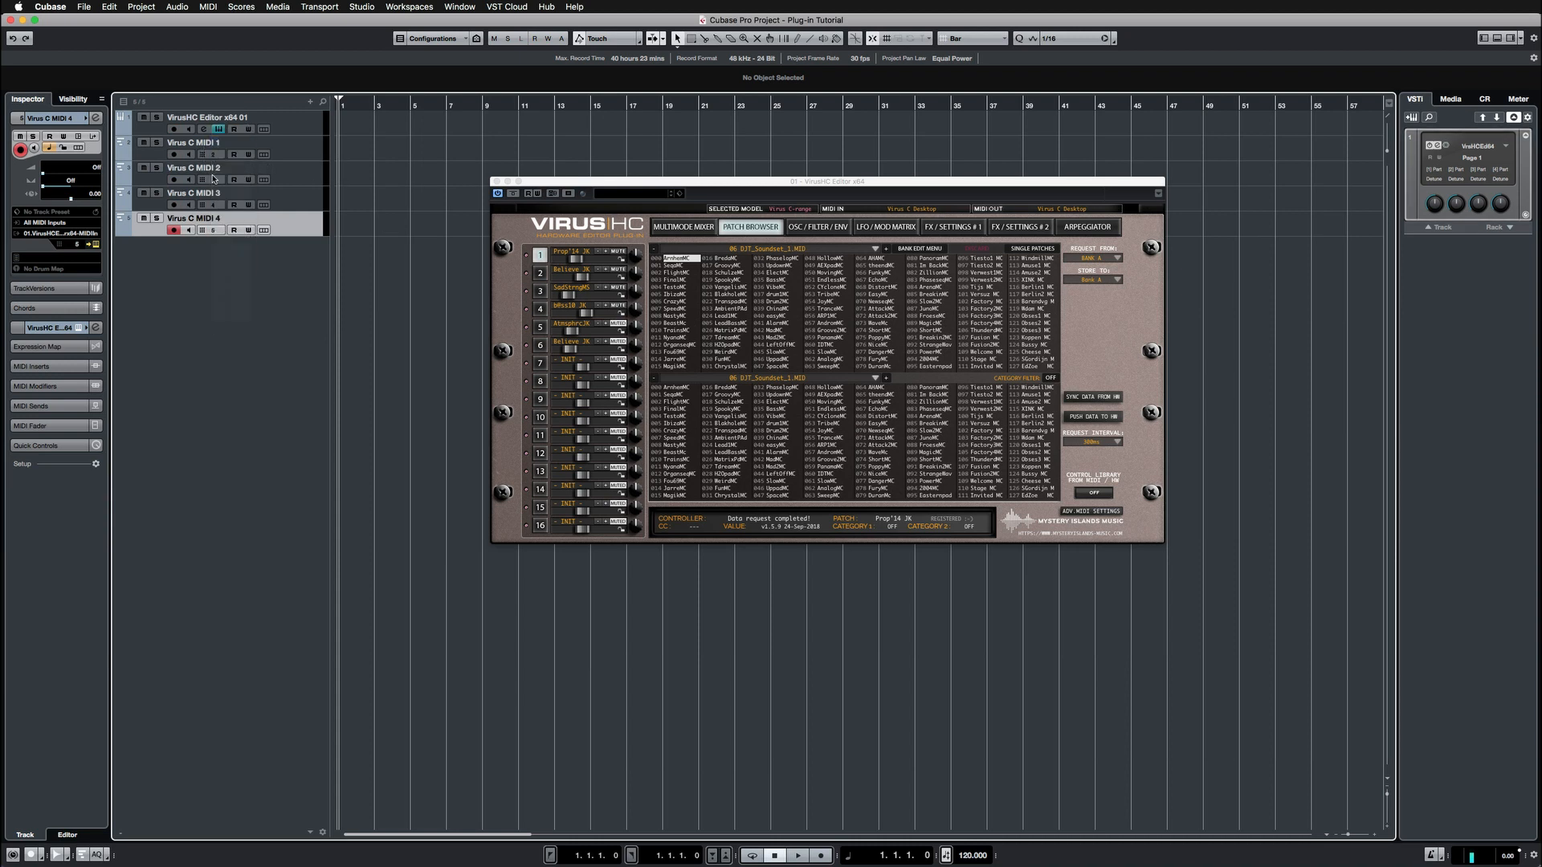
Select Virus C MIDI 1–4 and route their Output to the VirusHC Editor MIDI input
left_click(216, 205)
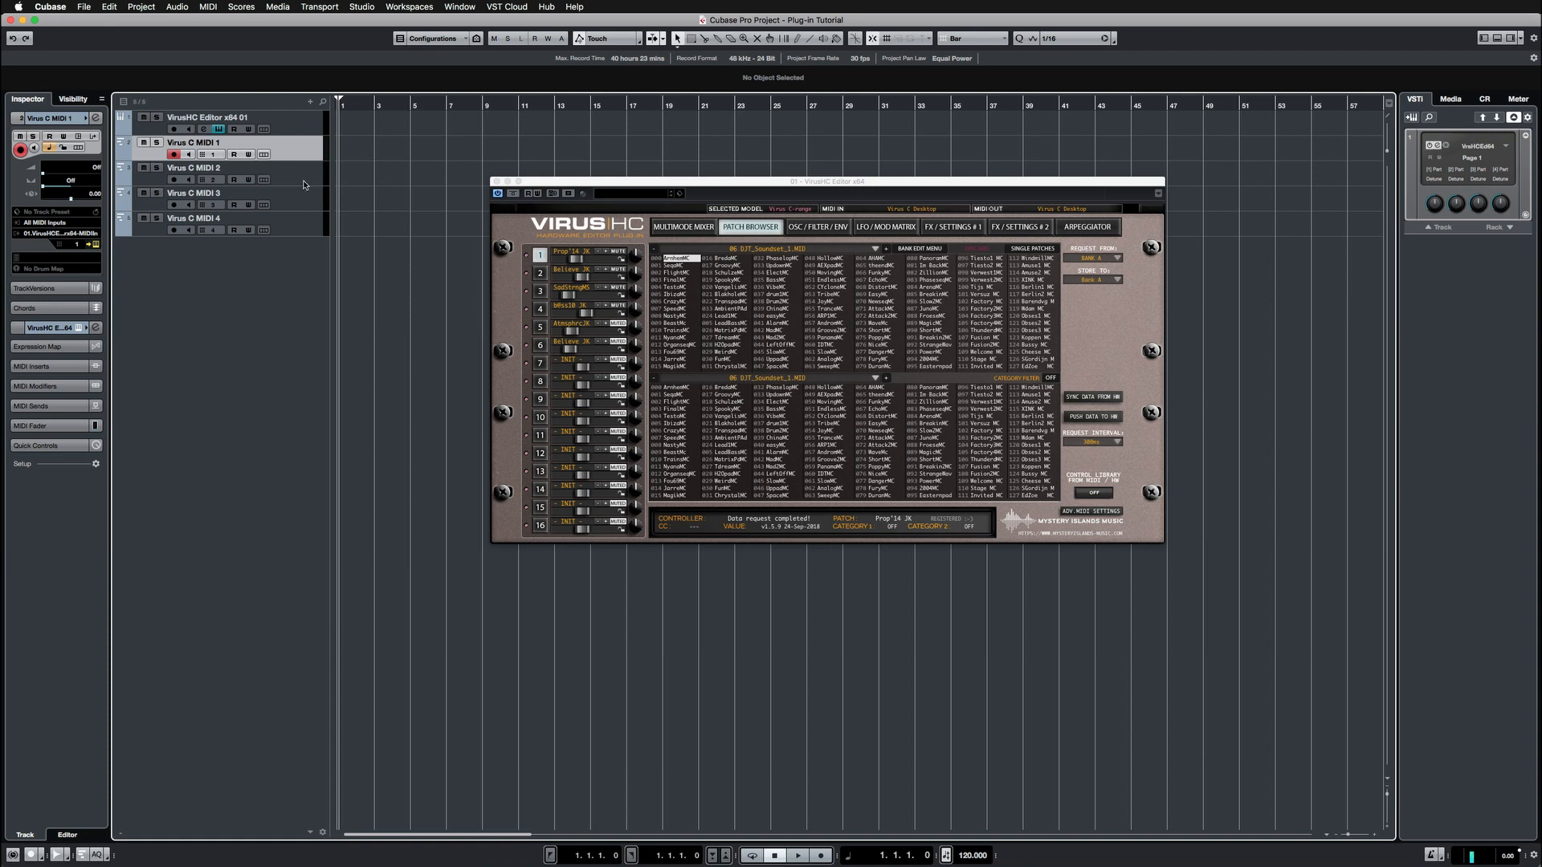
left_click(196, 167)
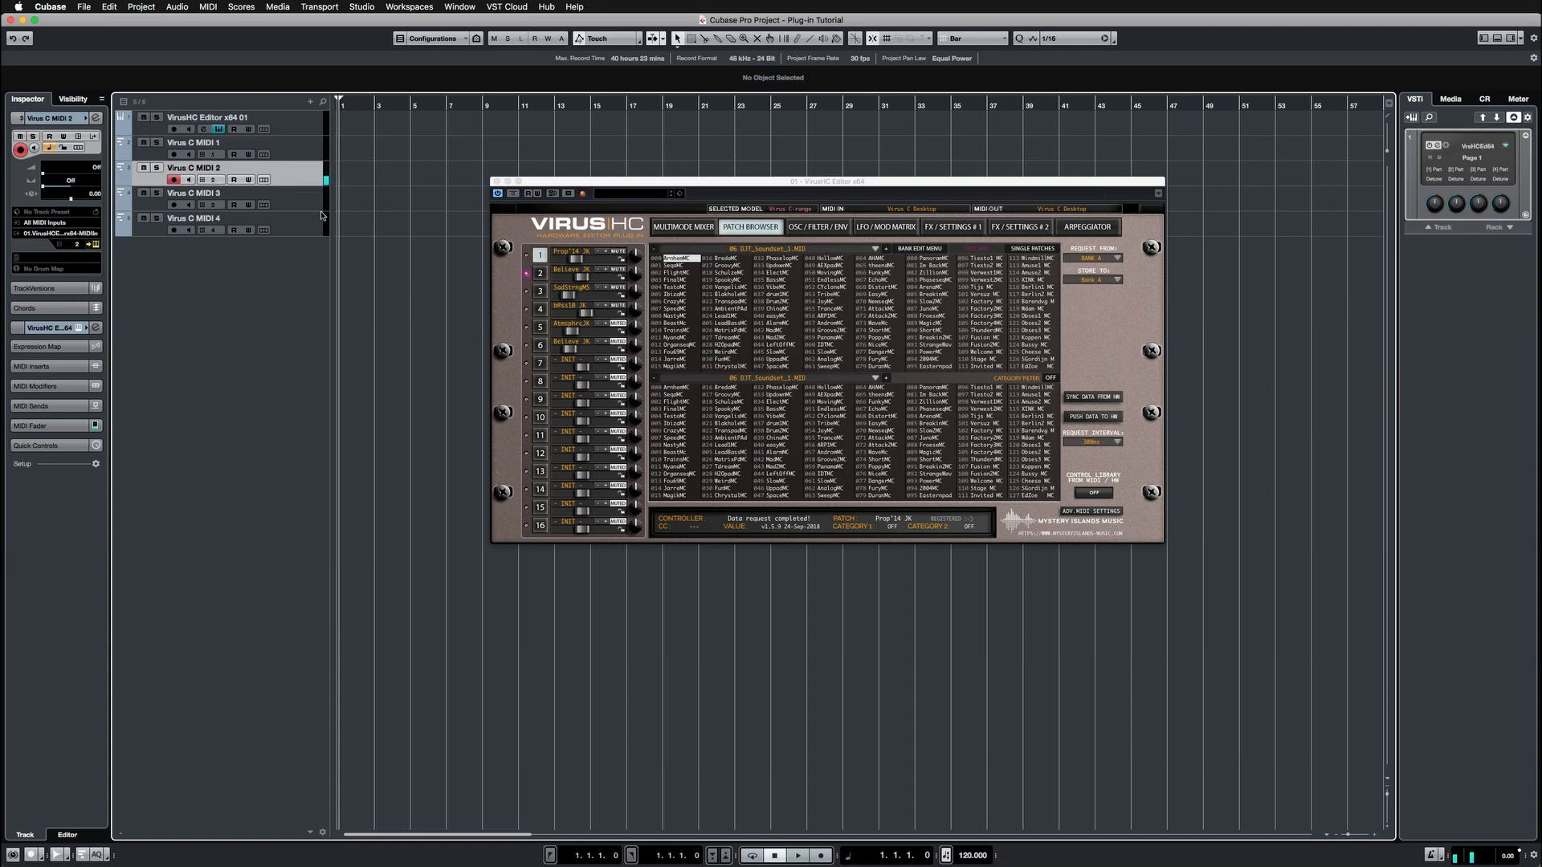
left_click(196, 192)
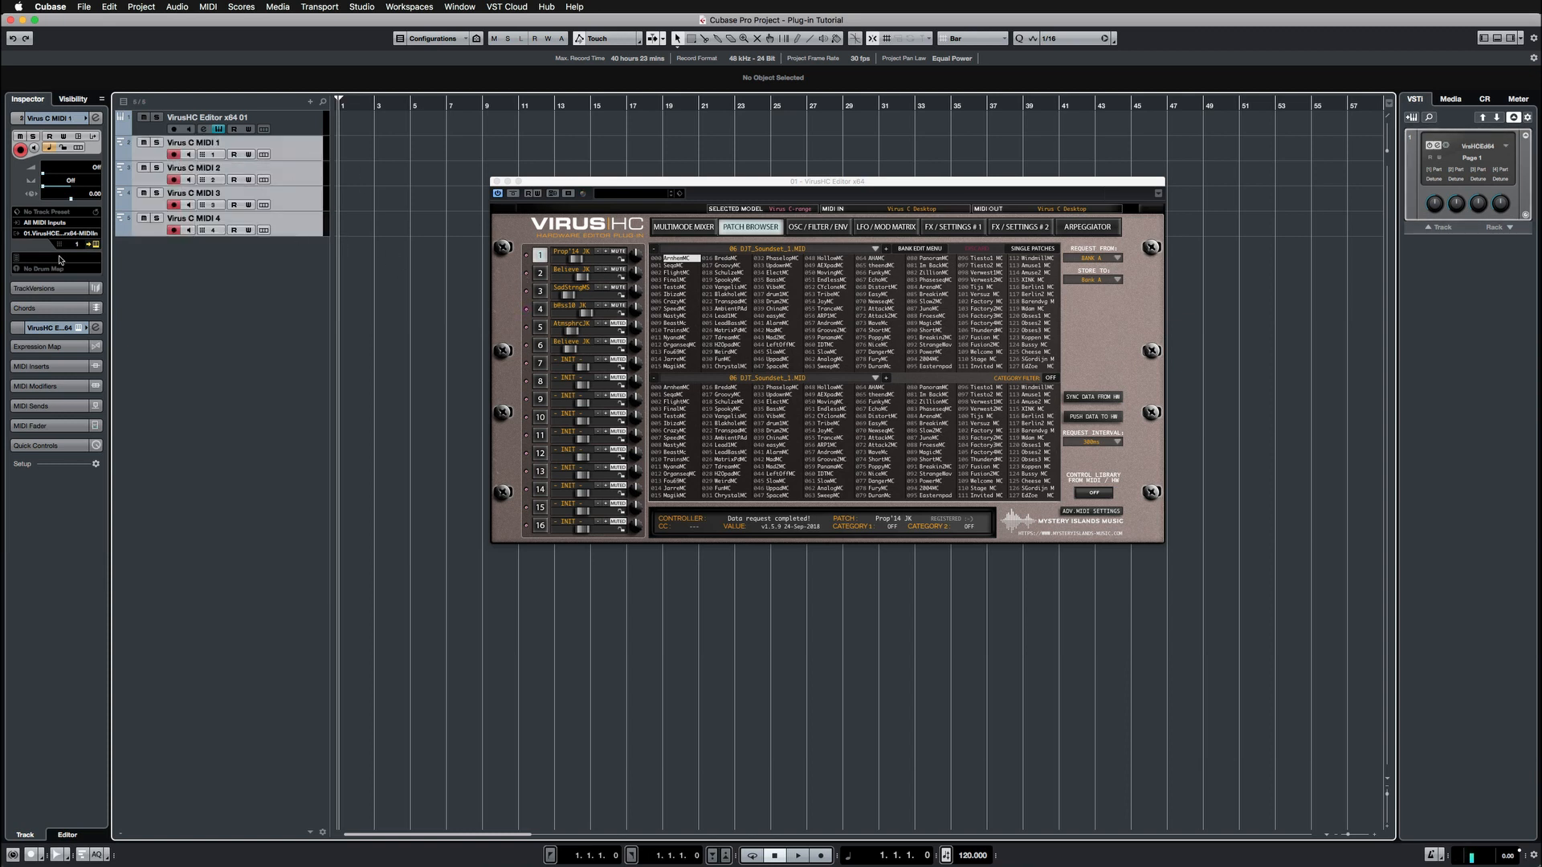
mouse_move(44, 236)
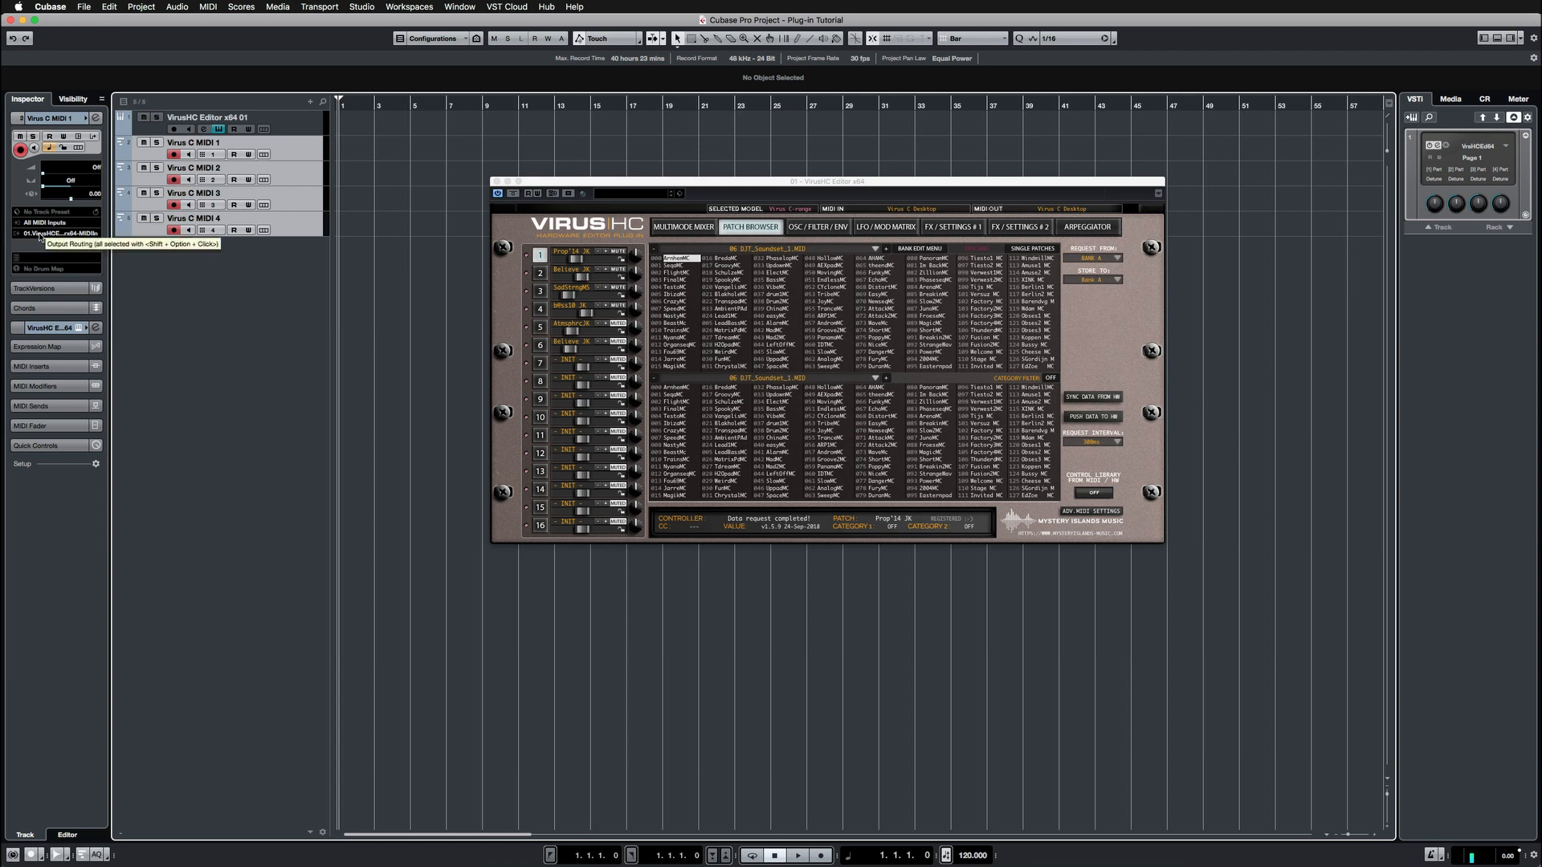
left_click(69, 222)
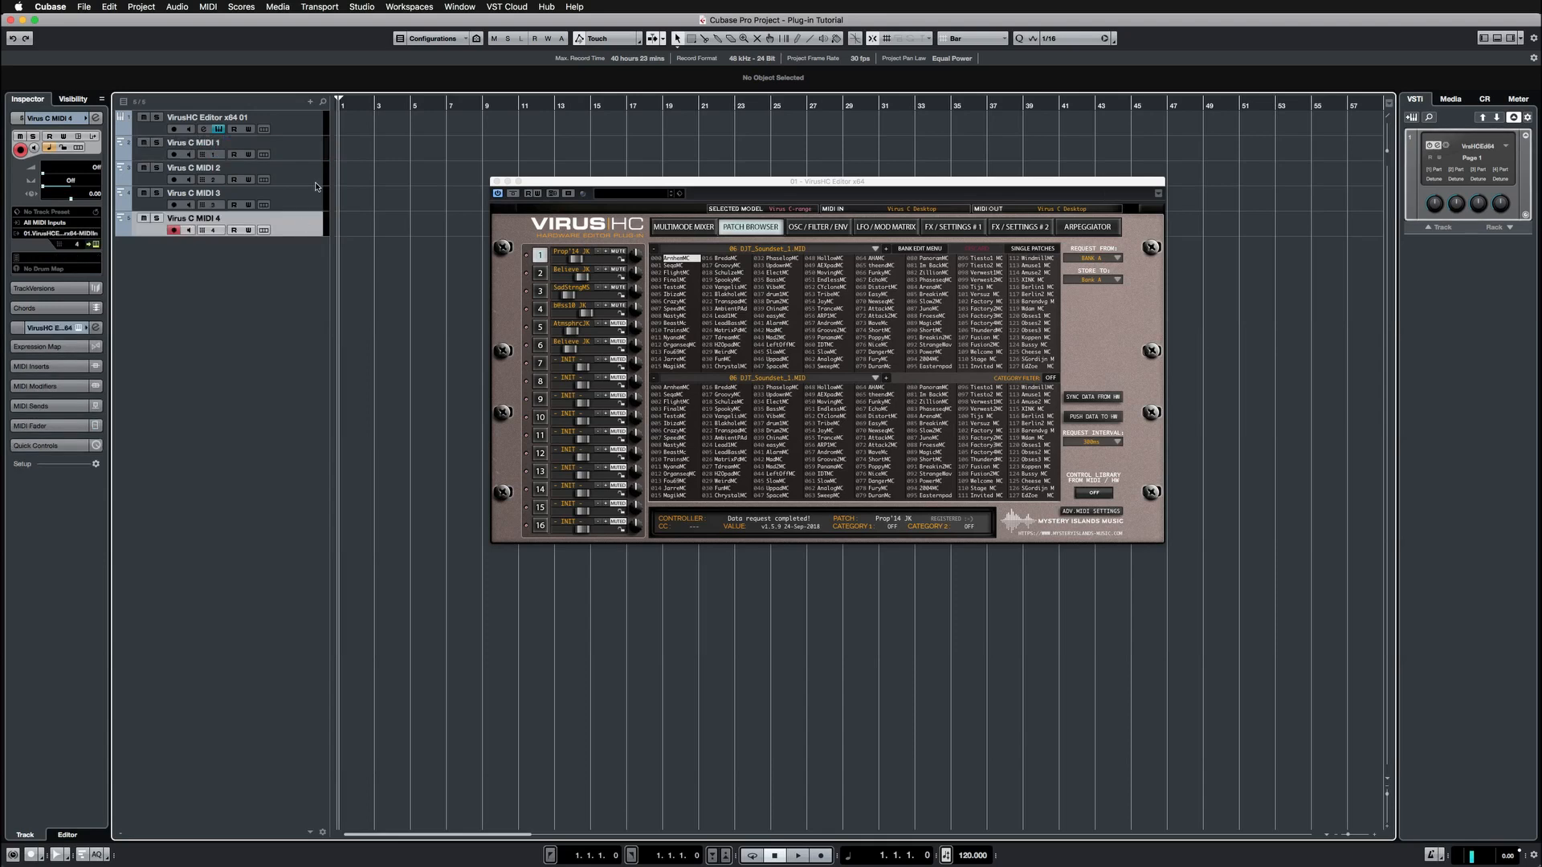
Create a stereo audio track named 'RayDat SUM' routed to Stereo Out
left_click(310, 101)
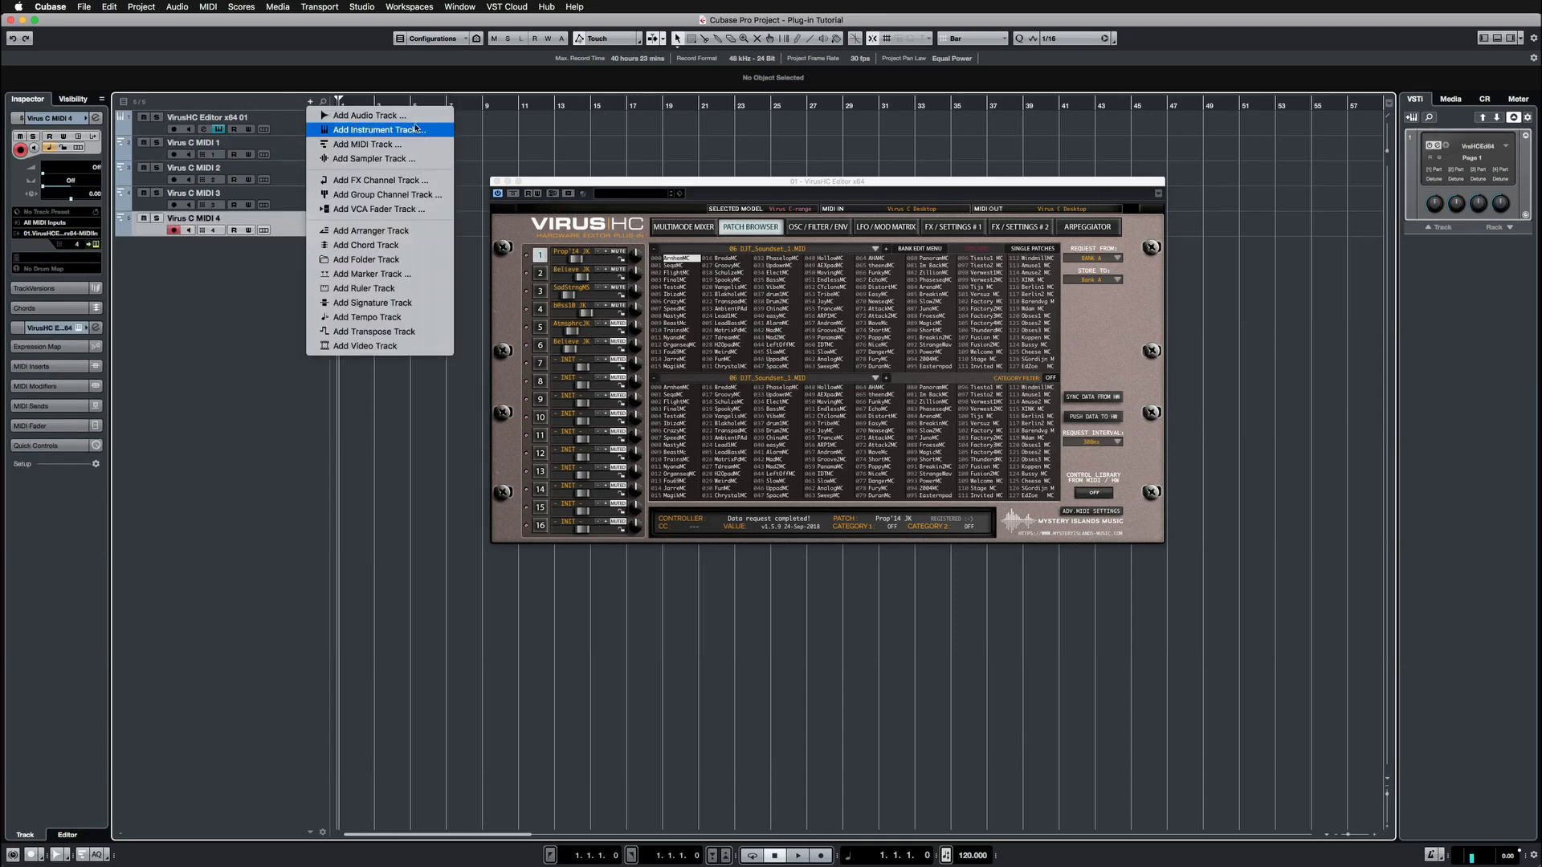
left_click(366, 115)
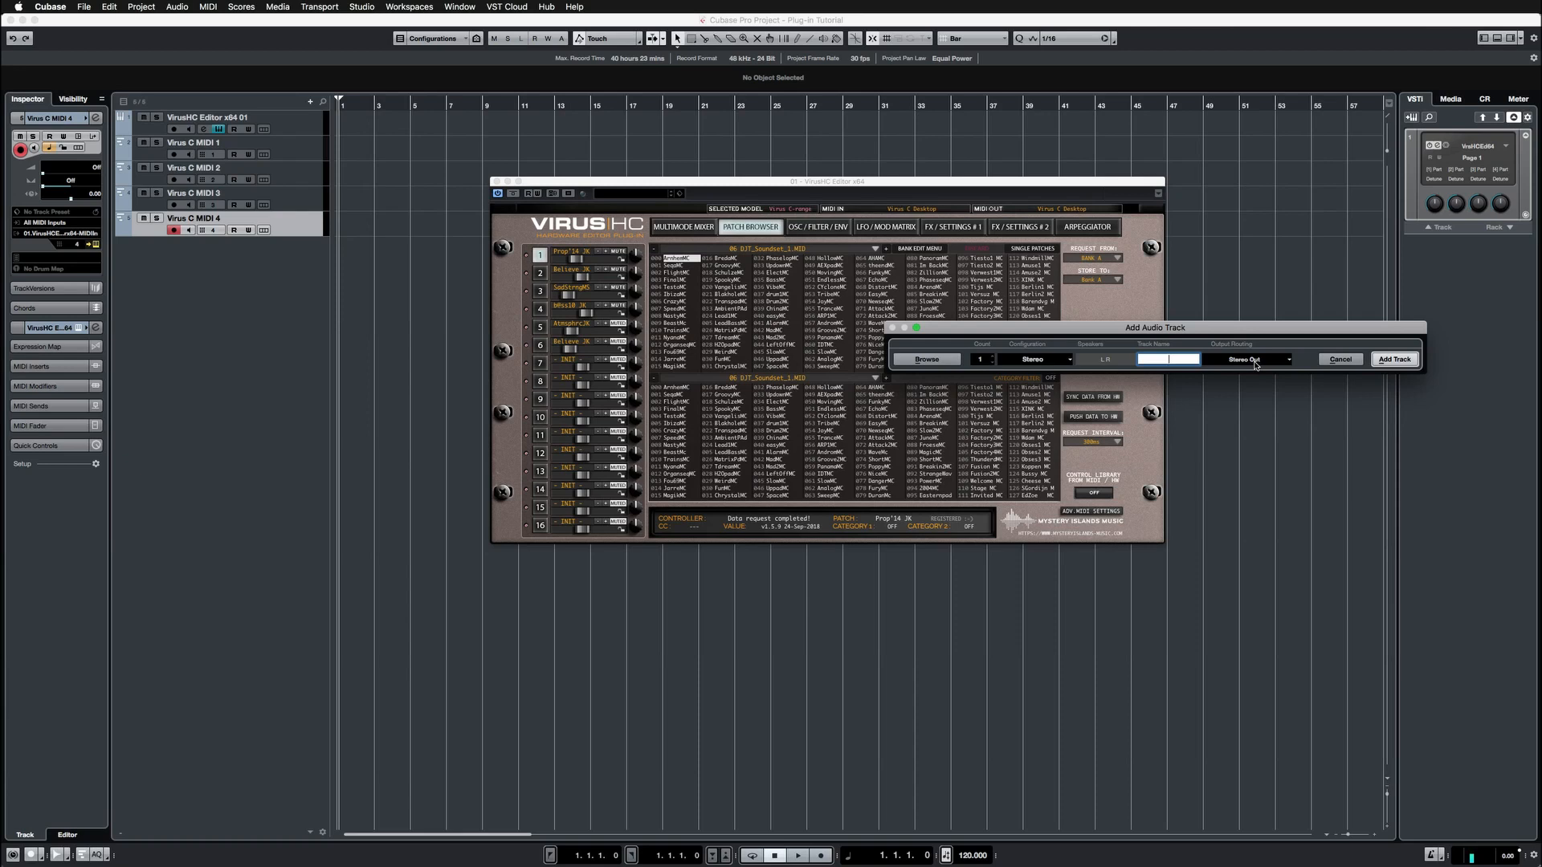
type("RayDat SU")
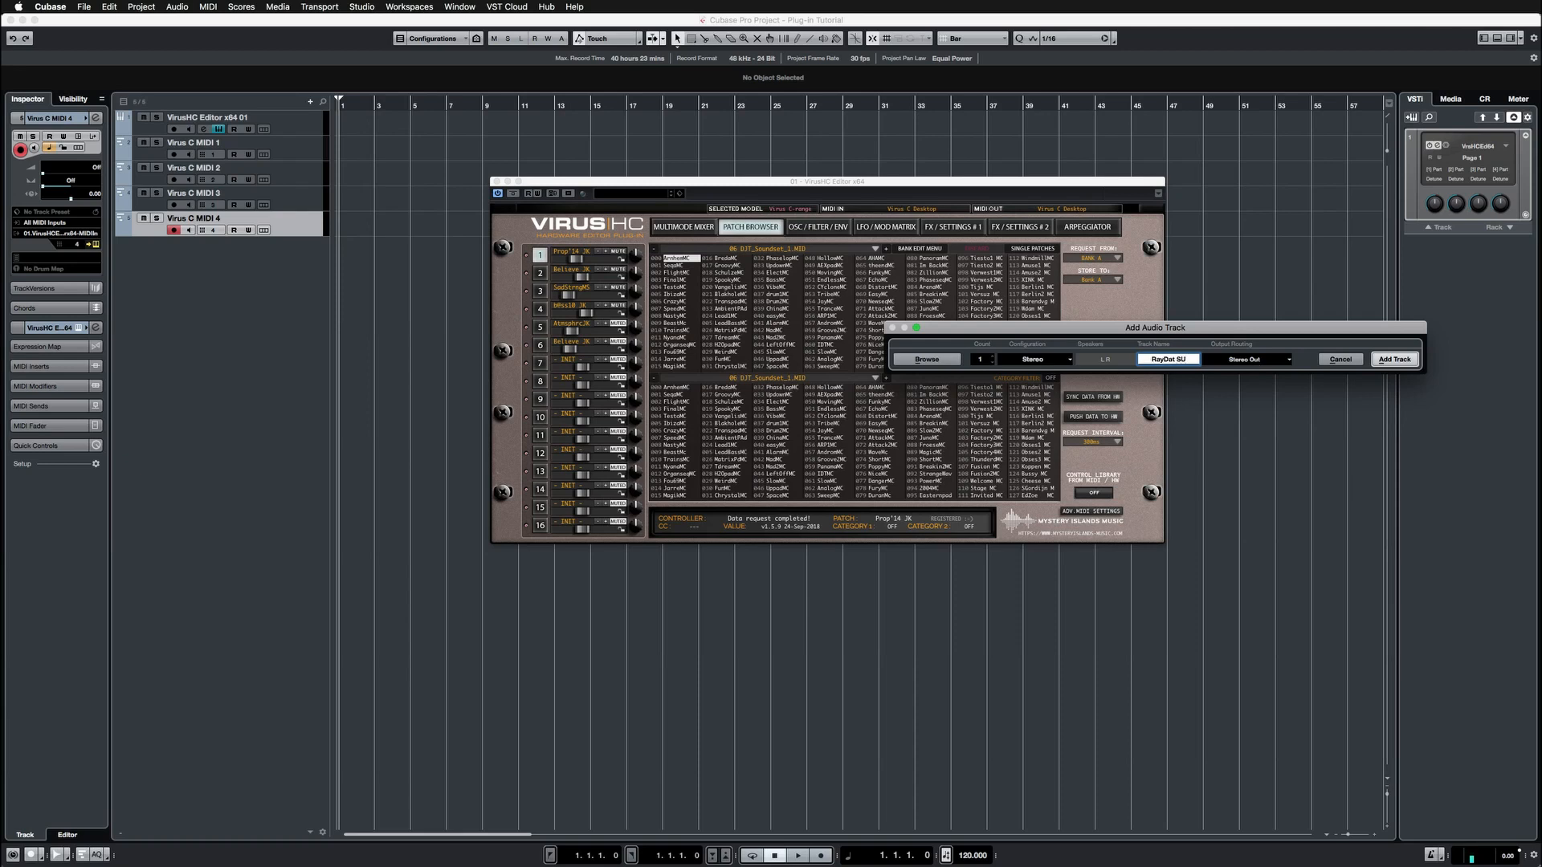
type("M")
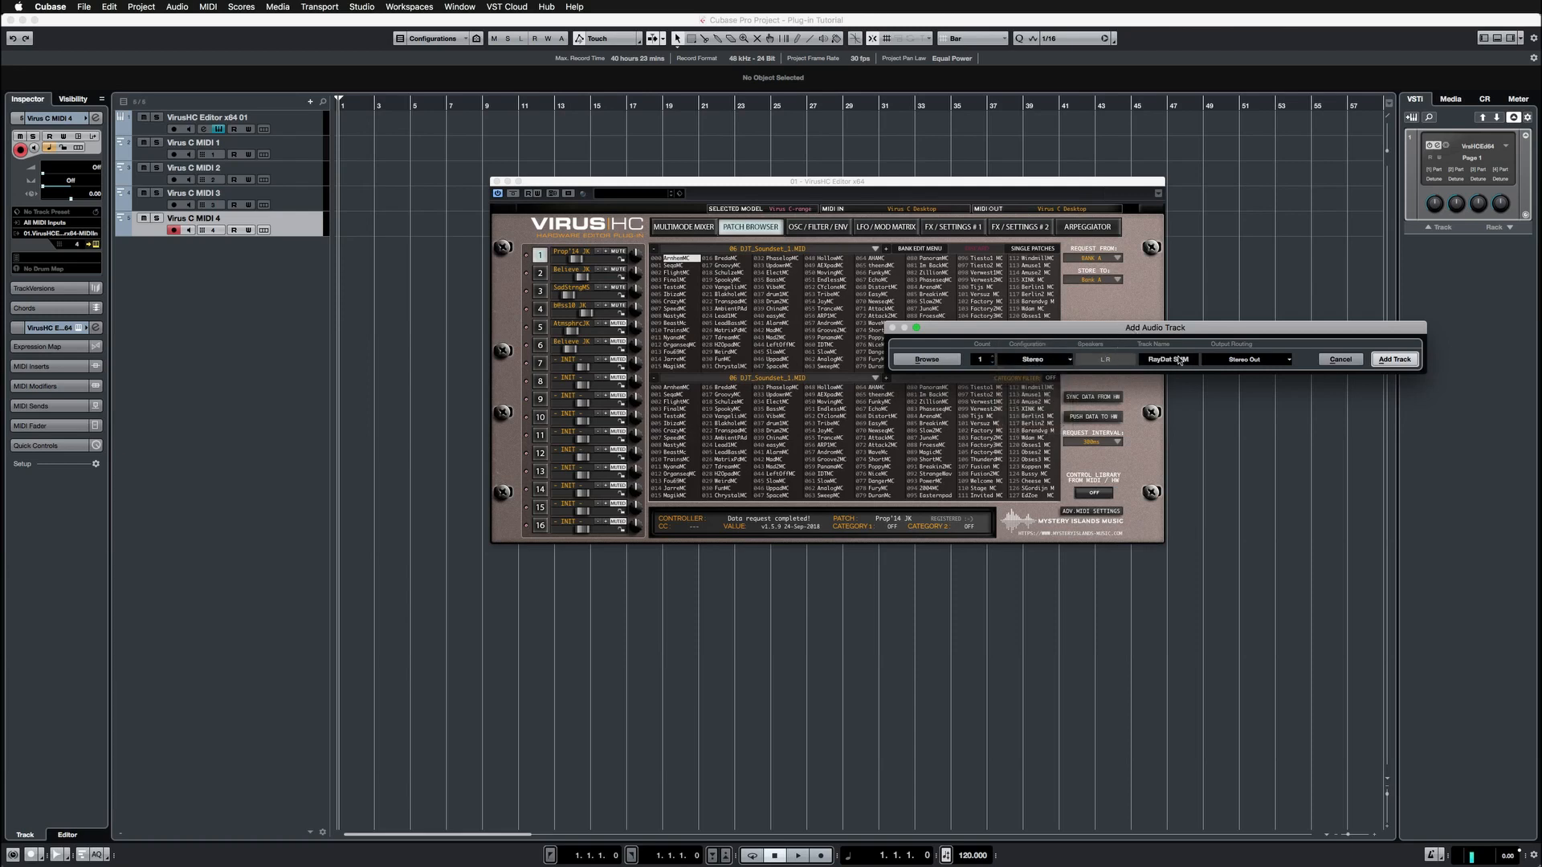
mouse_move(1394, 359)
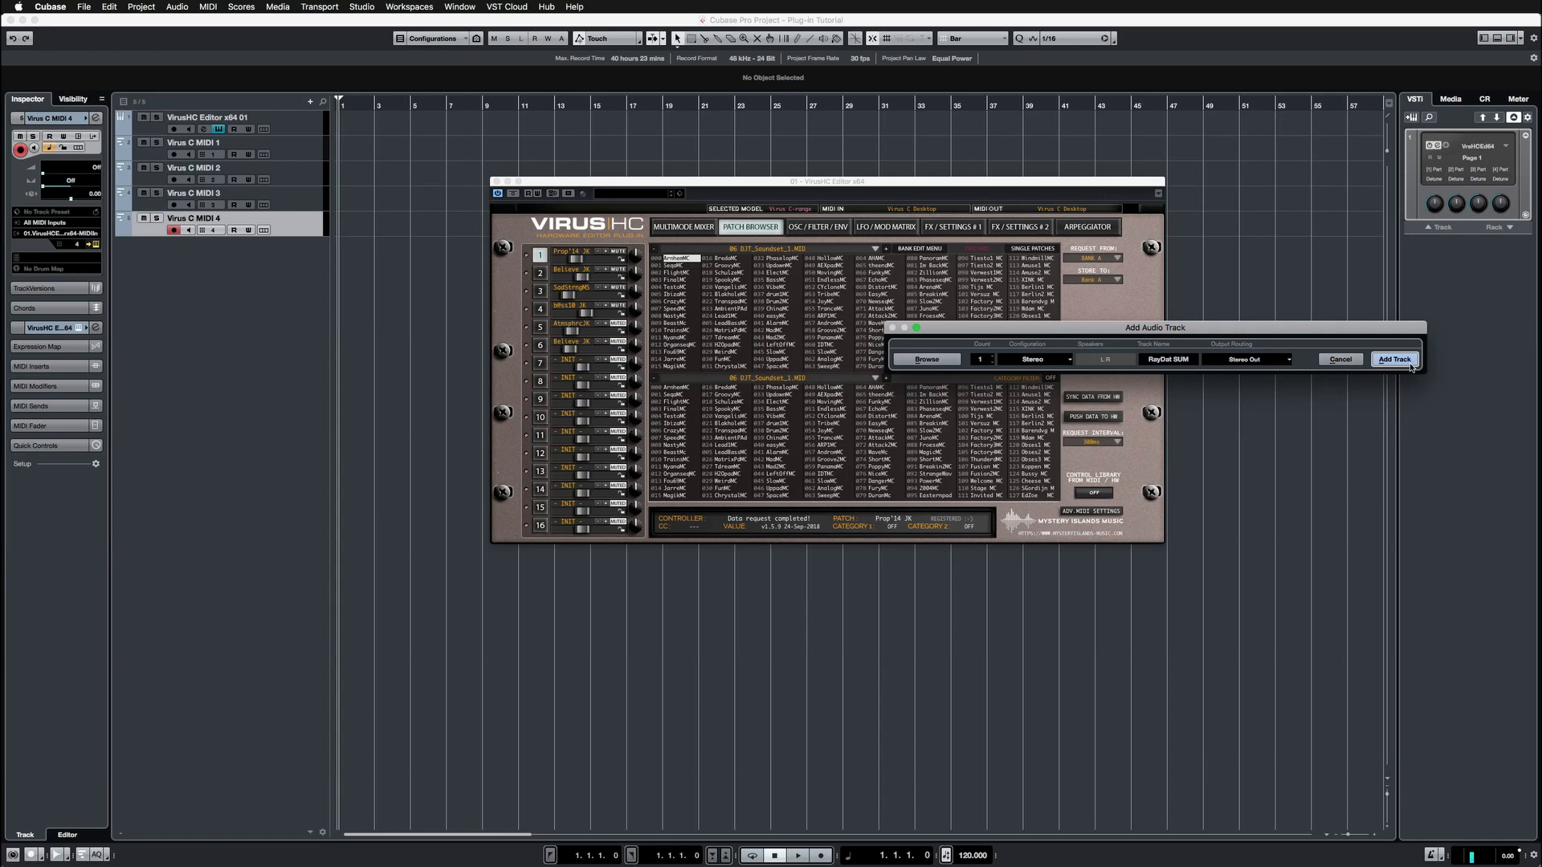
left_click(1394, 359)
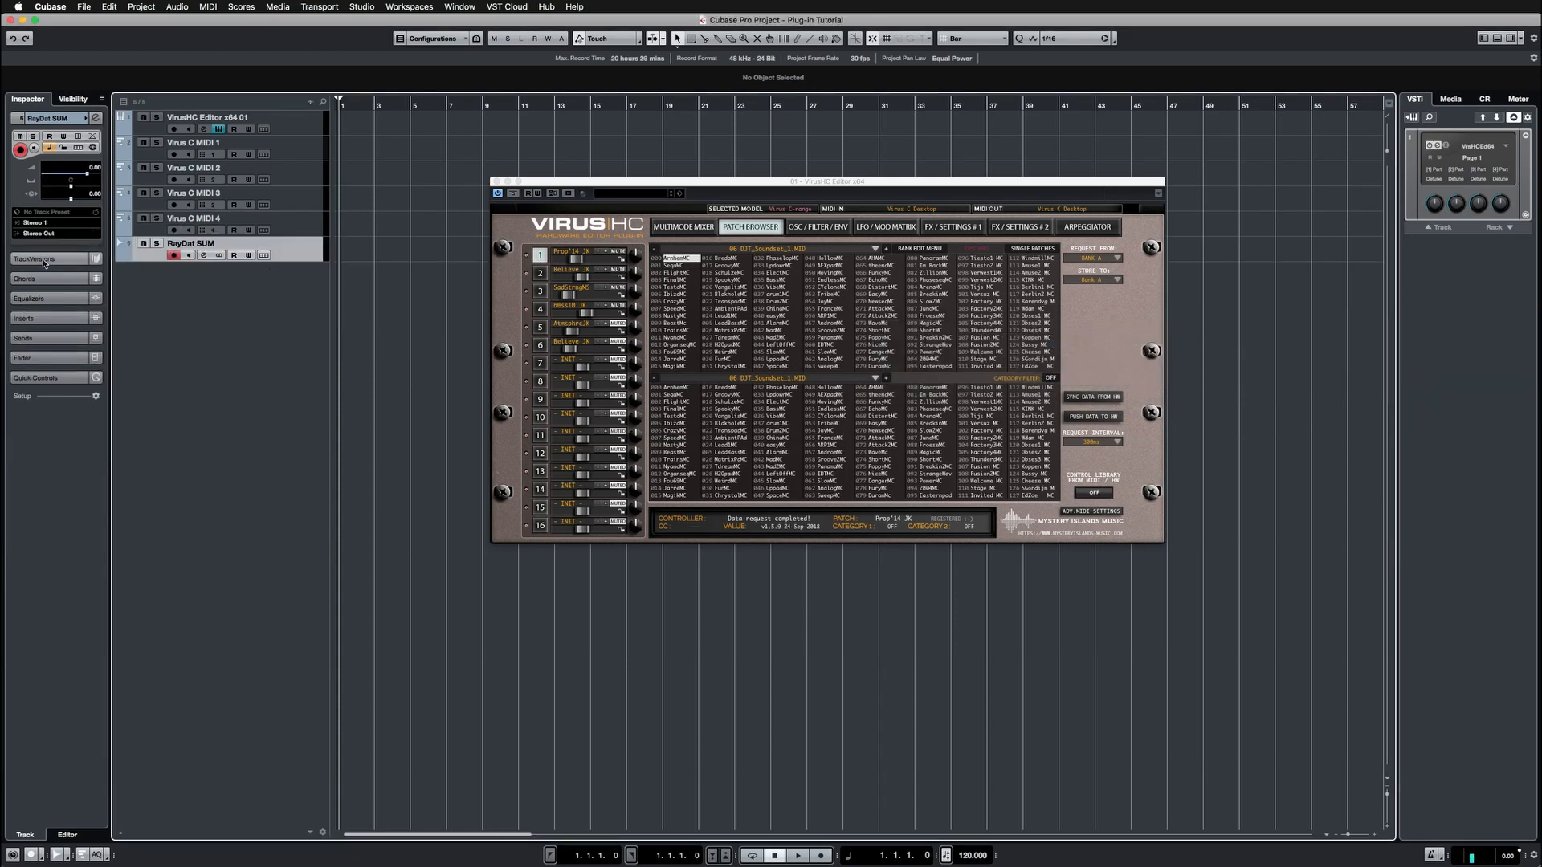
Open and close the RayDat SUM track's Input Routing bus list
left_click(49, 233)
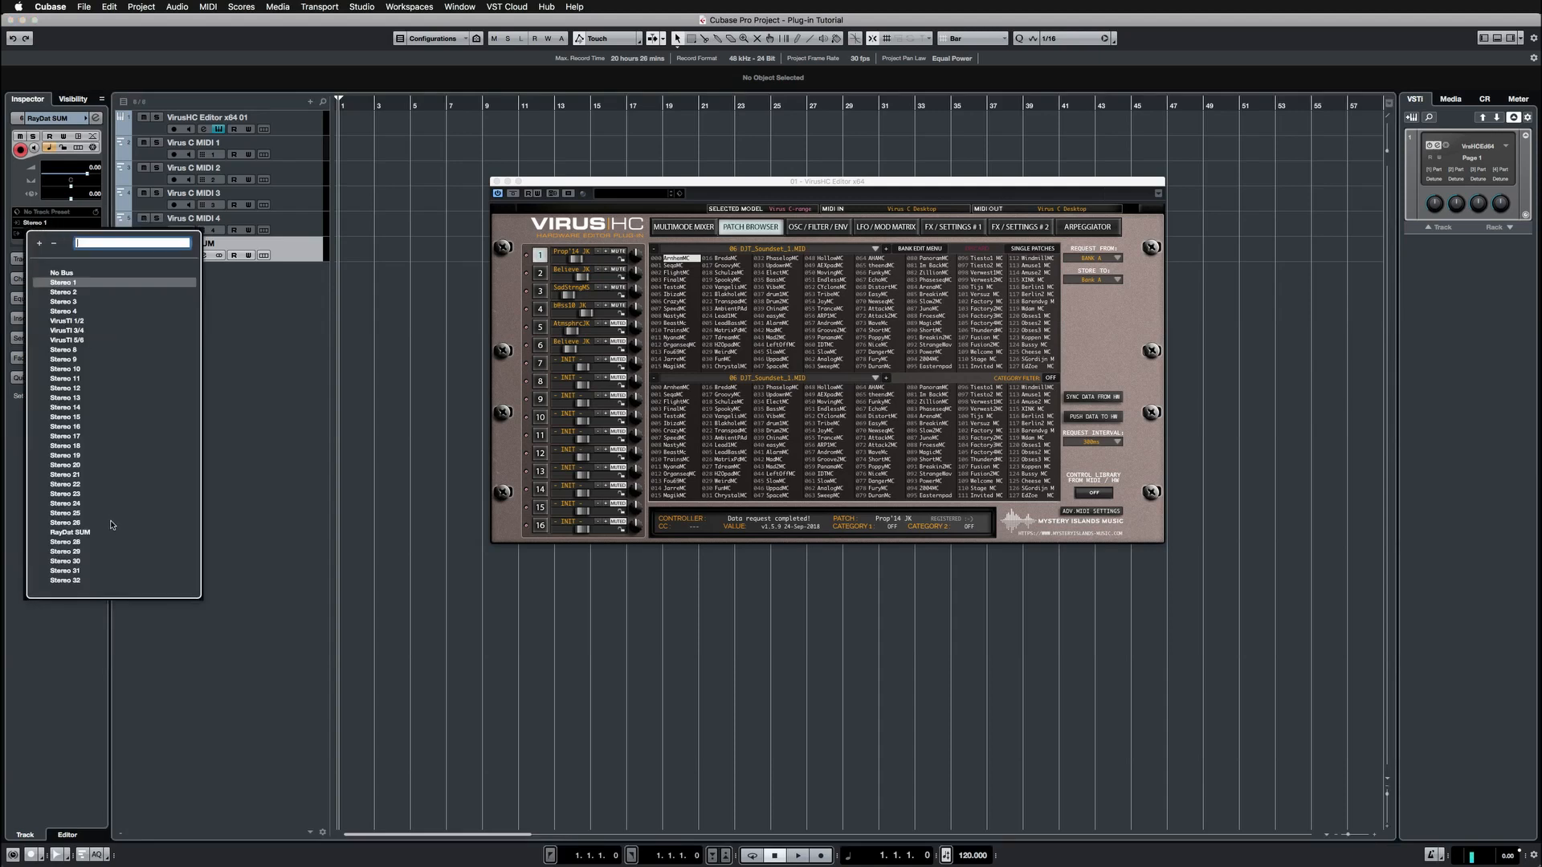
left_click(70, 532)
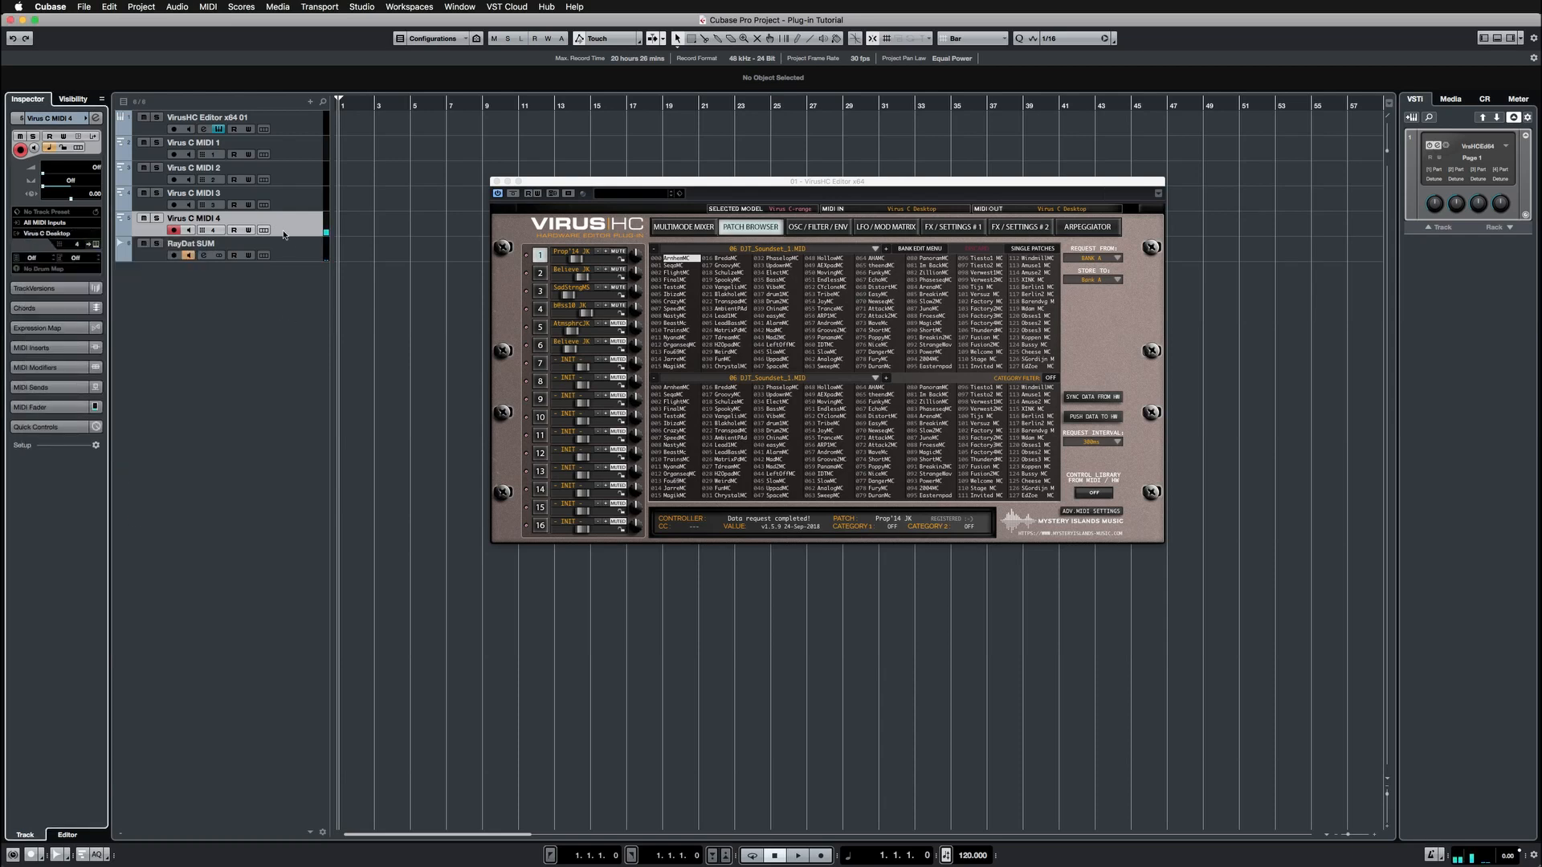
Select each Virus C MIDI track to confirm its output still goes to VirusHC
left_click(194, 192)
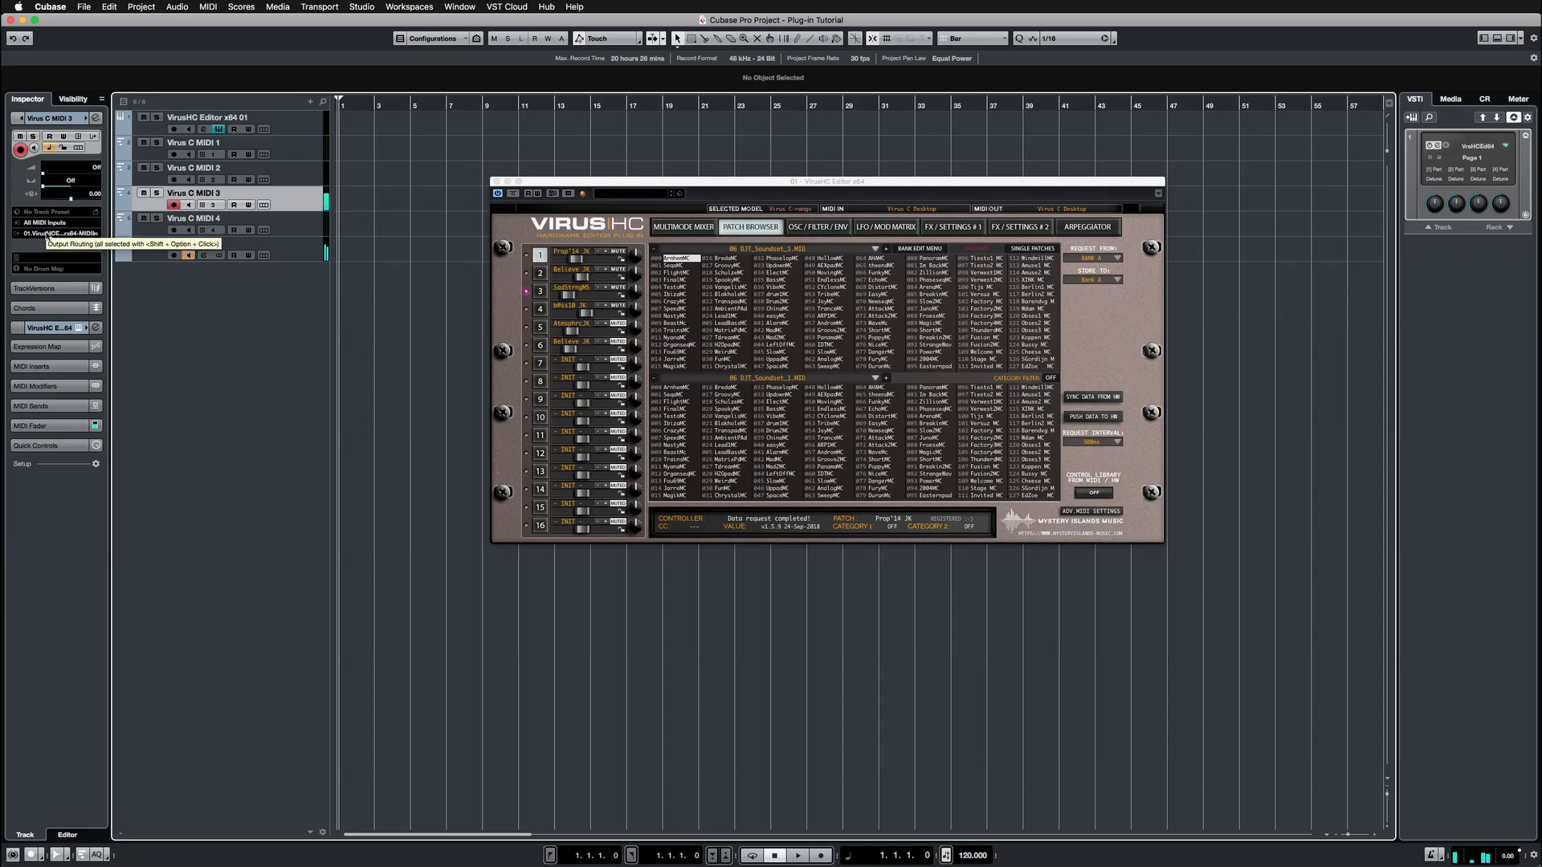
left_click(45, 234)
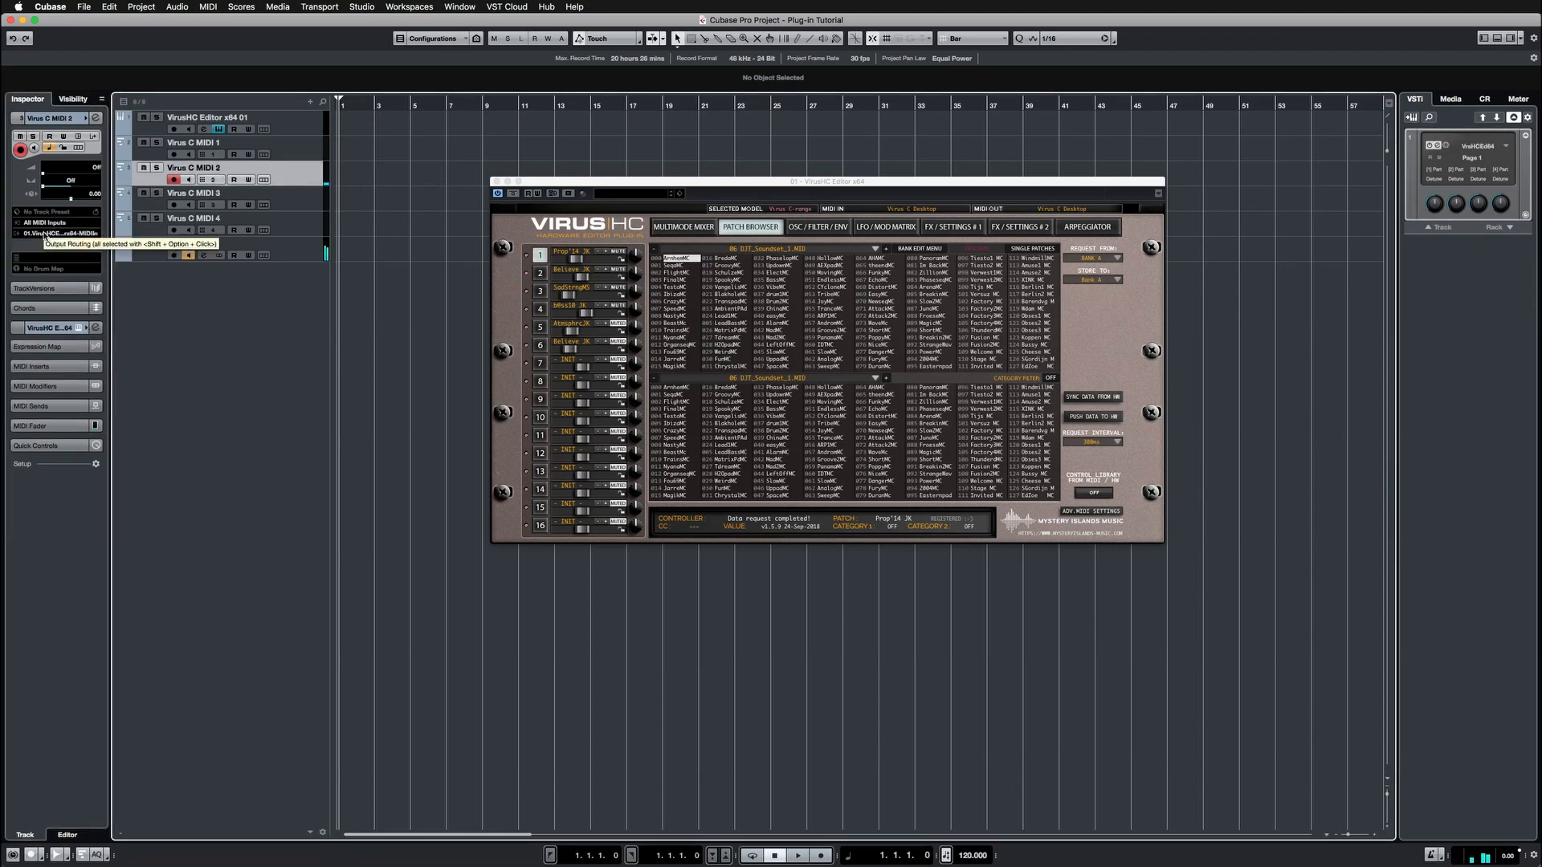
left_click(56, 221)
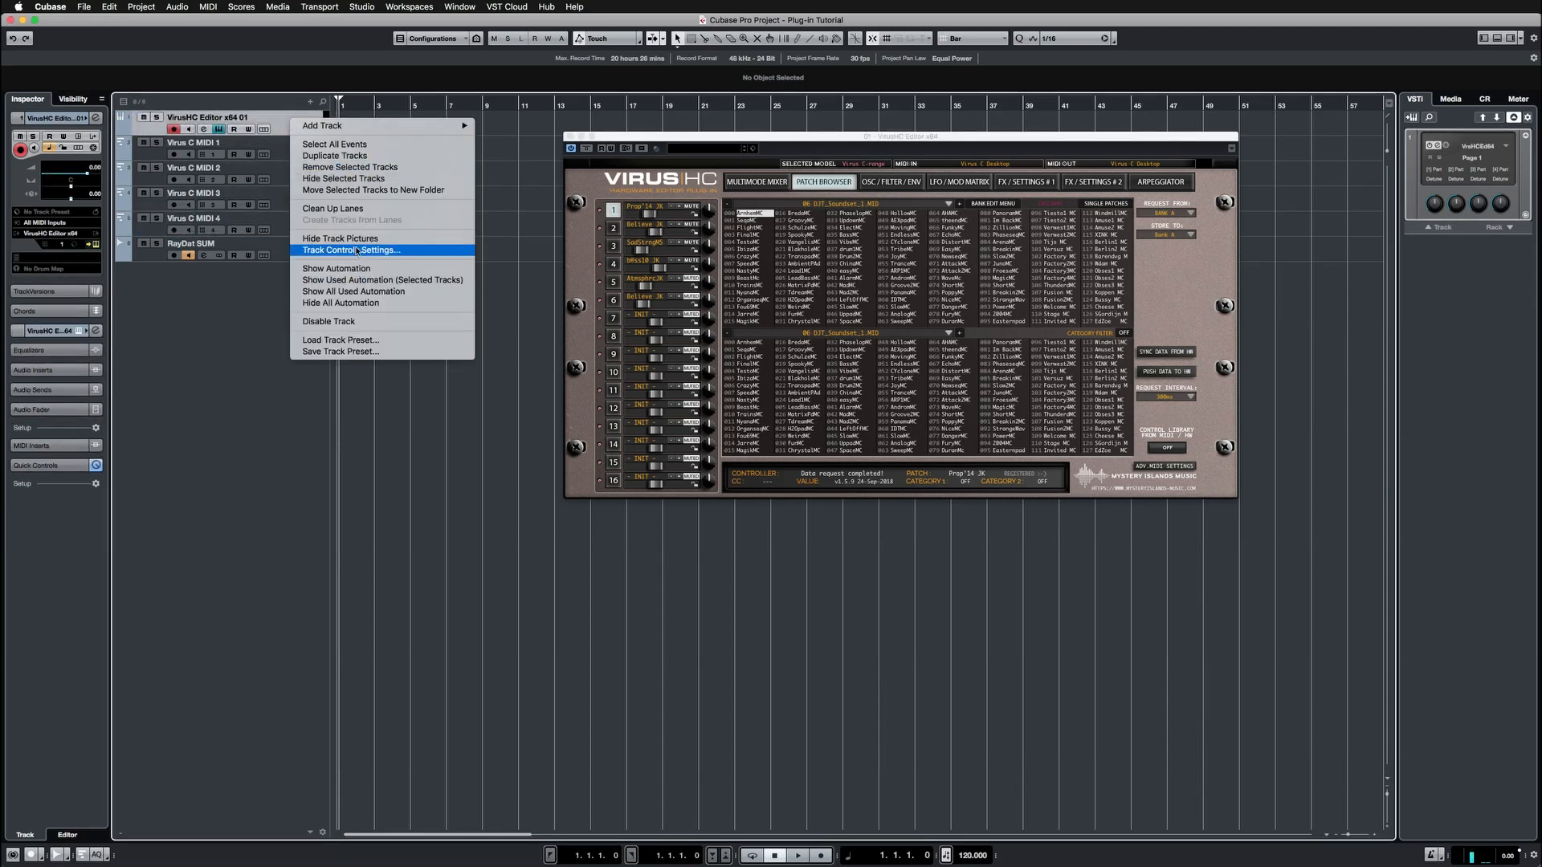
Show the VirusHC Editor automation lane, switch to OSC/FILTER/ENV, and choose More... in the parameter list
left_click(334, 268)
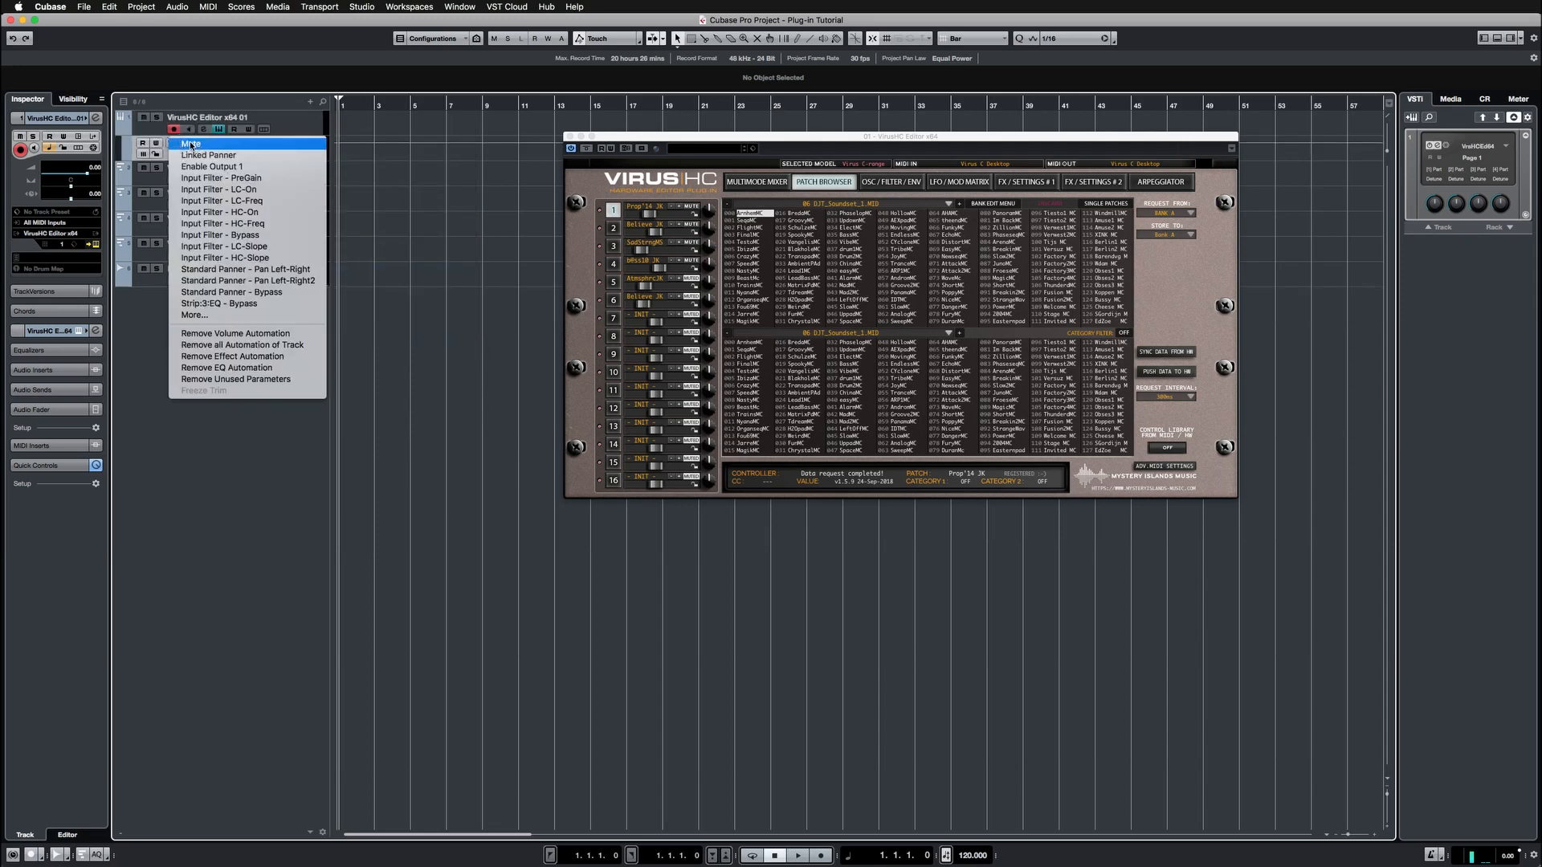
mouse_move(251, 456)
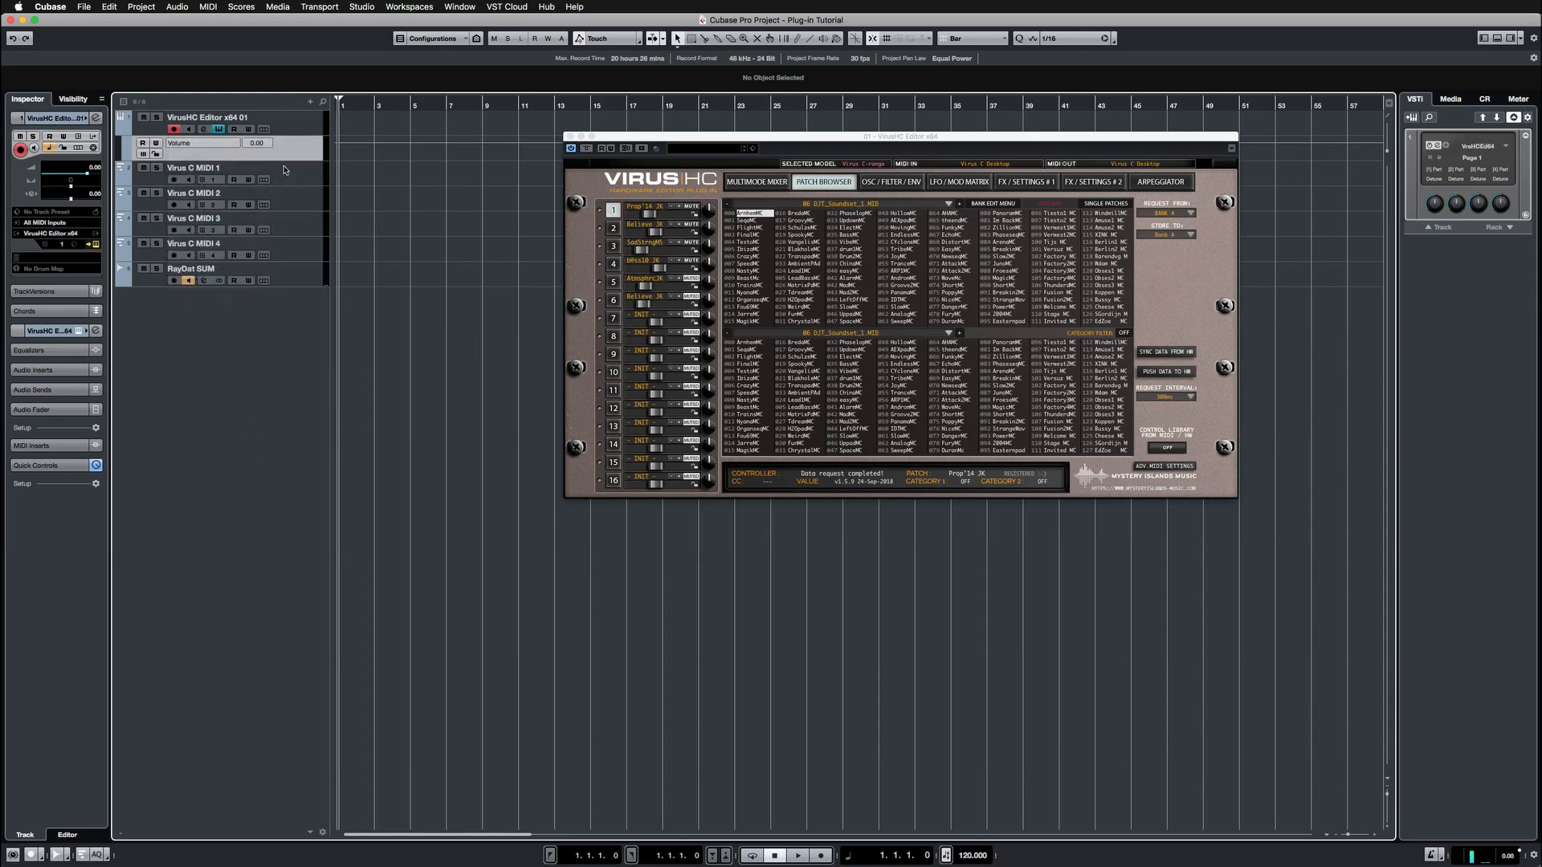
left_click(889, 182)
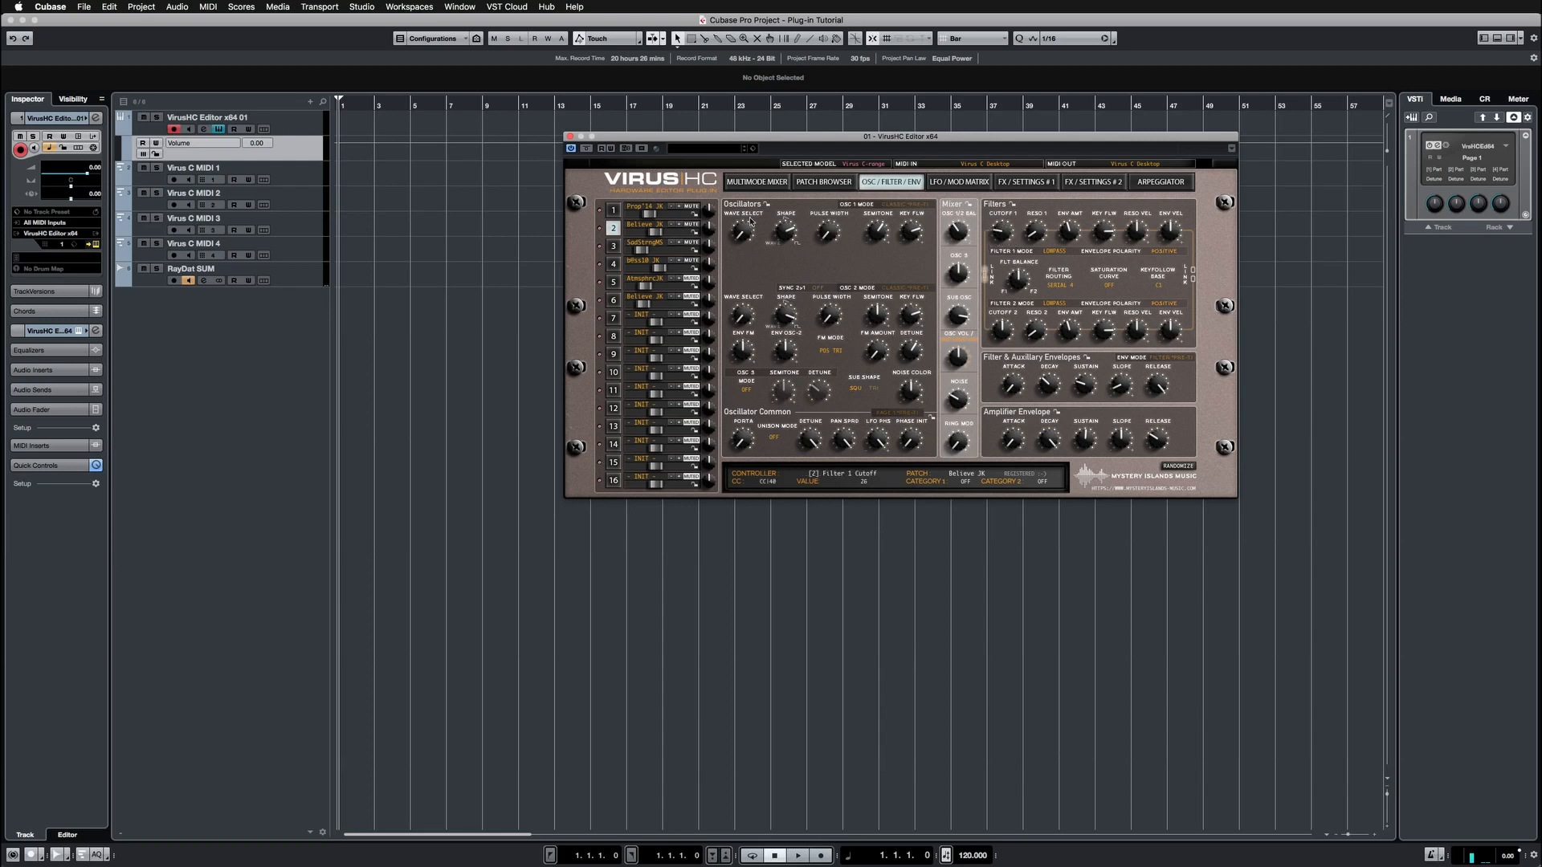
left_click(202, 143)
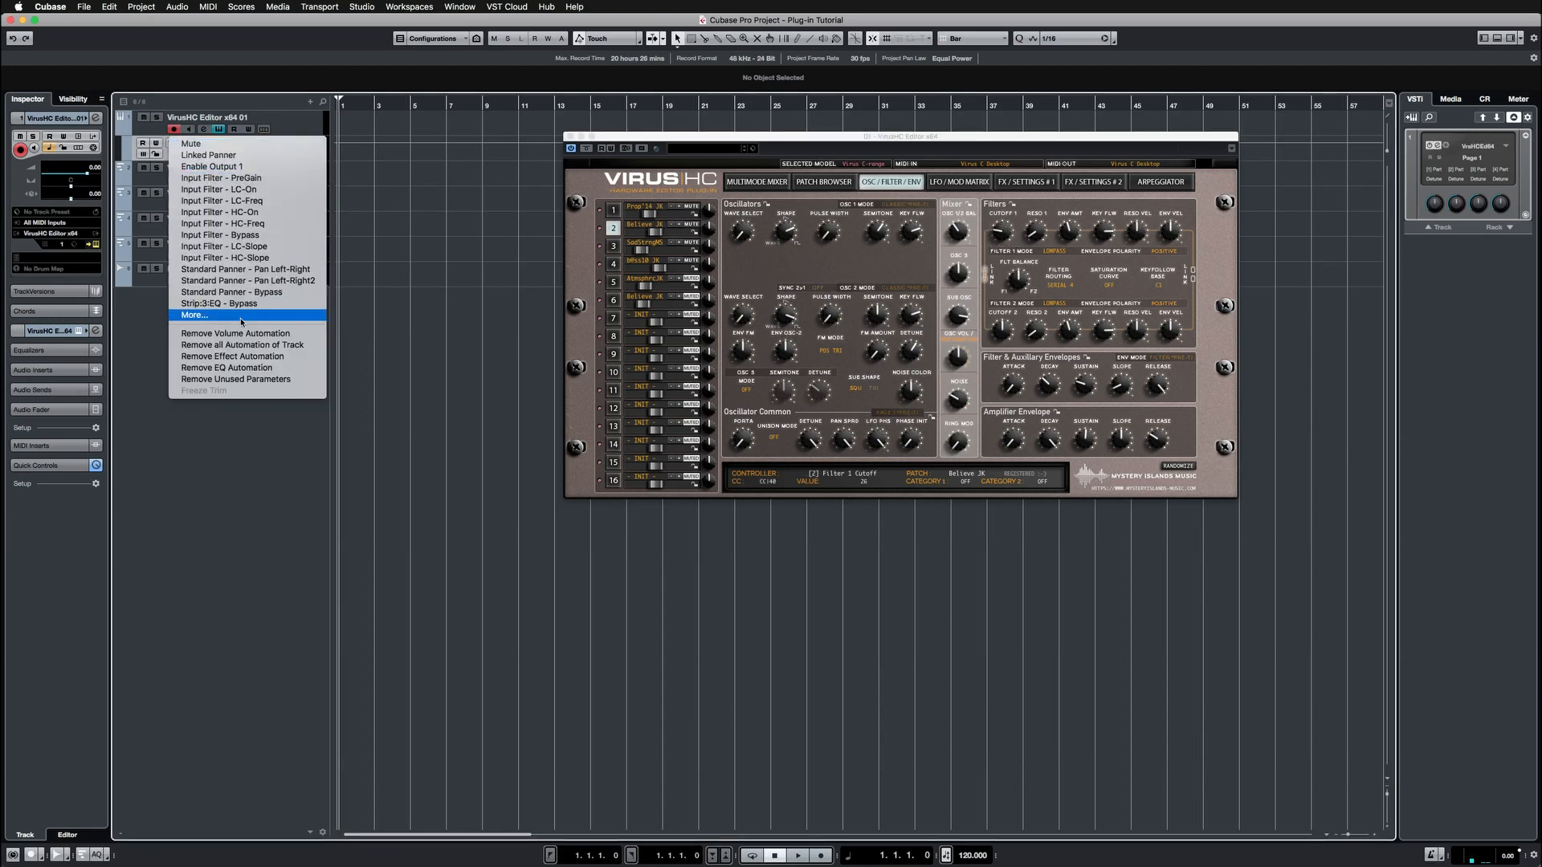
left_click(192, 314)
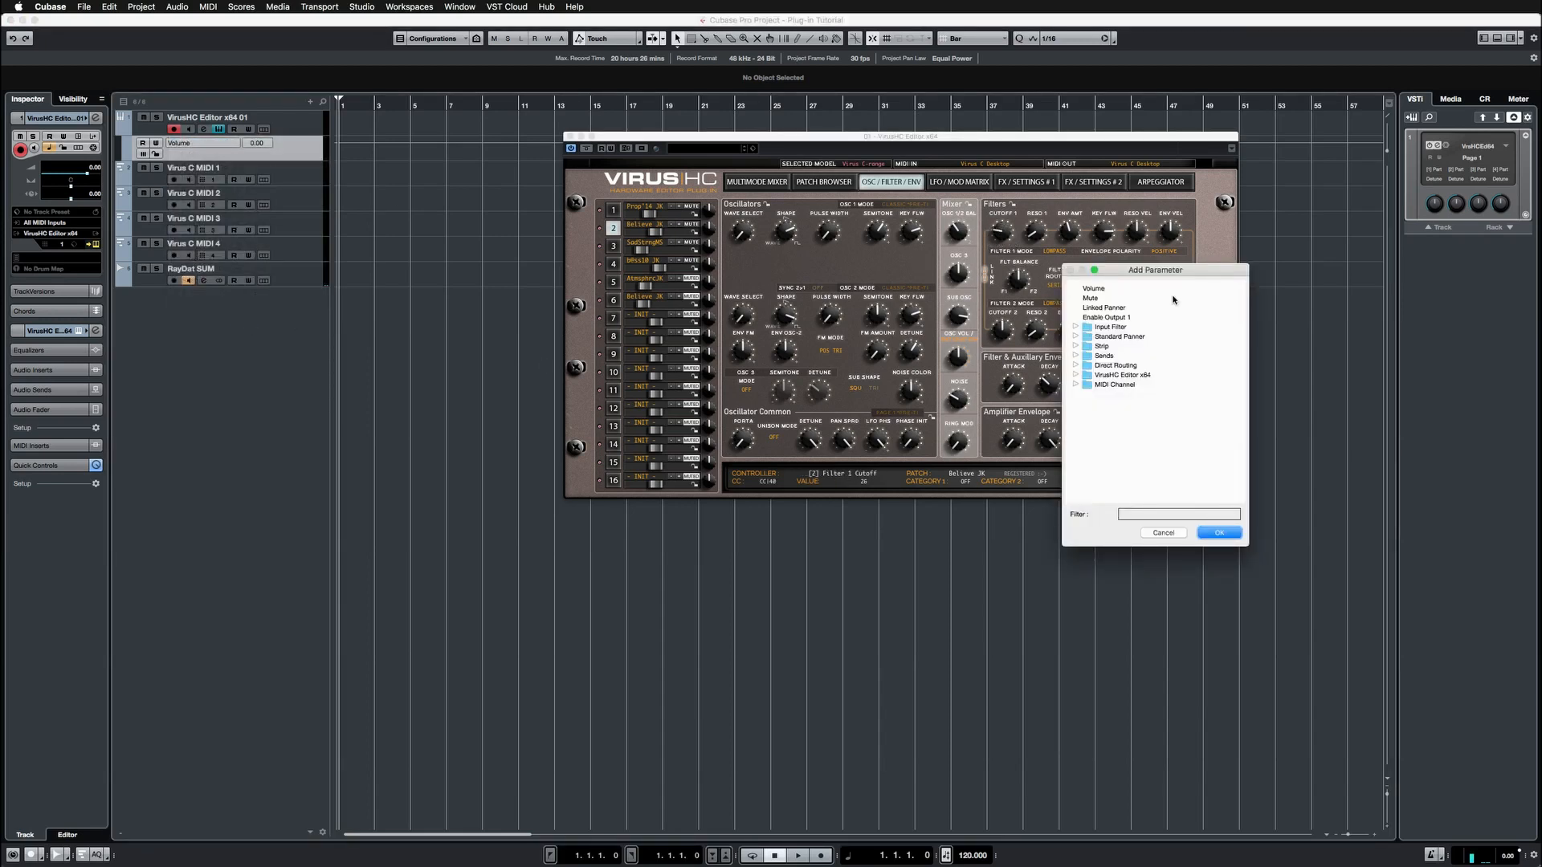
Expand VirusHC Editor x64, search 'cutoff', and pick [2] Filter 1 Cutoff as the automation parameter
left_click(1075, 375)
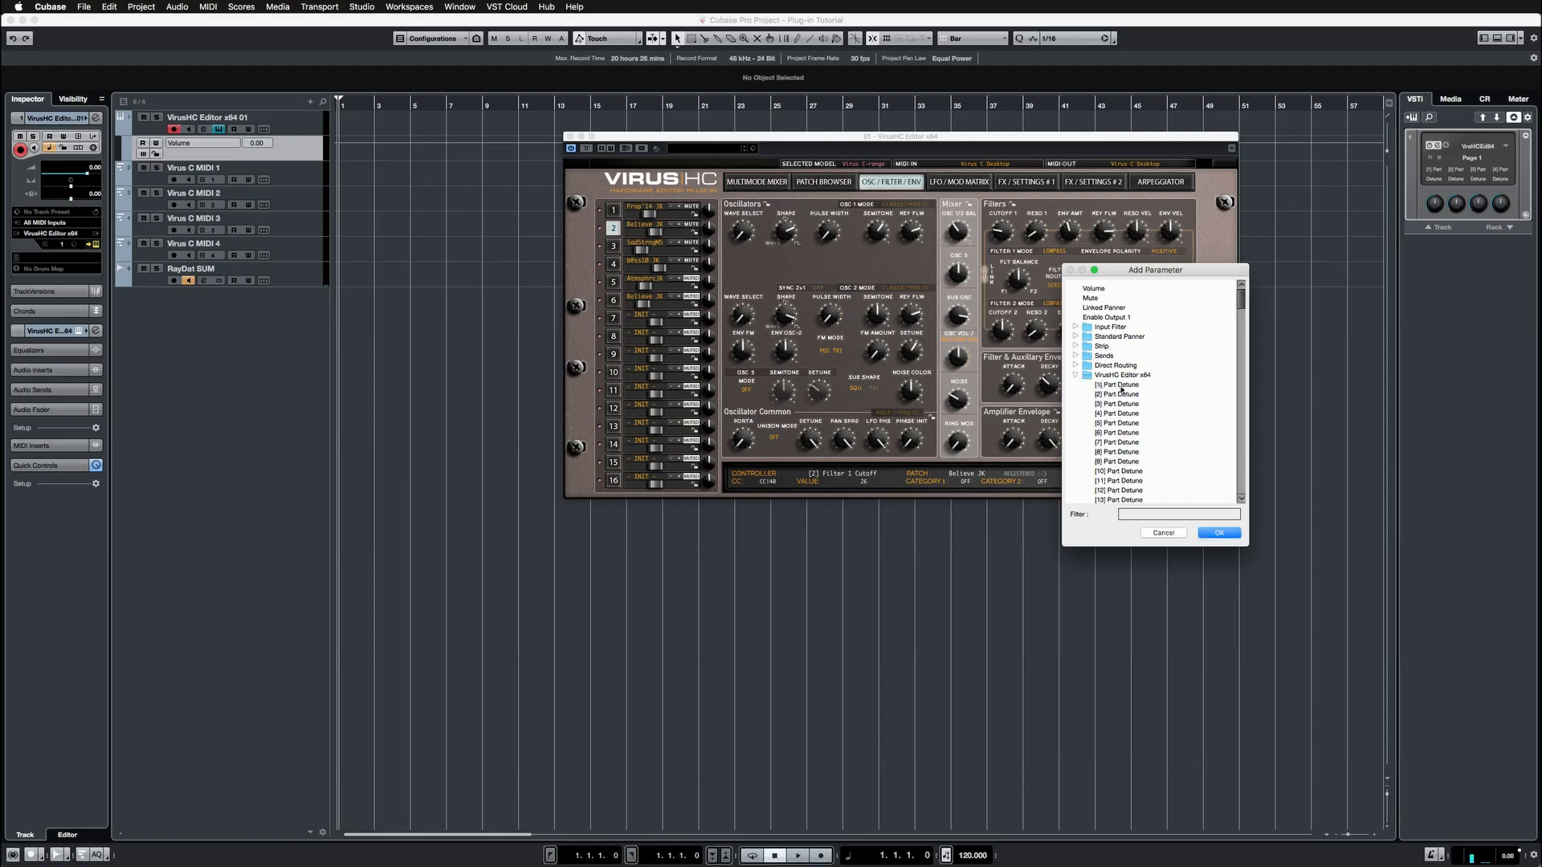
left_click(1178, 514)
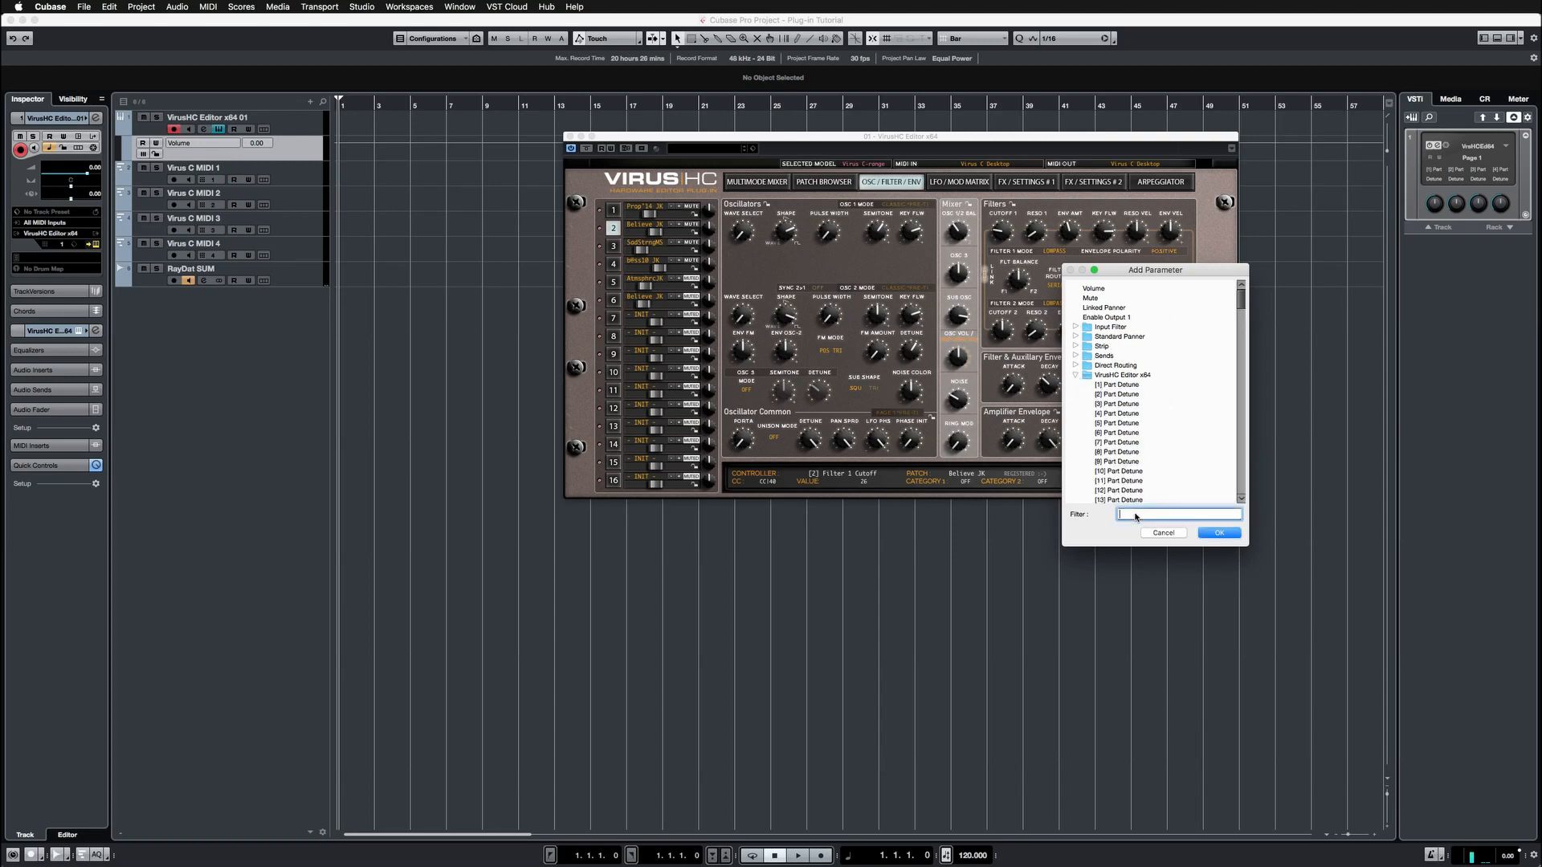
type("cutoff")
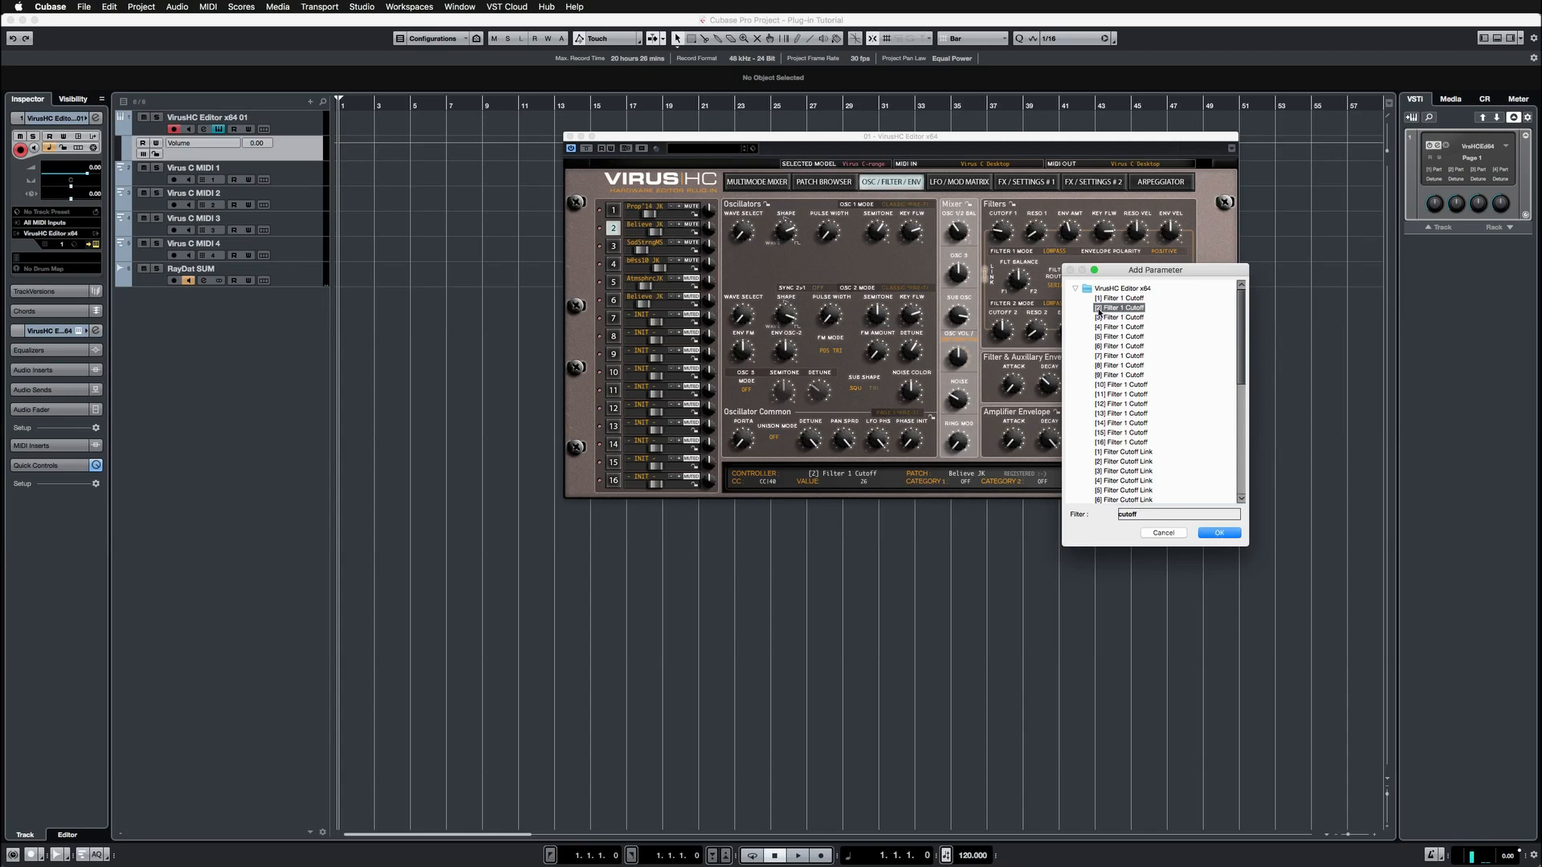
left_click(1218, 532)
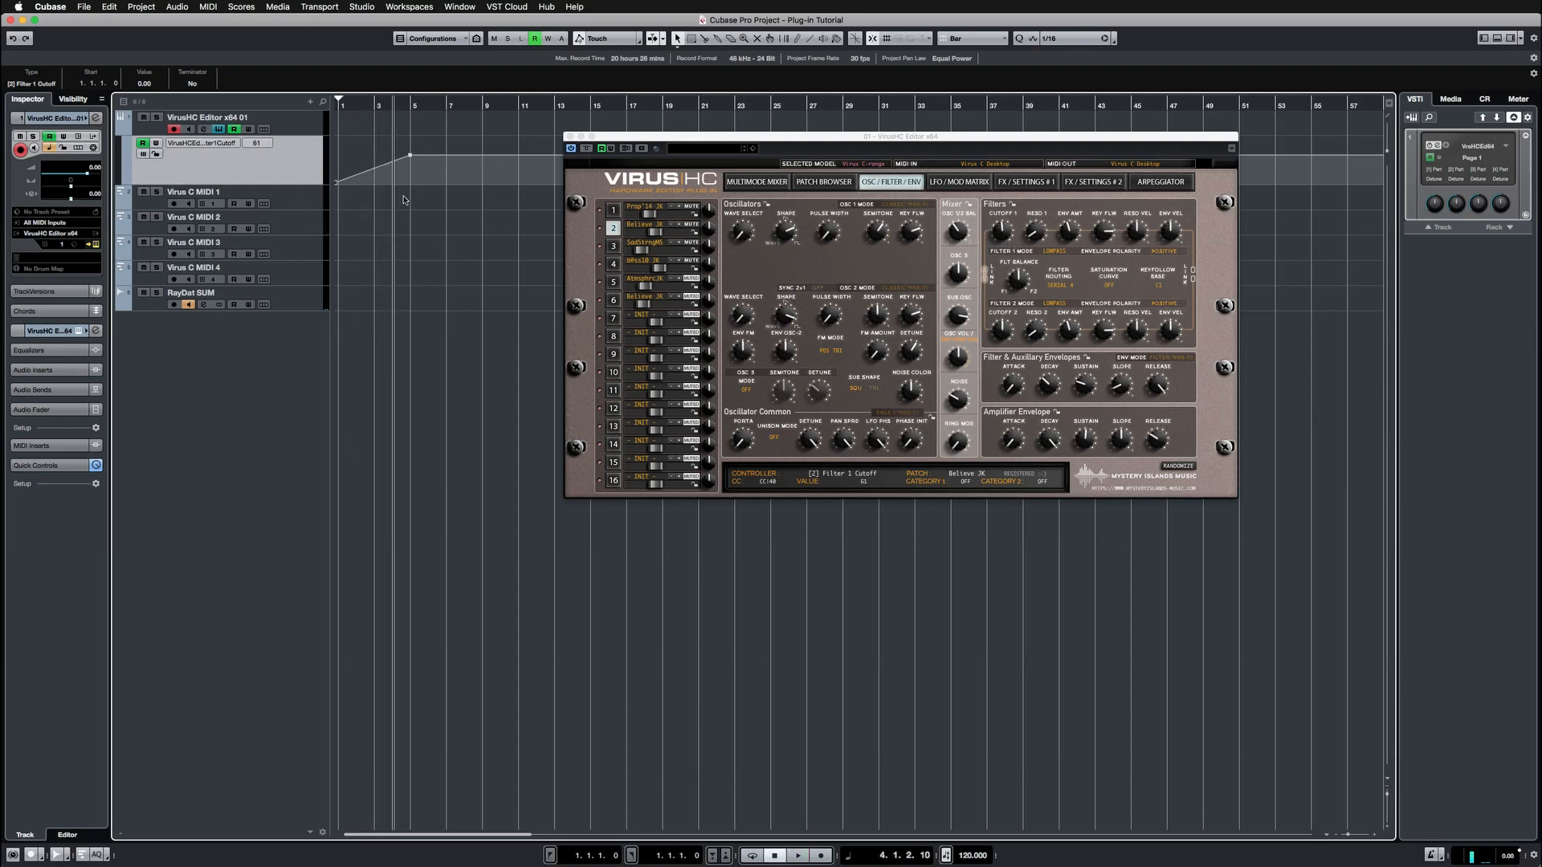
Drag the VirusHC editor window lower and switch it to the PATCH BROWSER tab
left_click_drag(899, 137, 757, 346)
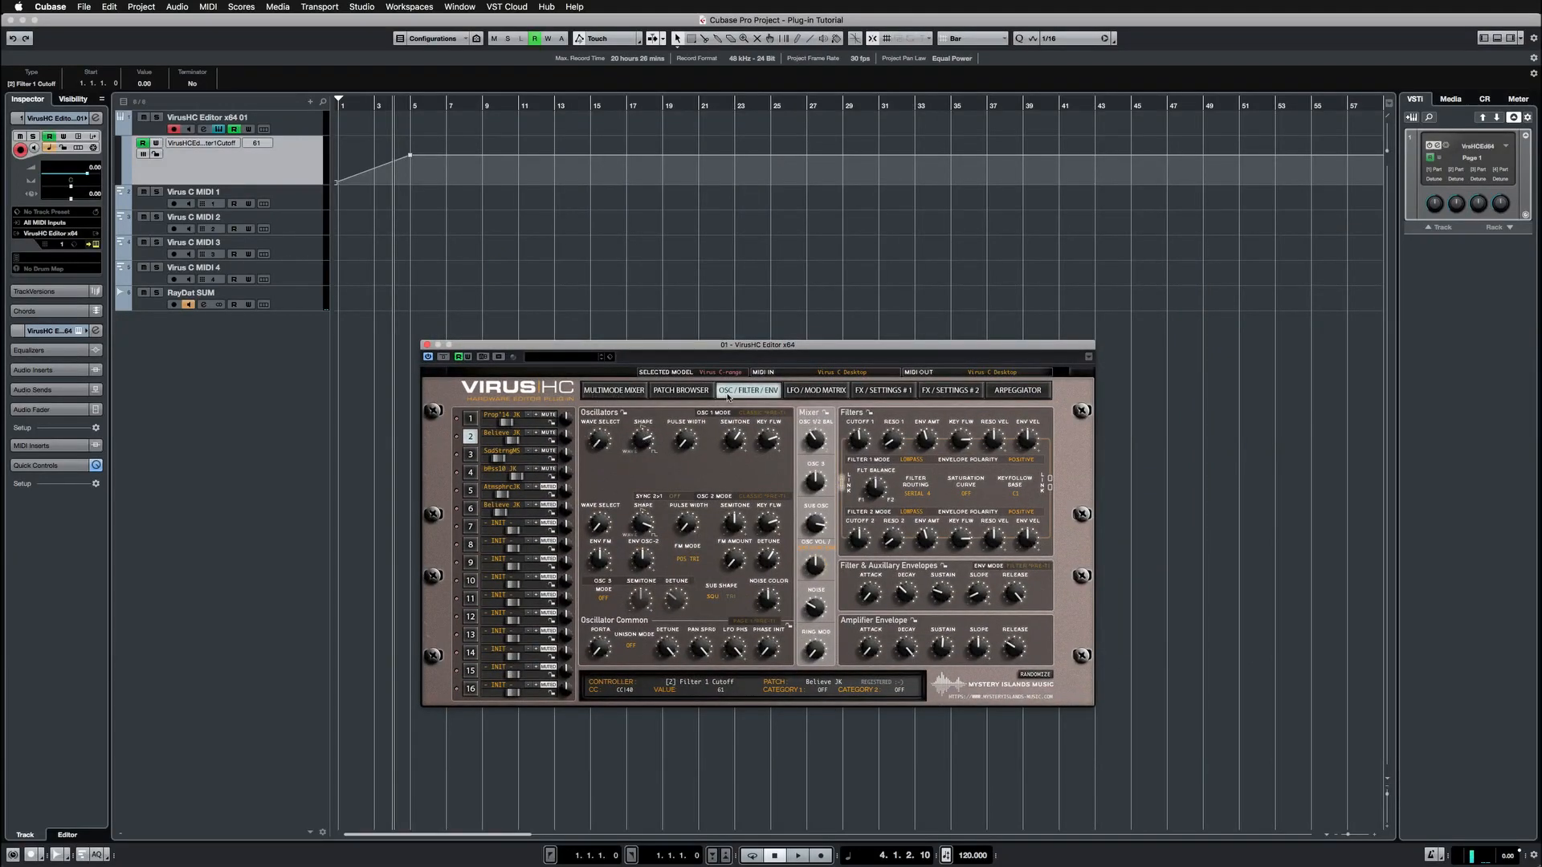
left_click(679, 391)
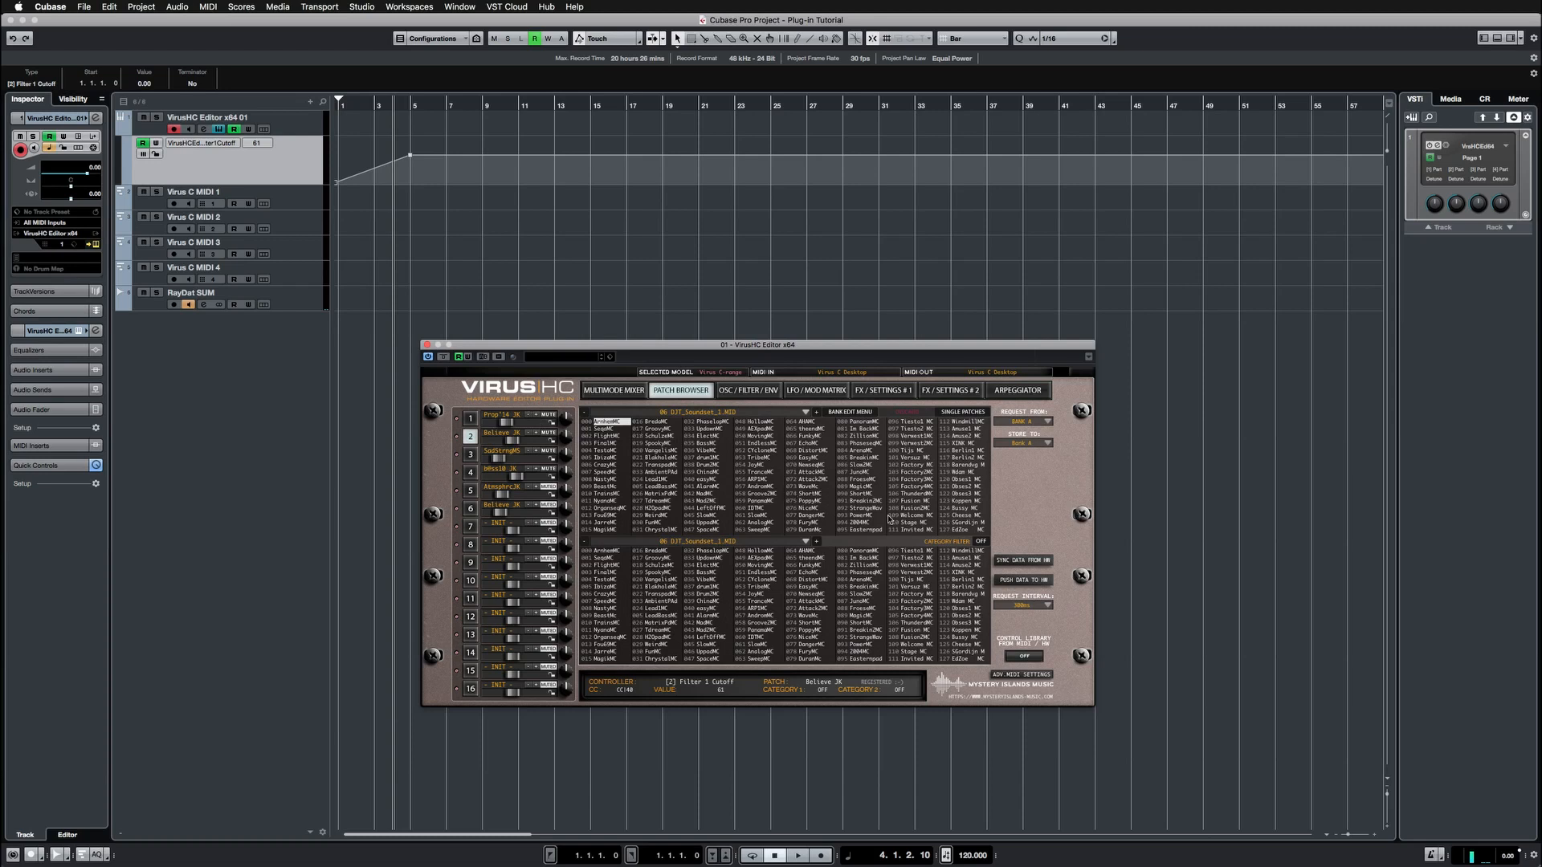
mouse_move(804, 543)
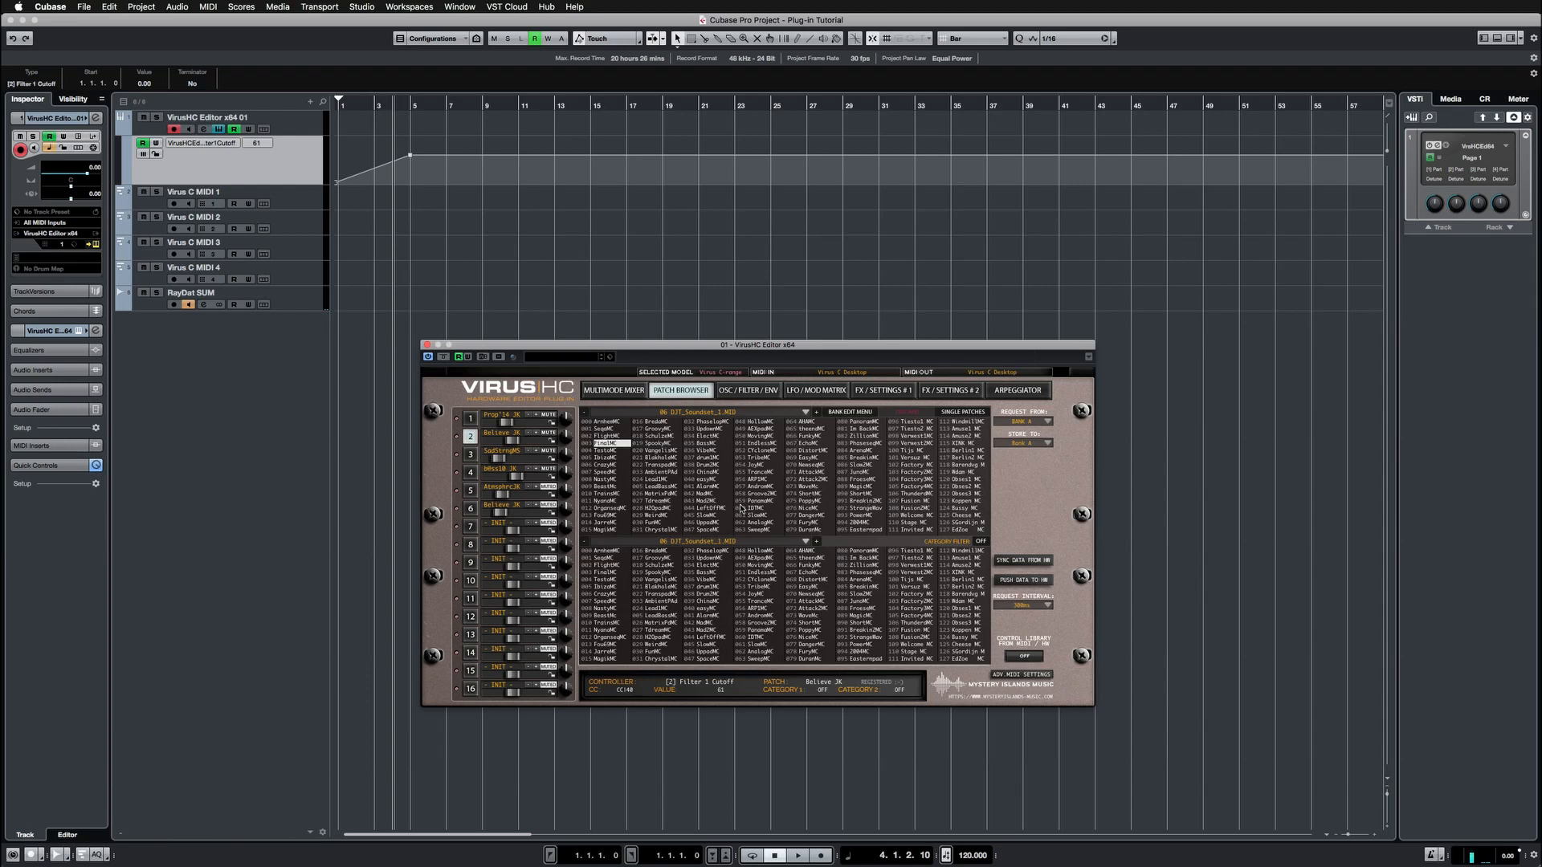
mouse_move(741, 508)
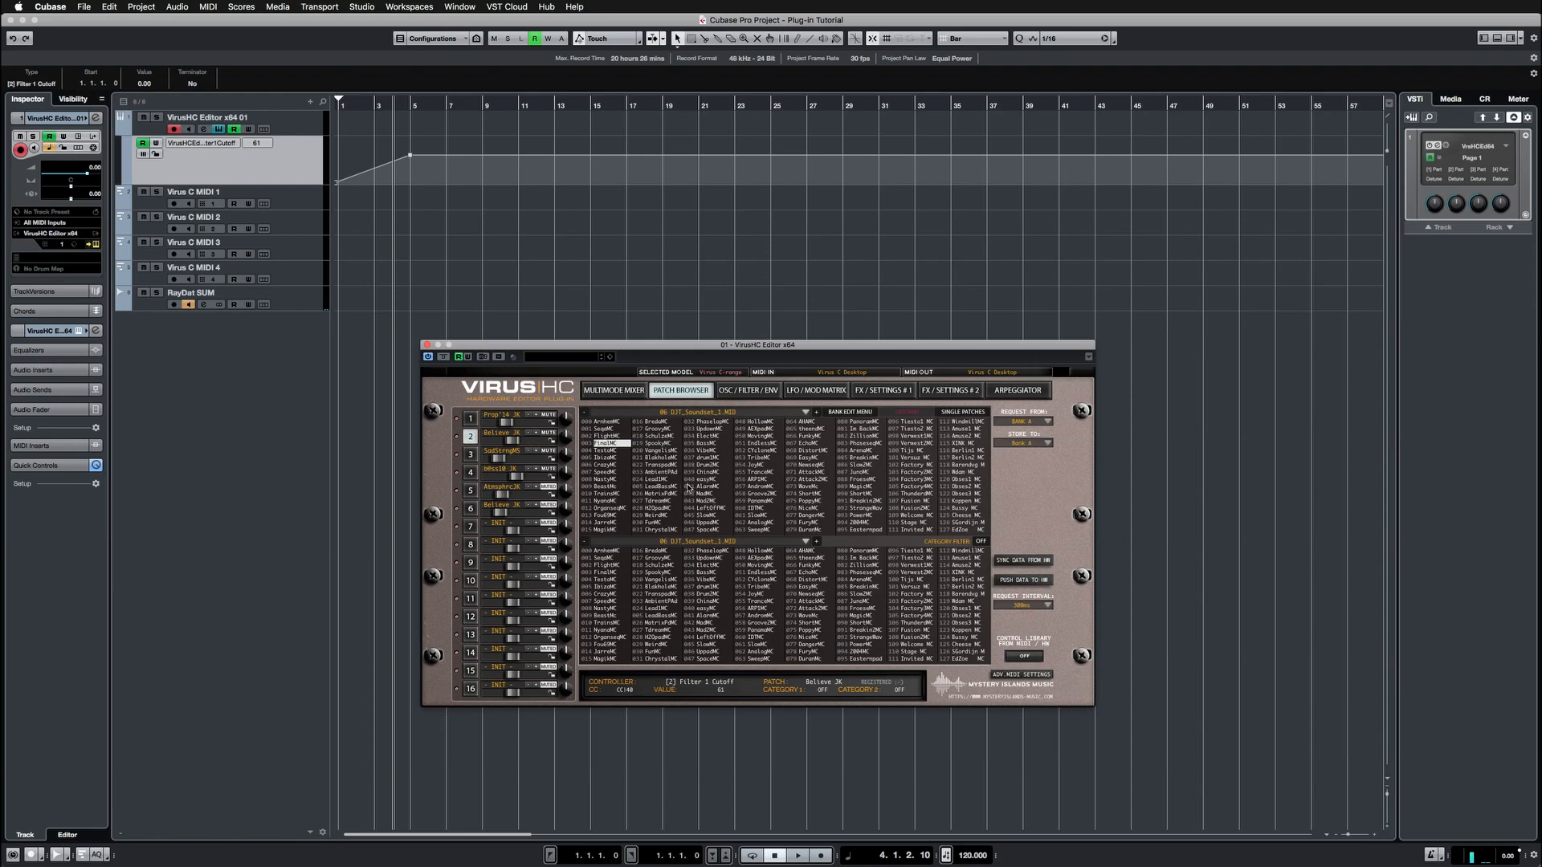
mouse_move(762, 447)
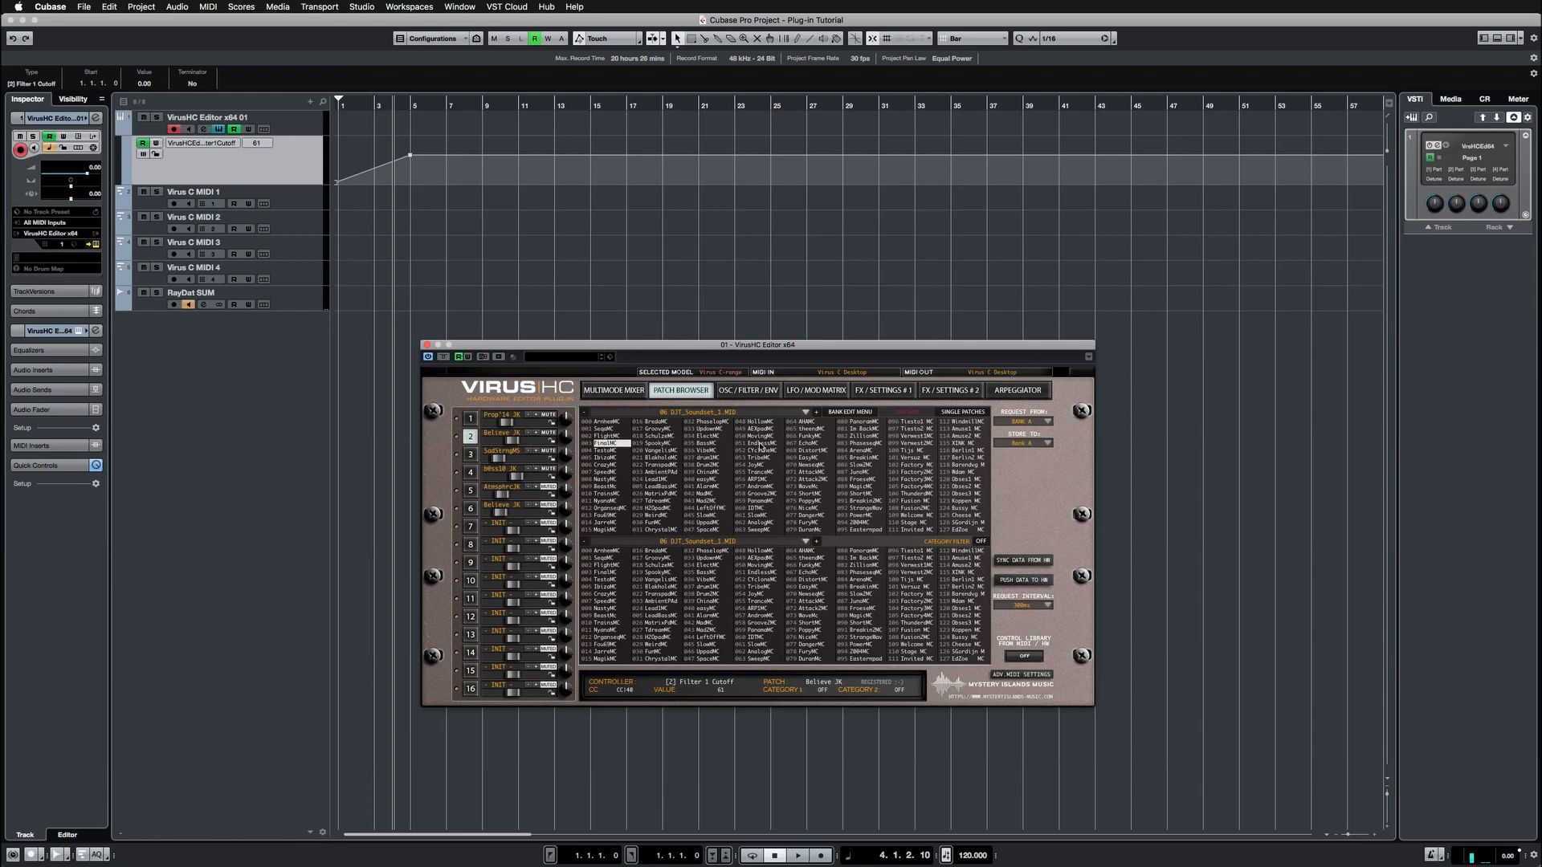